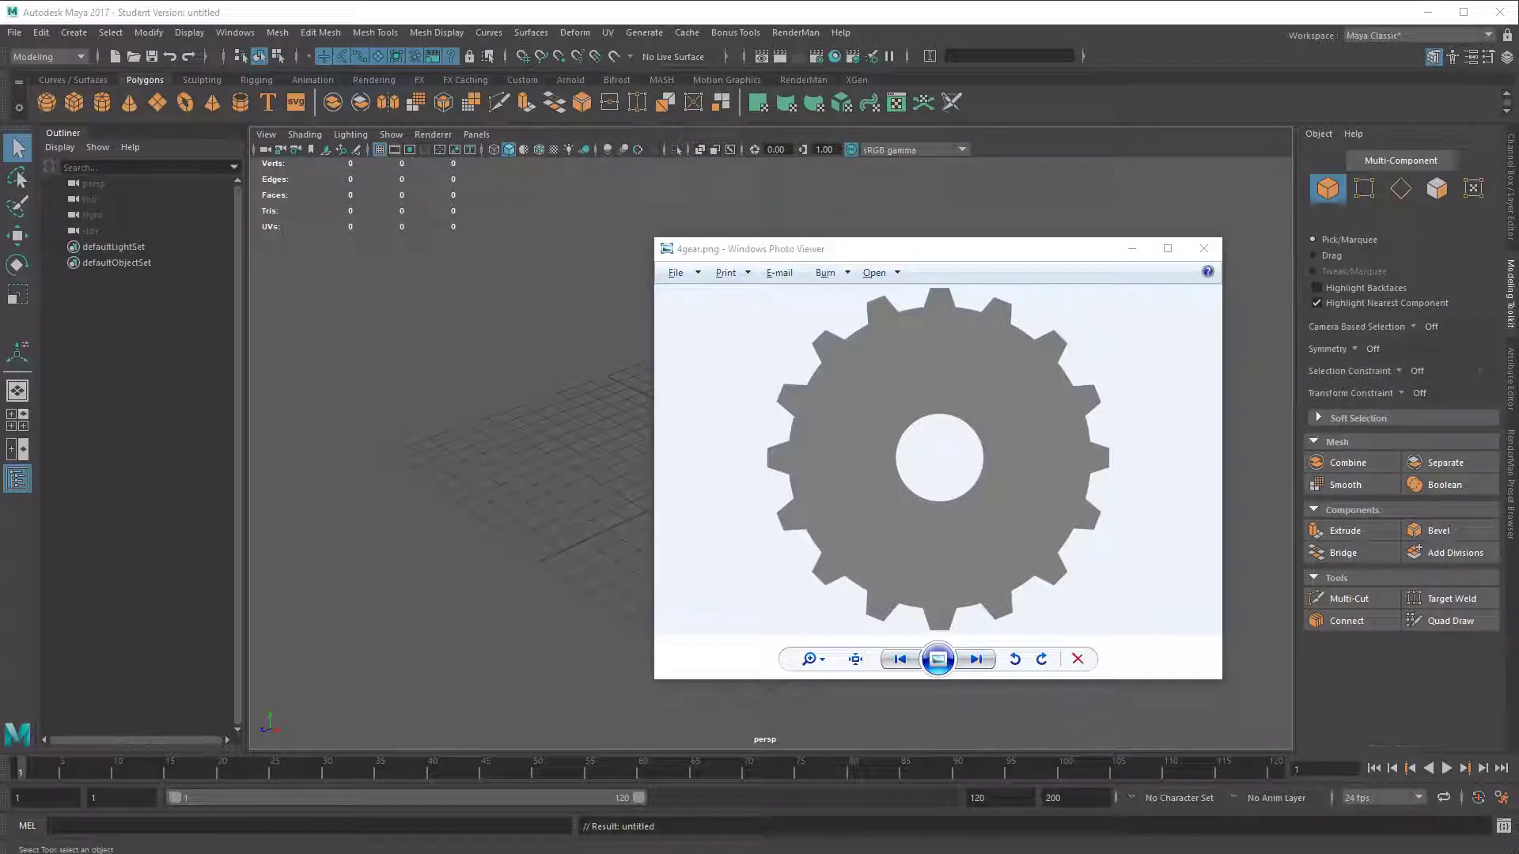
pyautogui.moveTo(957, 534)
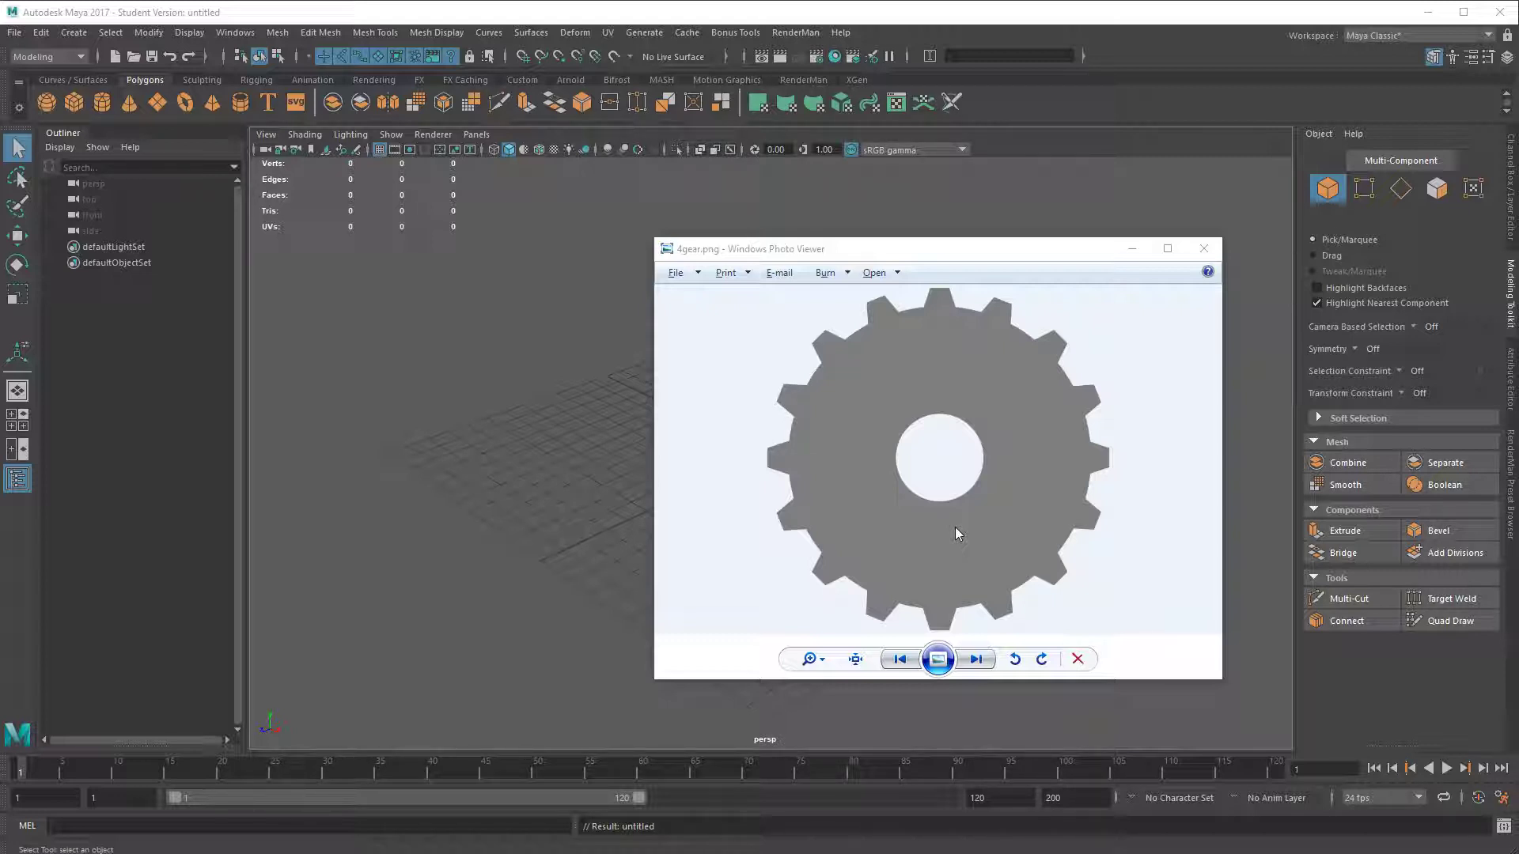
pyautogui.moveTo(1028, 556)
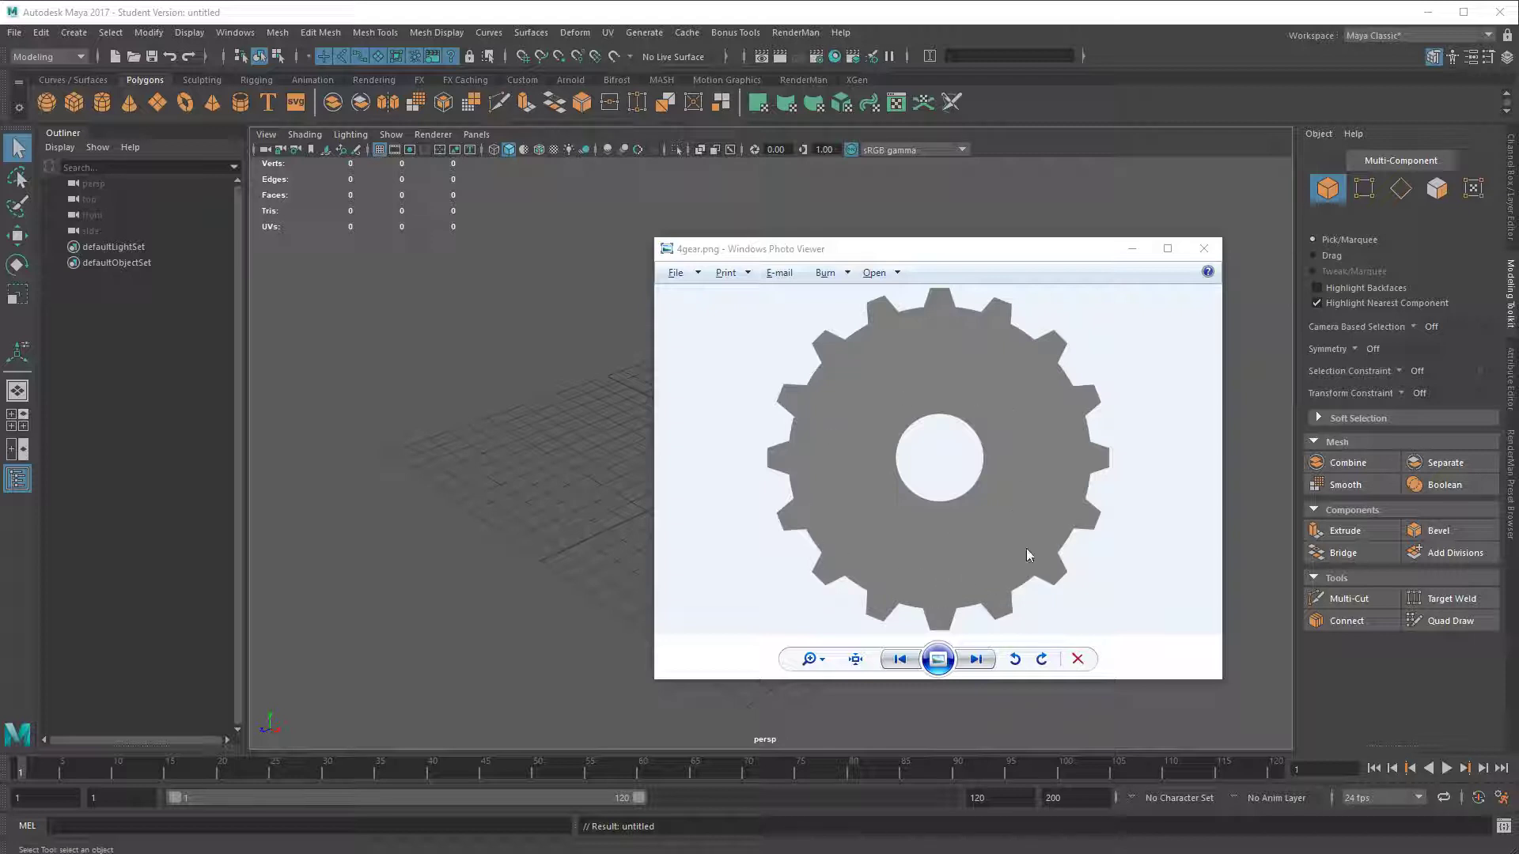
pyautogui.moveTo(1039, 408)
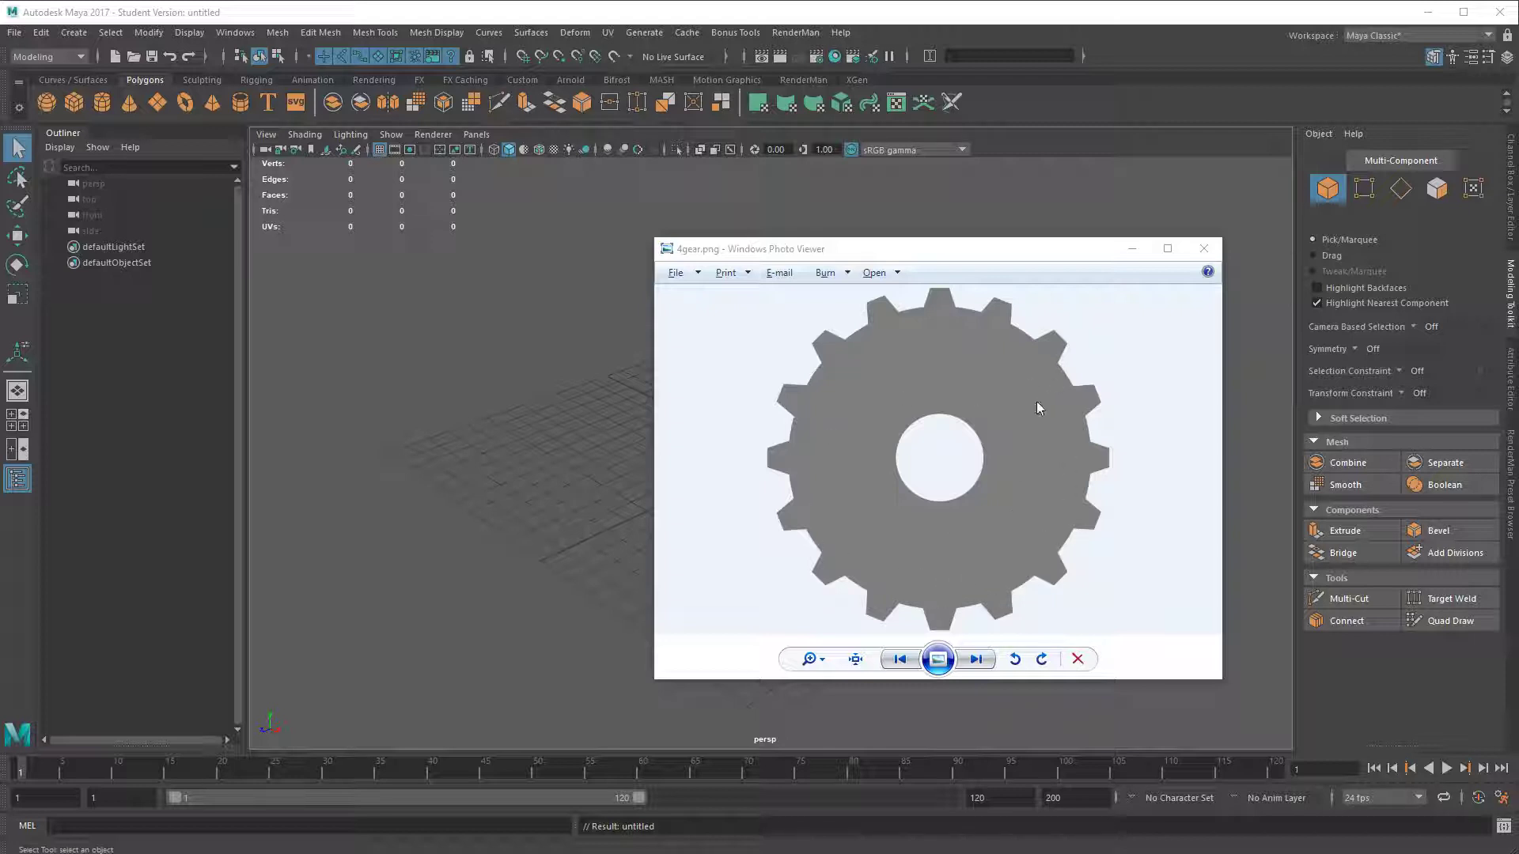
pyautogui.moveTo(1018, 426)
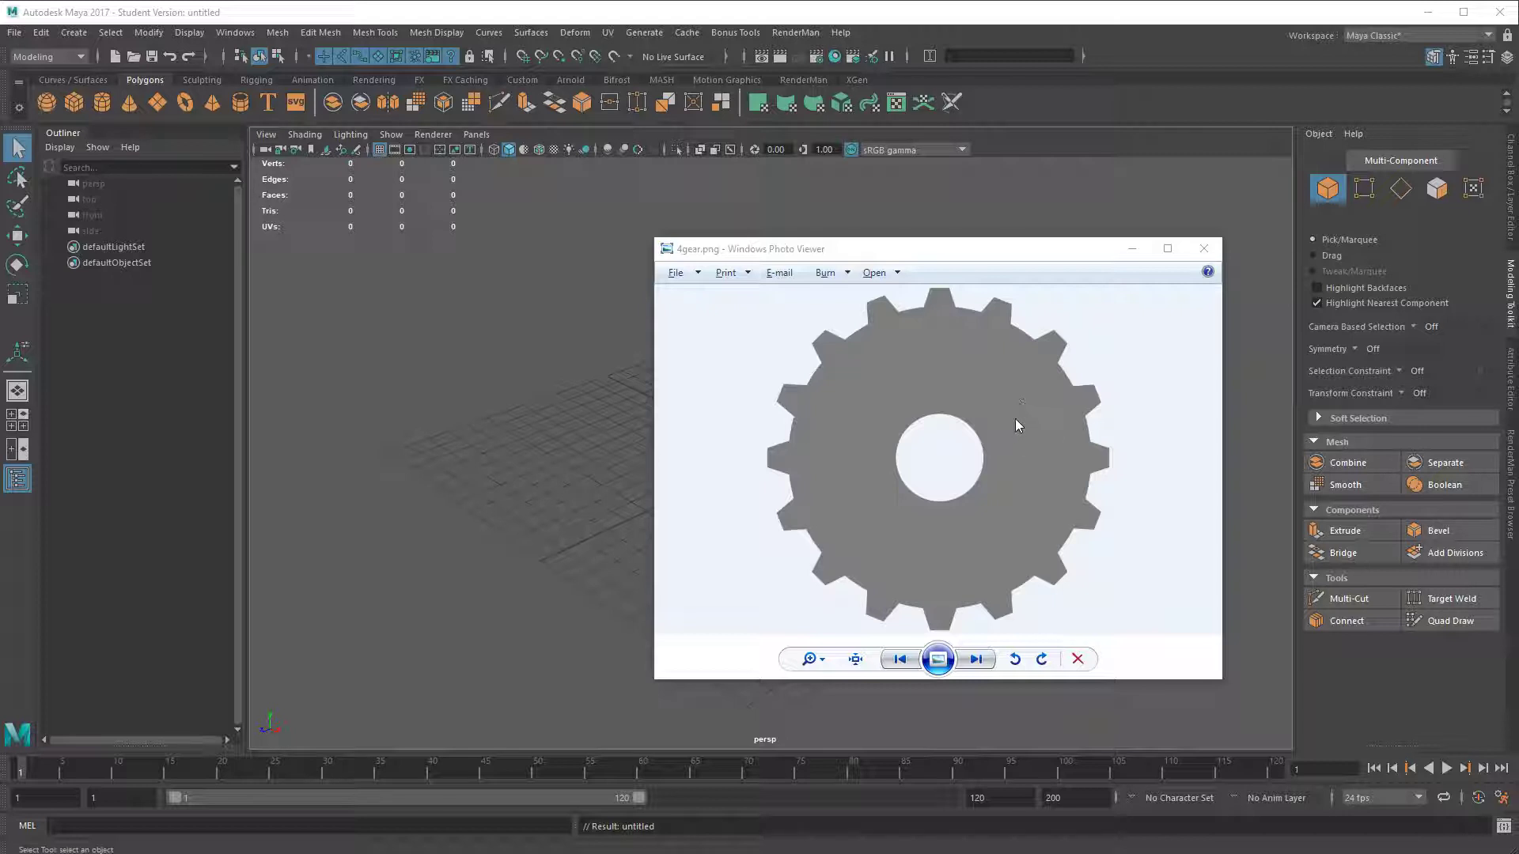
pyautogui.moveTo(627, 469)
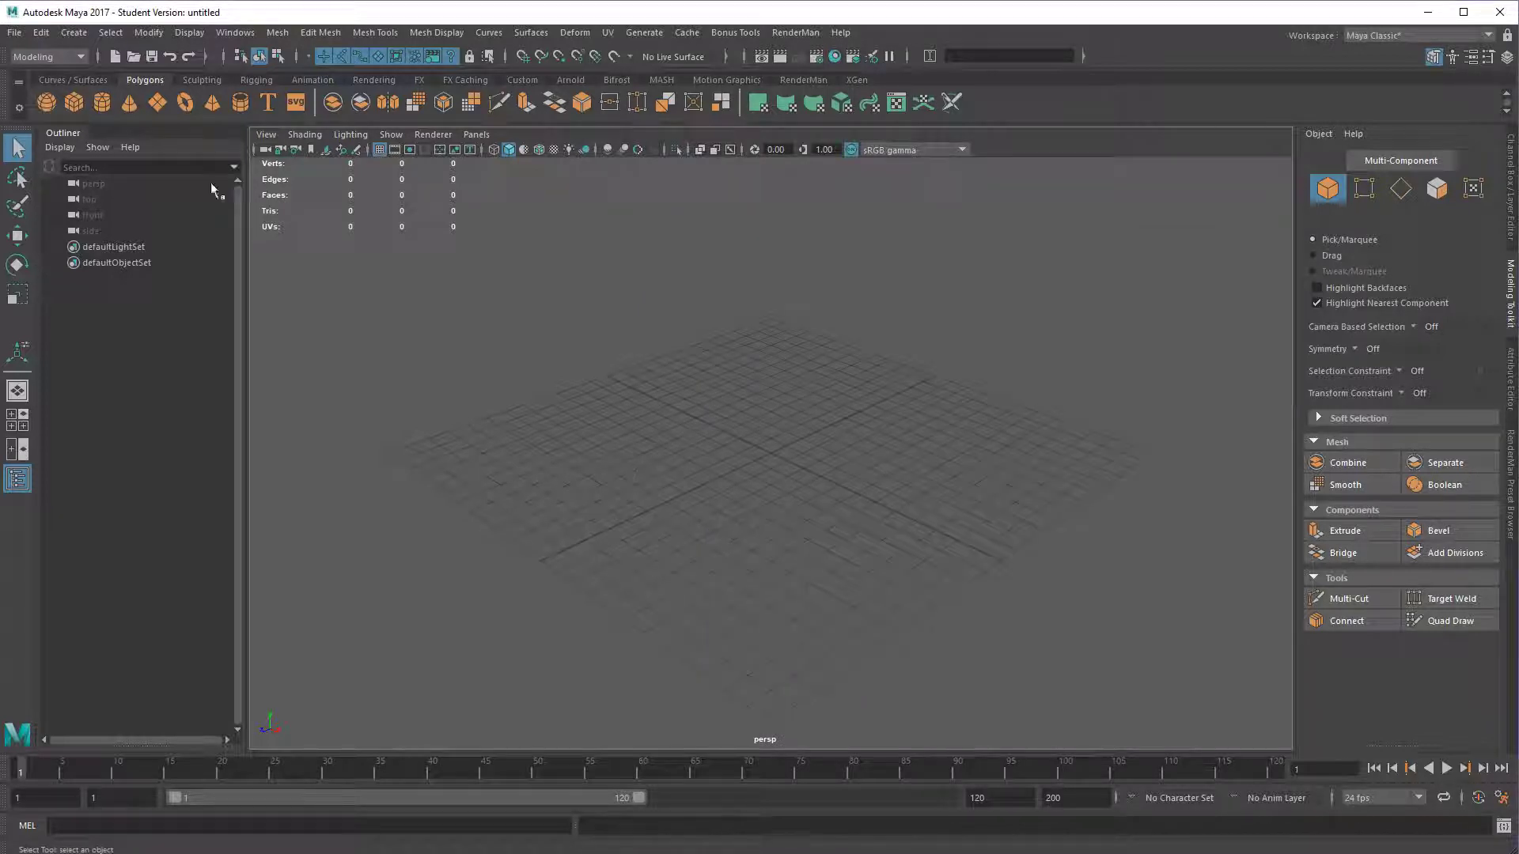
# - Open sampleObjectStartScene.mb and pick 4gear.png as the front-view reference image
pyautogui.click(13, 34)
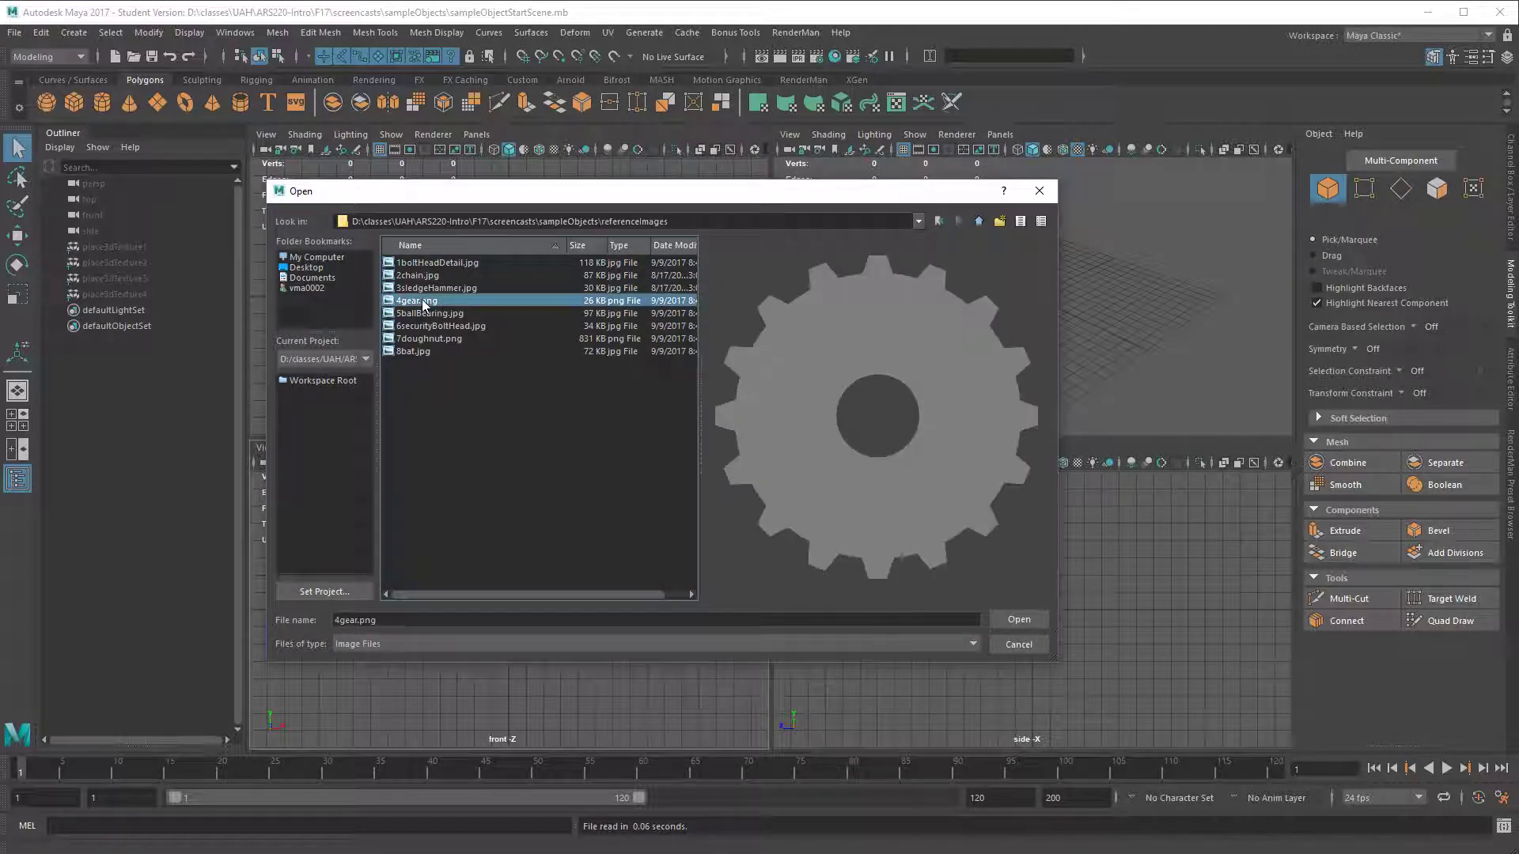
# - Import 4gear.png as the front-view image plane and maximize the front panel
pyautogui.click(1019, 619)
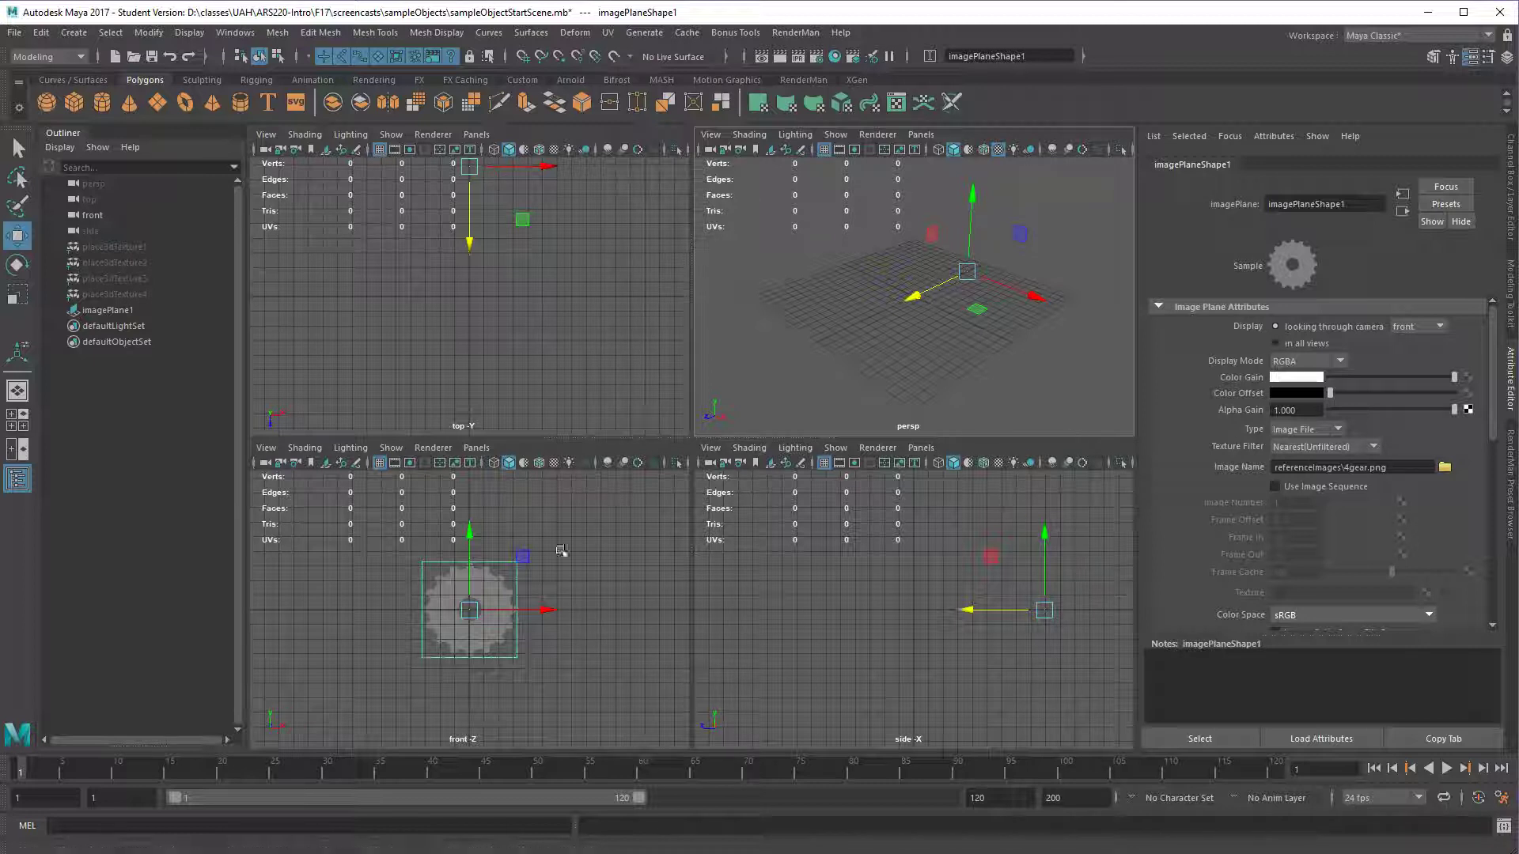
pyautogui.moveTo(513, 660)
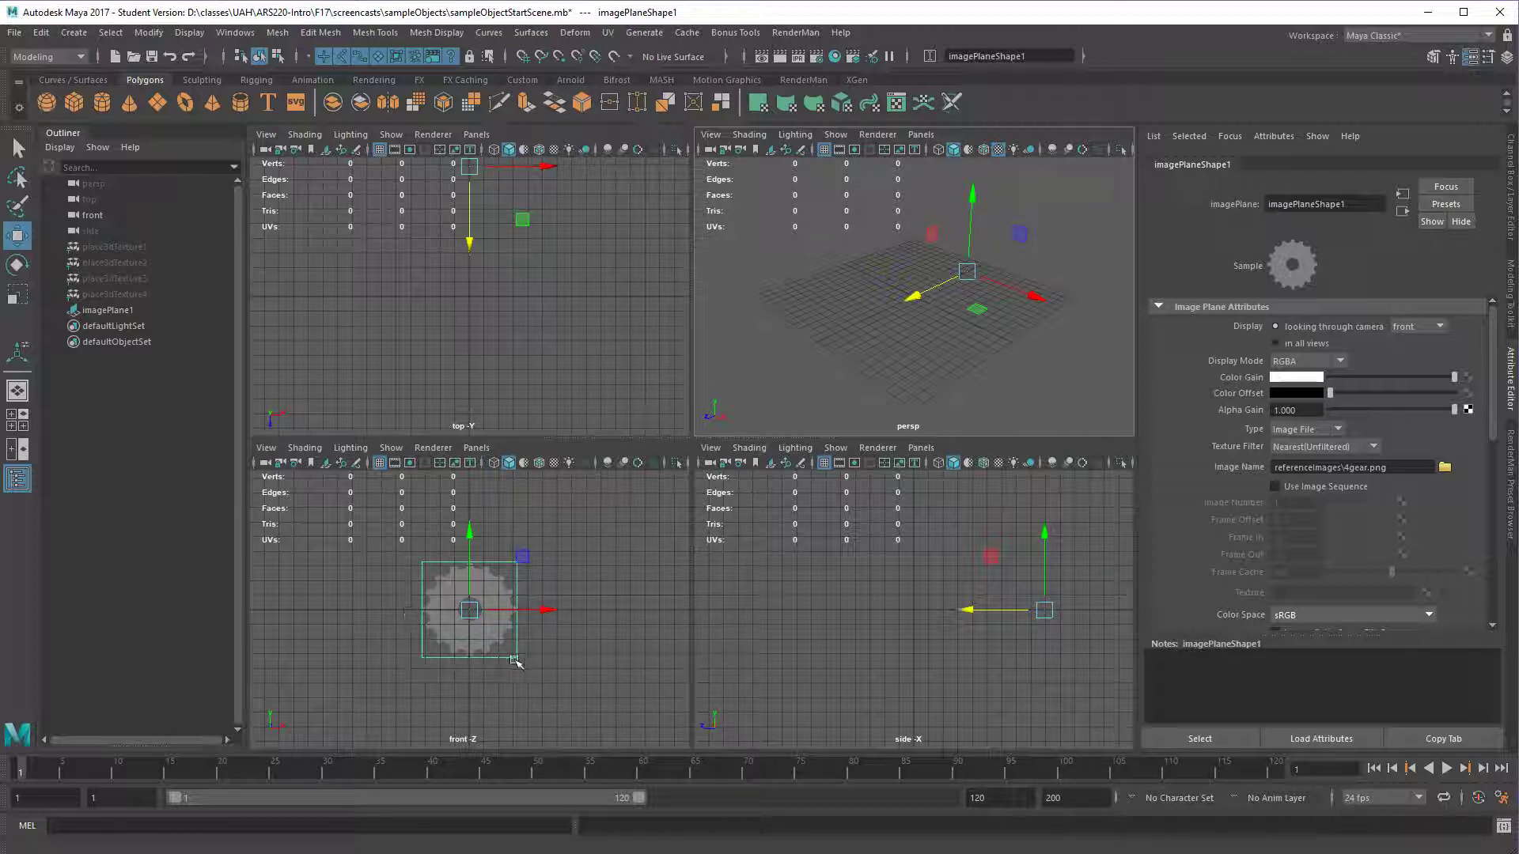
pyautogui.moveTo(576, 662)
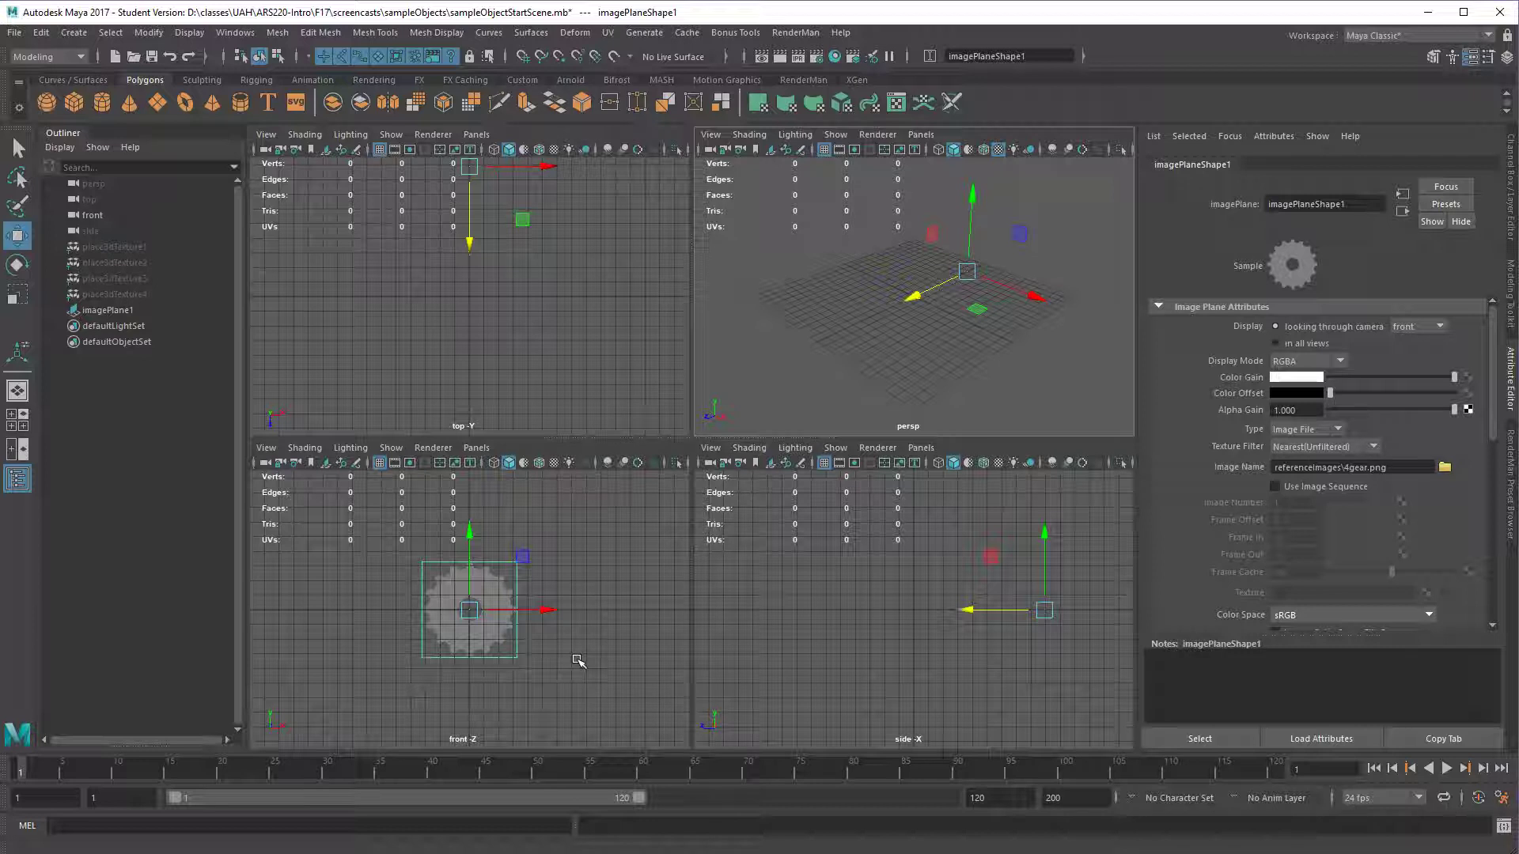
pyautogui.moveTo(590, 586)
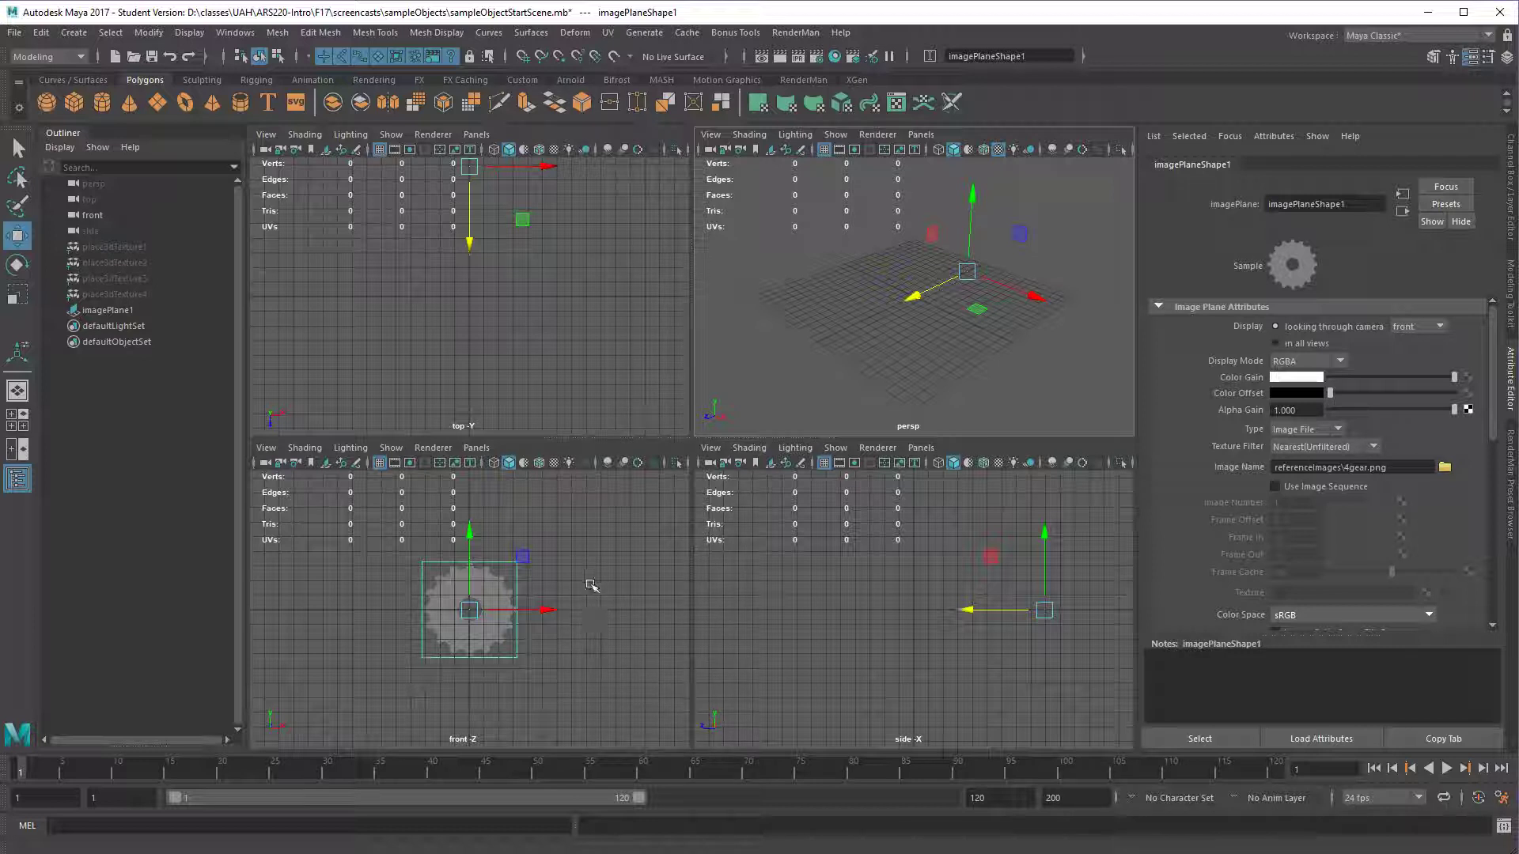
pyautogui.moveTo(580, 575)
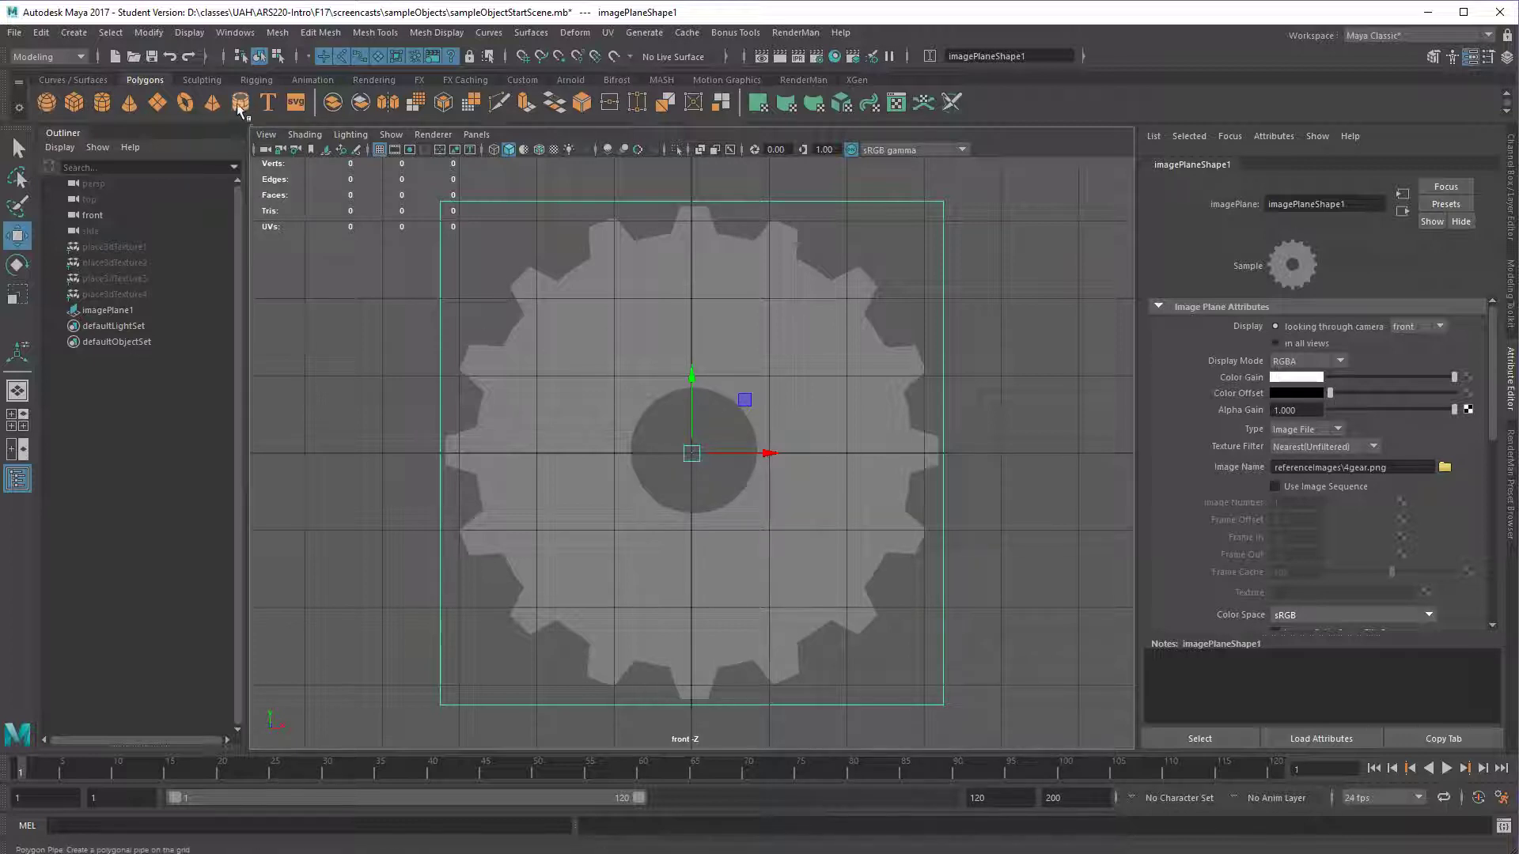
pyautogui.moveTo(237, 103)
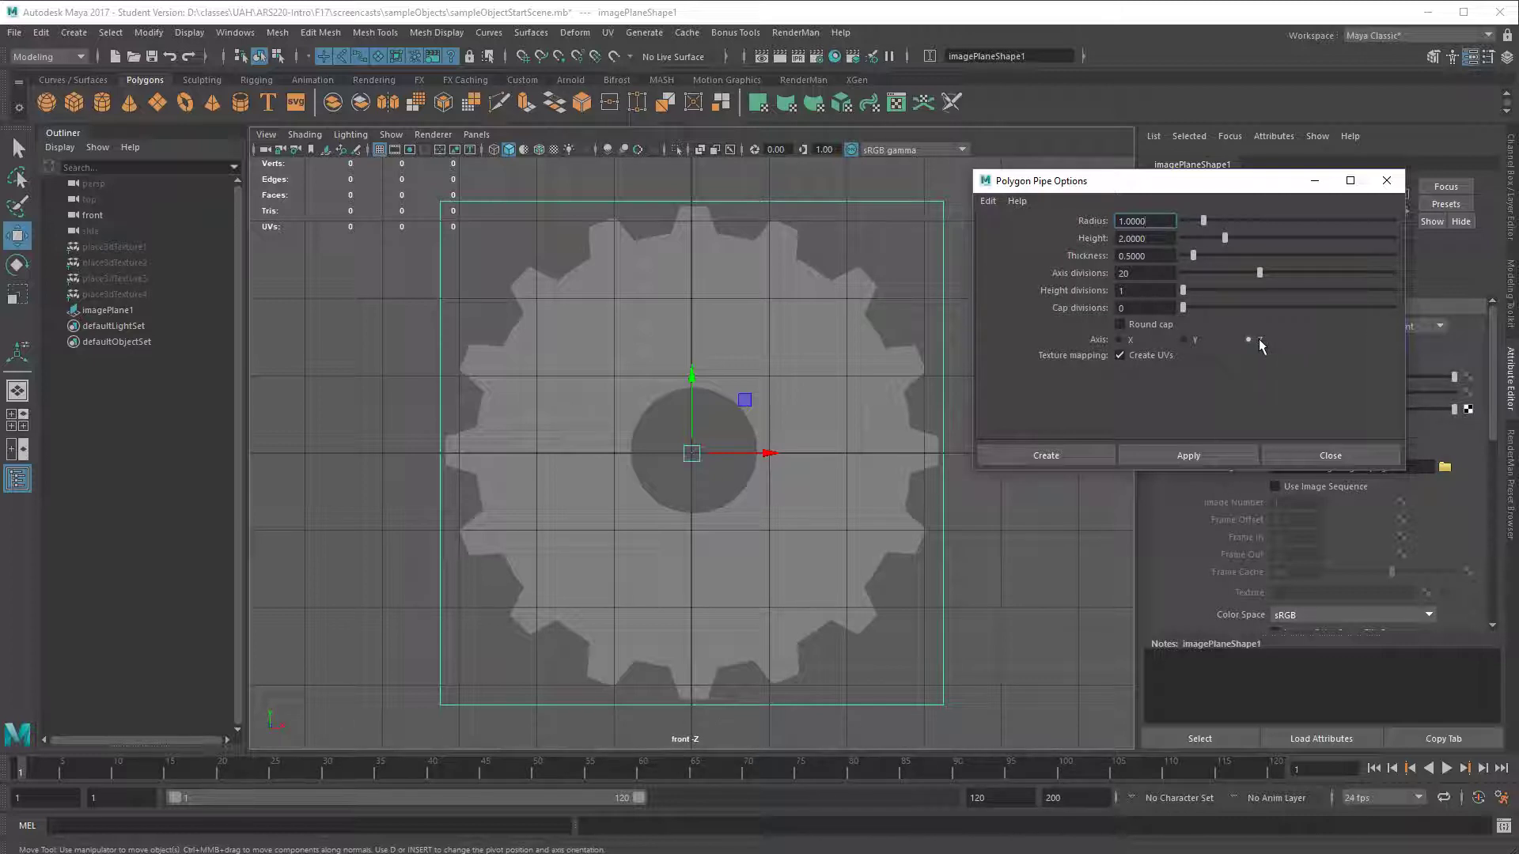
# - Create a polygon pipe facing along Z with 32 axis divisions
pyautogui.click(1248, 339)
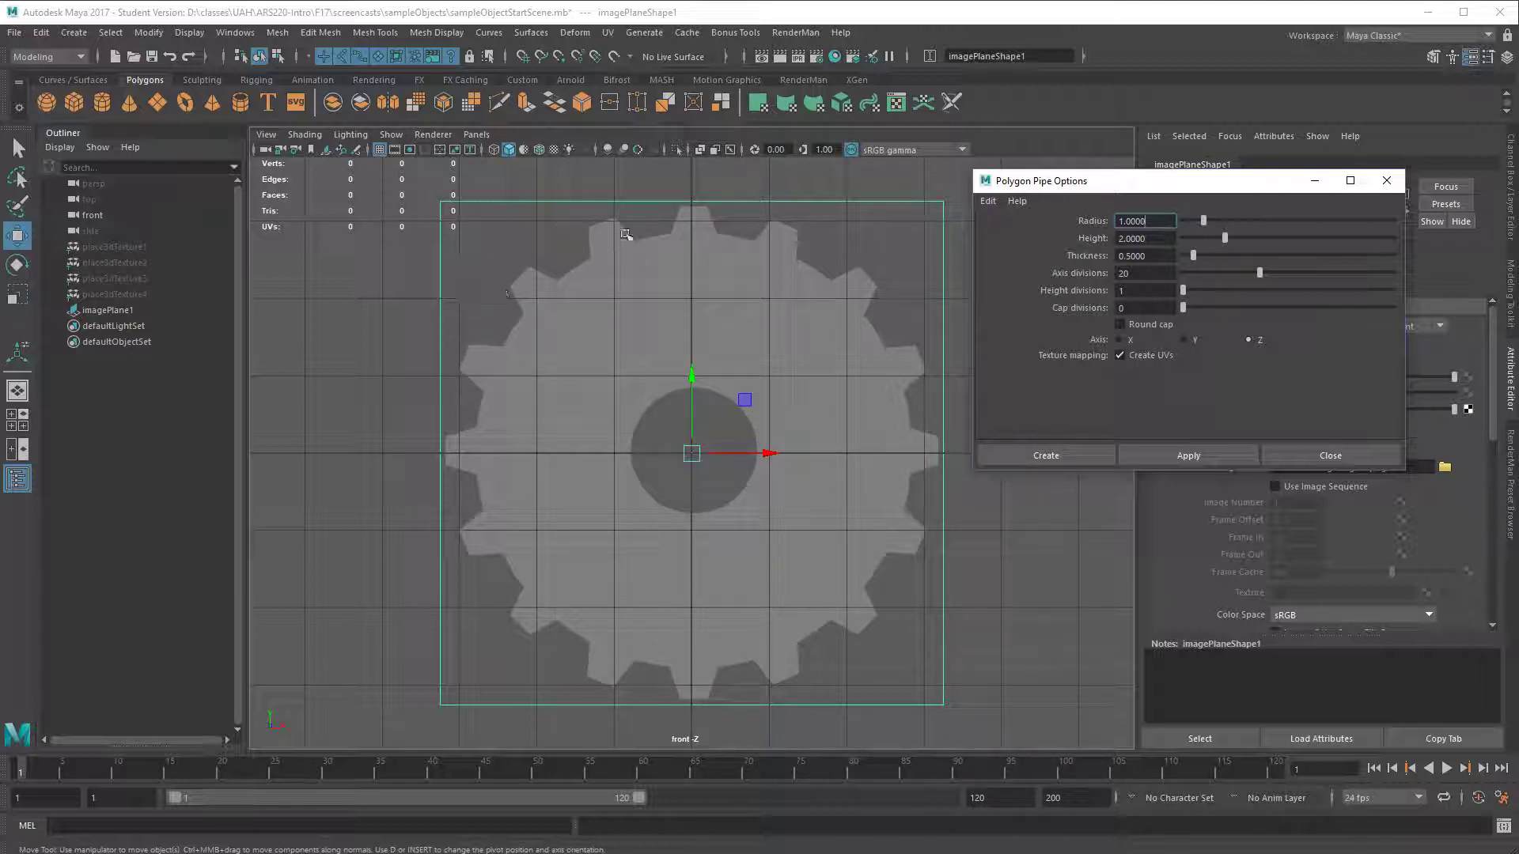
pyautogui.click(1144, 273)
pyautogui.write('32')
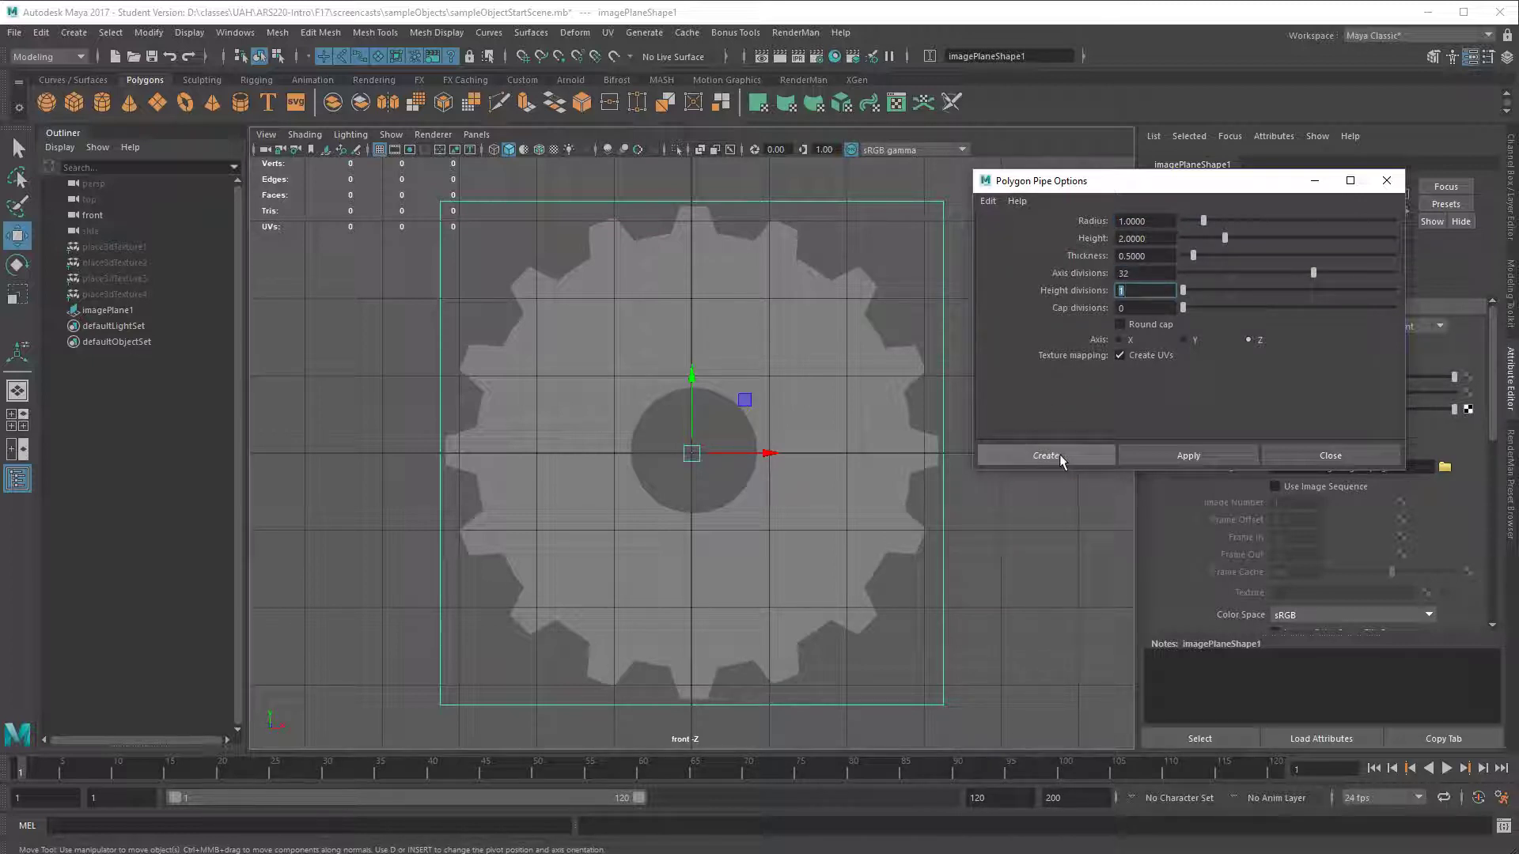
pyautogui.click(1046, 456)
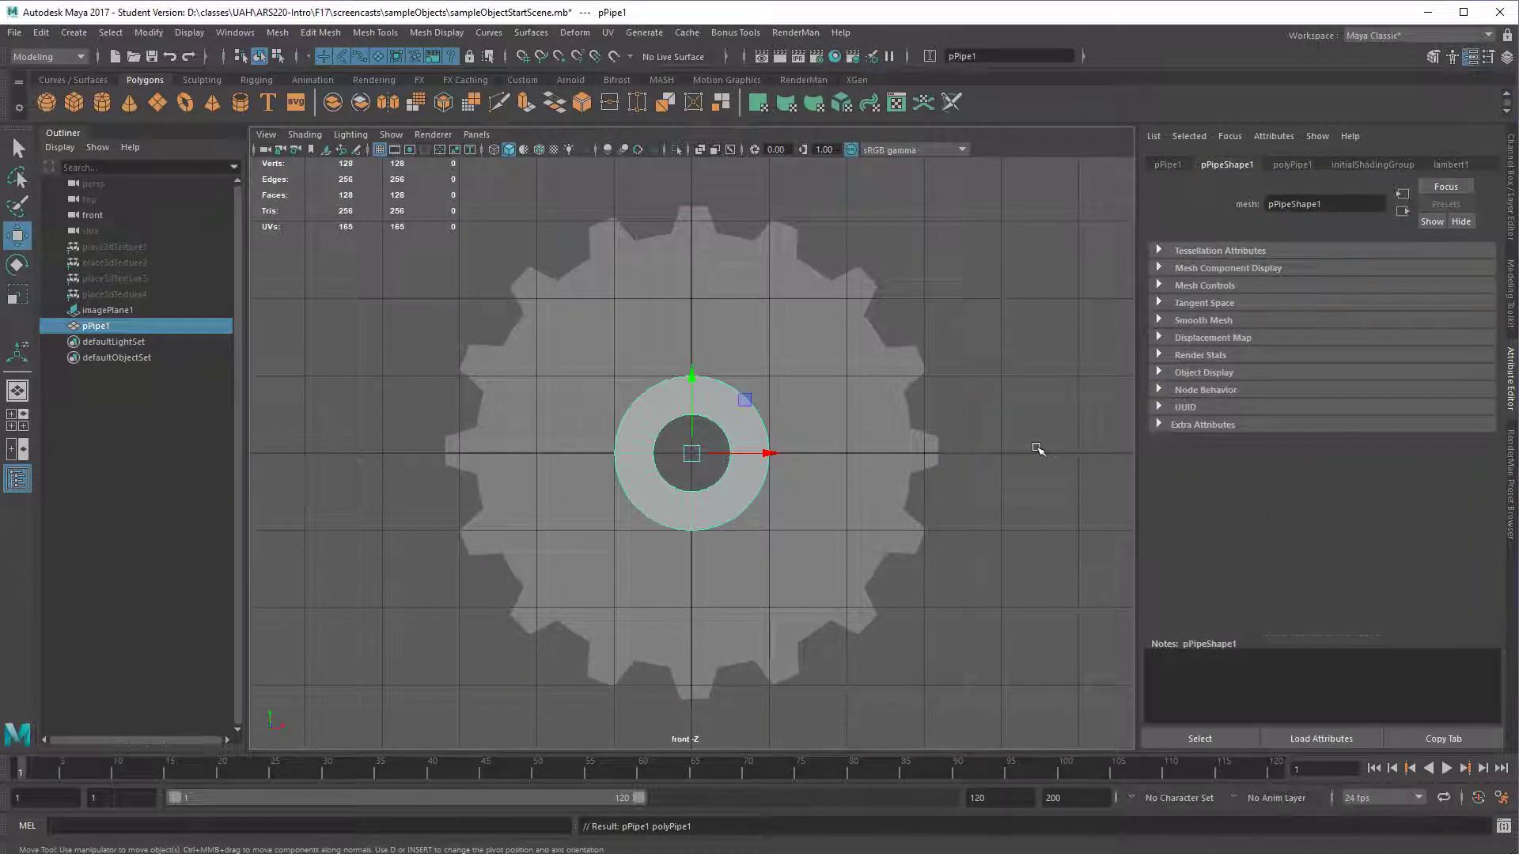
pyautogui.moveTo(596, 441)
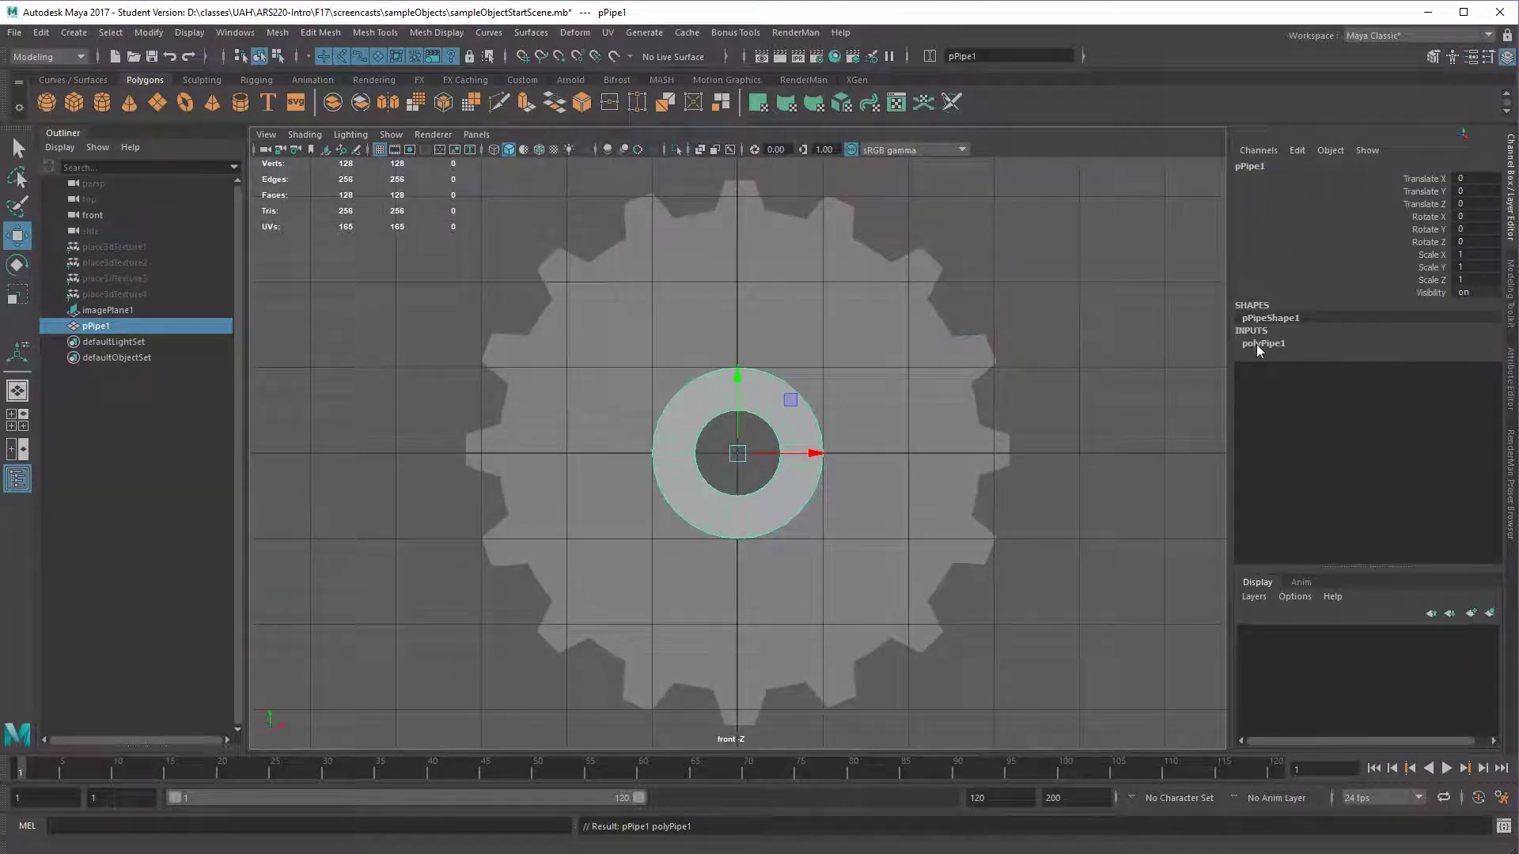
# - Set polyPipe1 radius to about 2.85 and raise thickness until the hole matches
pyautogui.click(1262, 343)
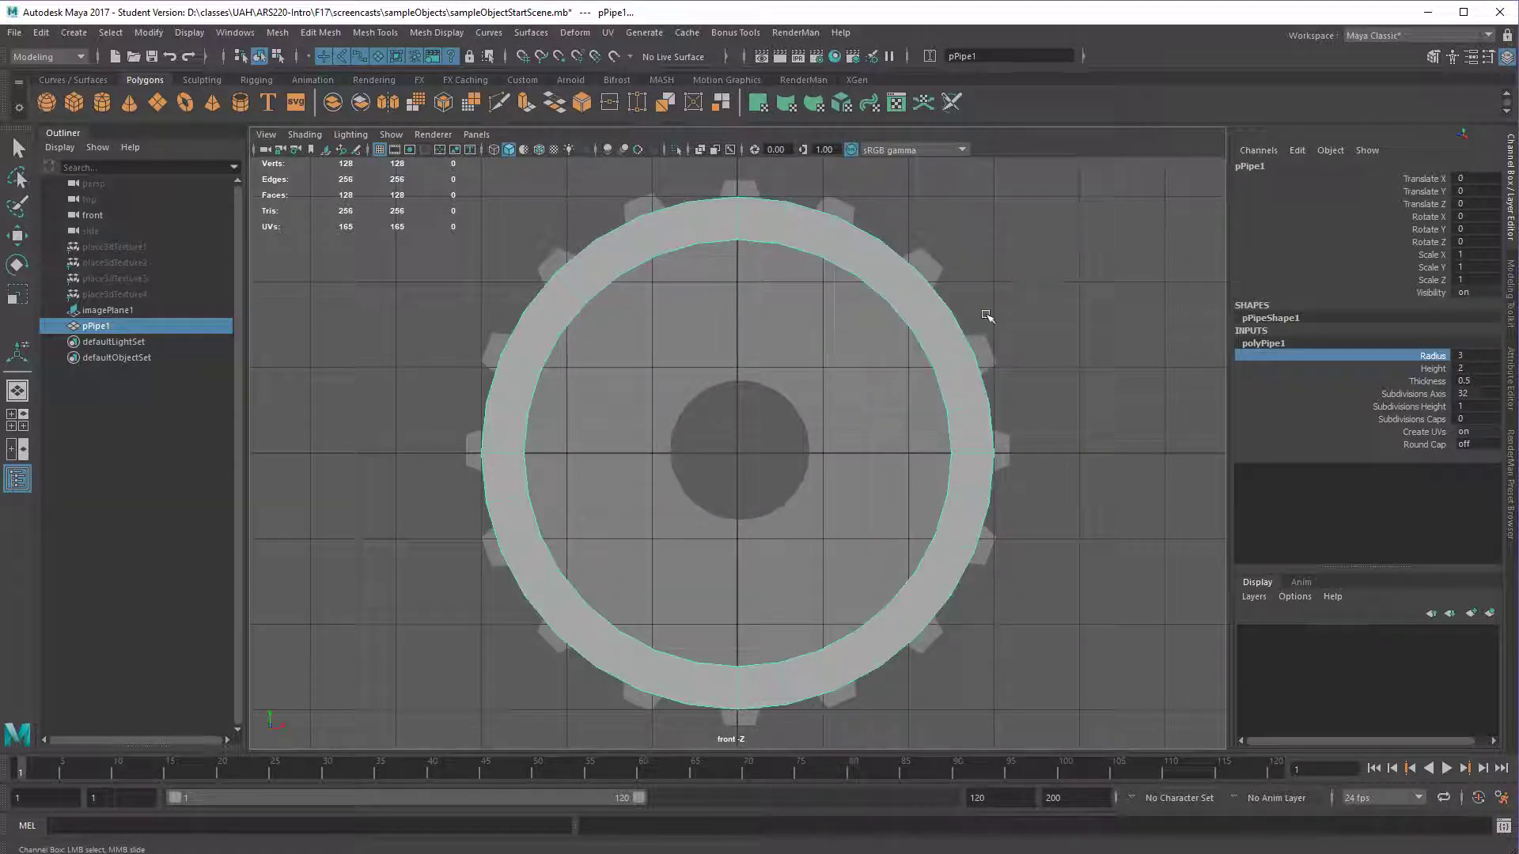
pyautogui.moveTo(1022, 342)
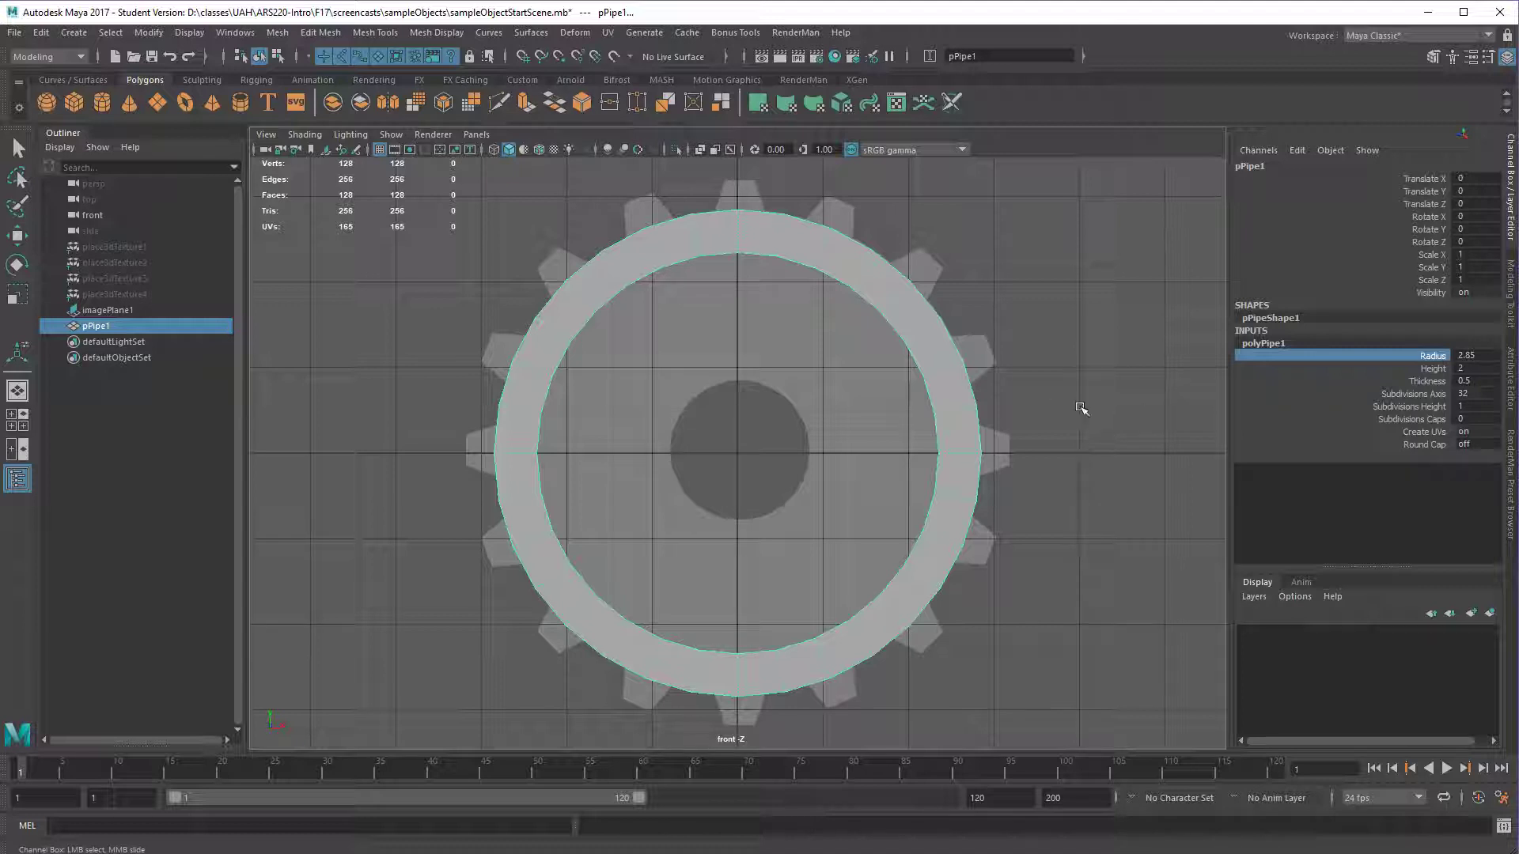
pyautogui.moveTo(1426, 382)
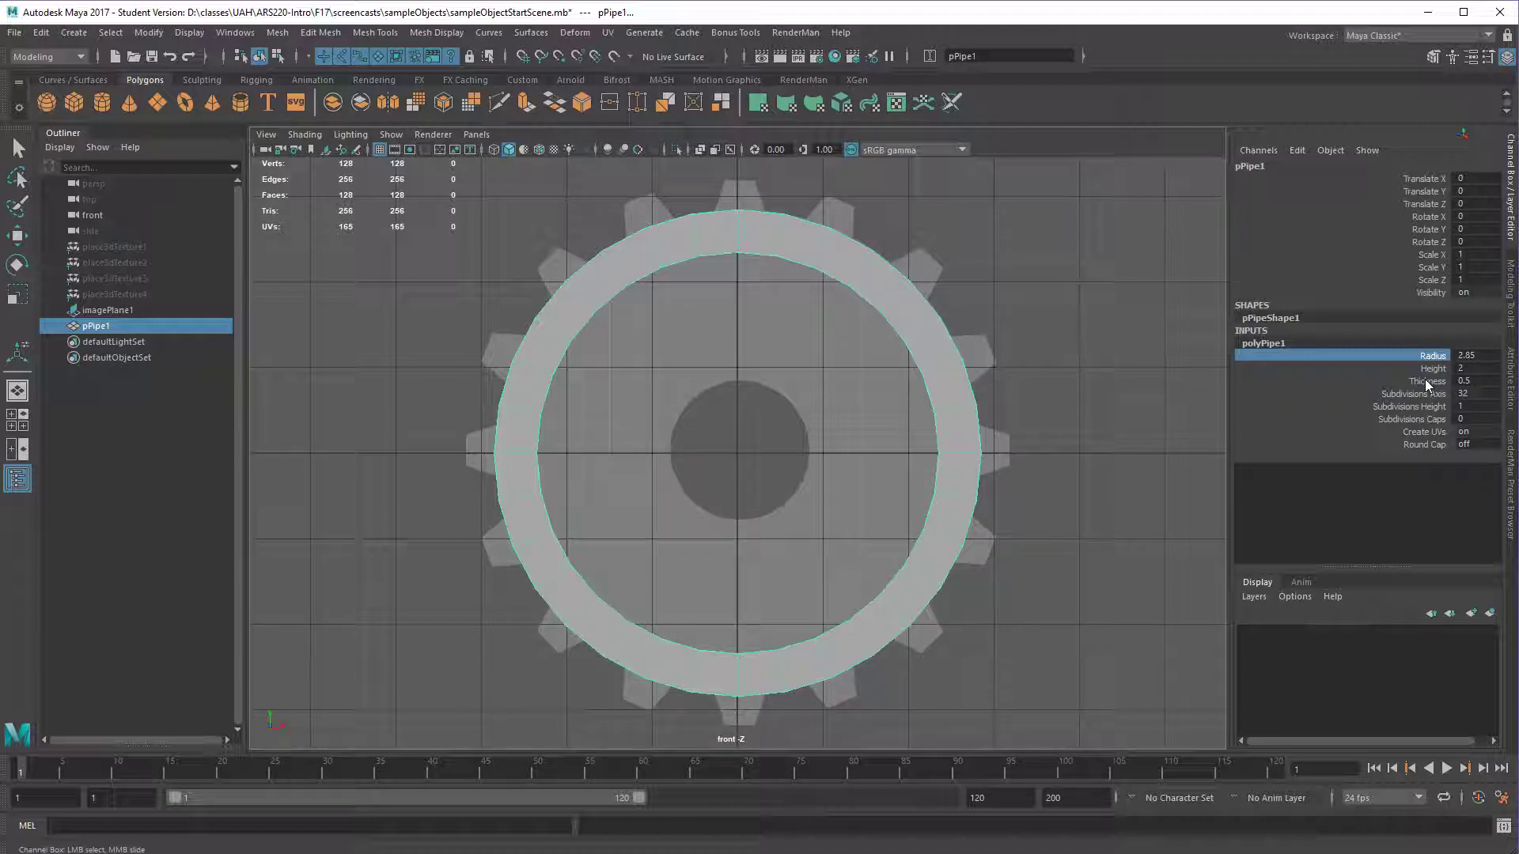
pyautogui.click(1425, 381)
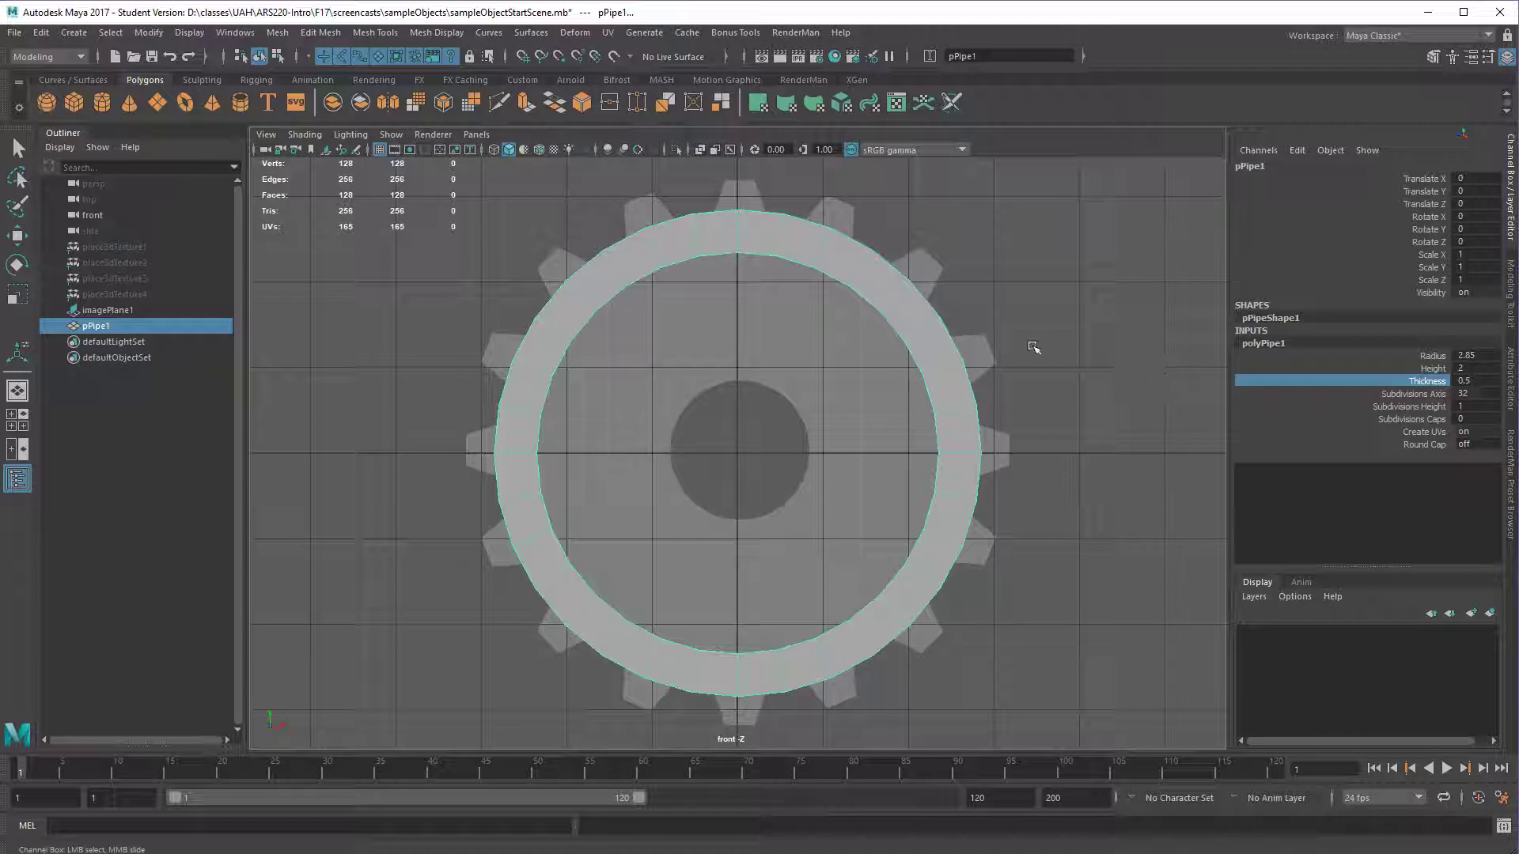
pyautogui.moveTo(1034, 346); pyautogui.dragTo(1066, 347)
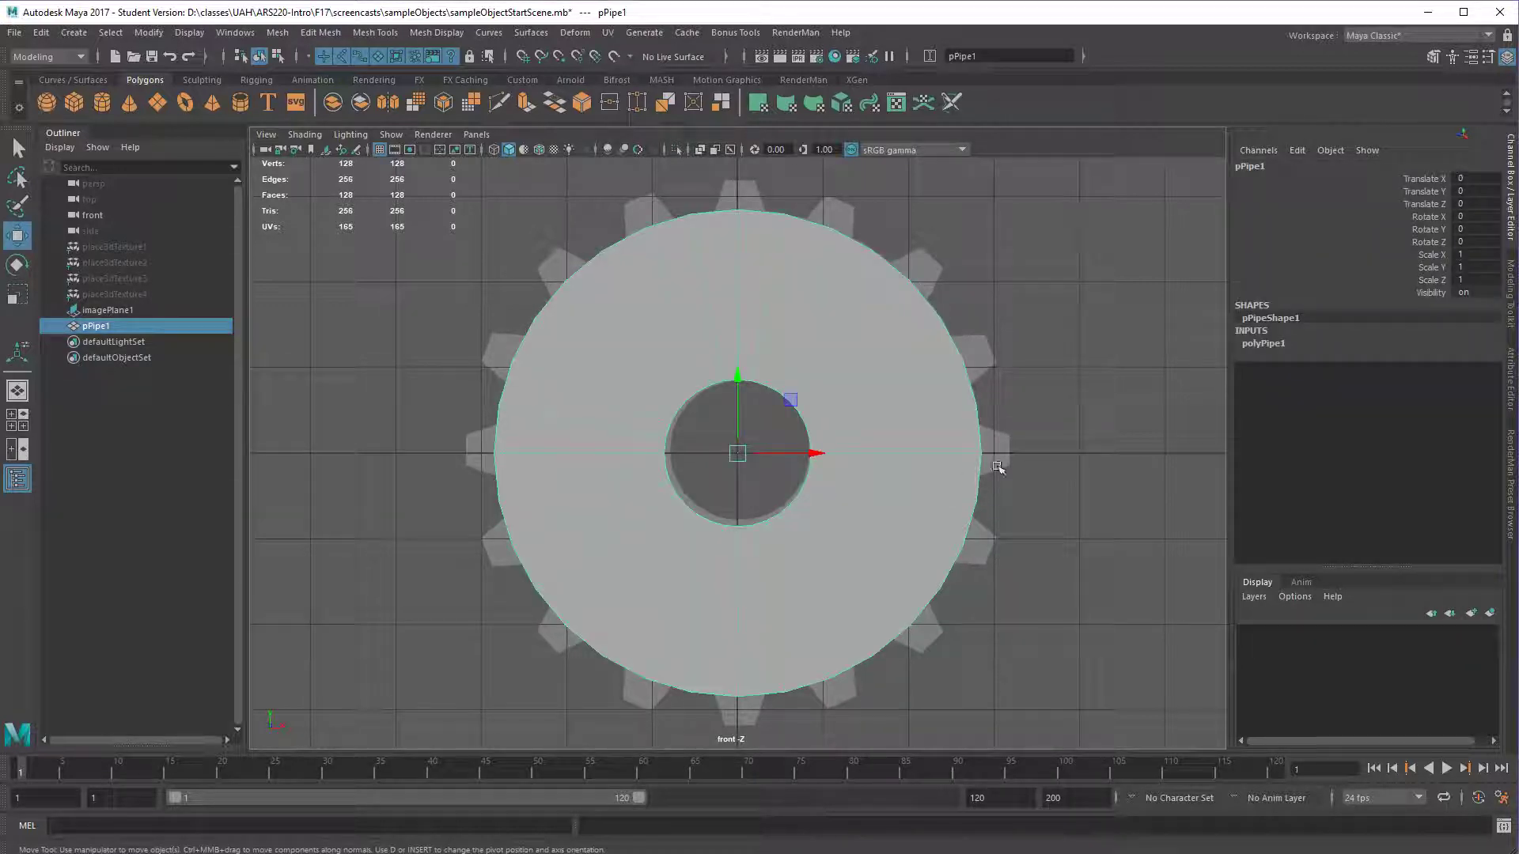
pyautogui.click(109, 311)
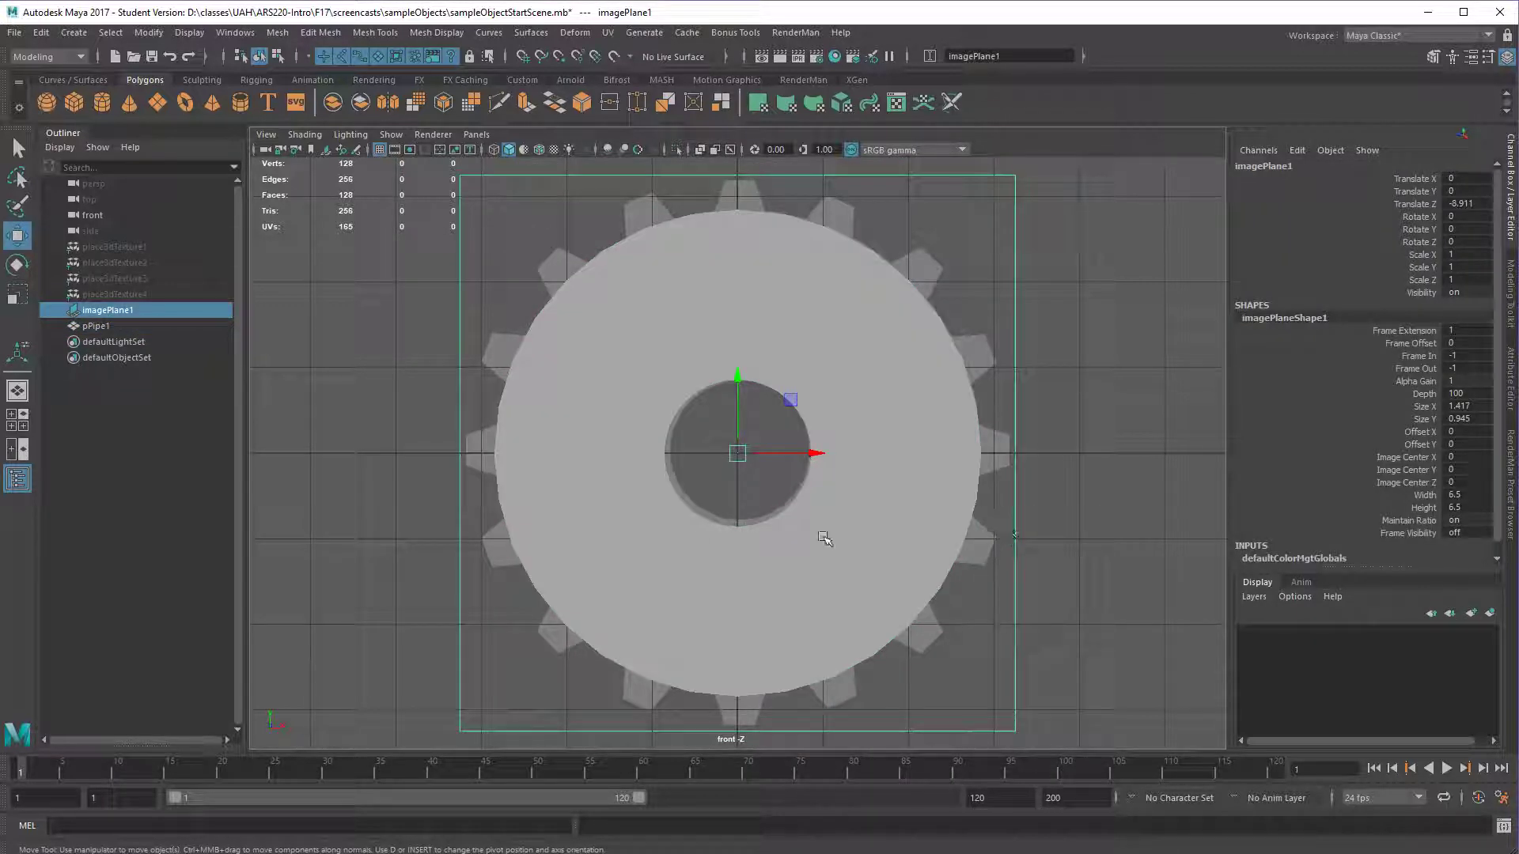
pyautogui.click(96, 325)
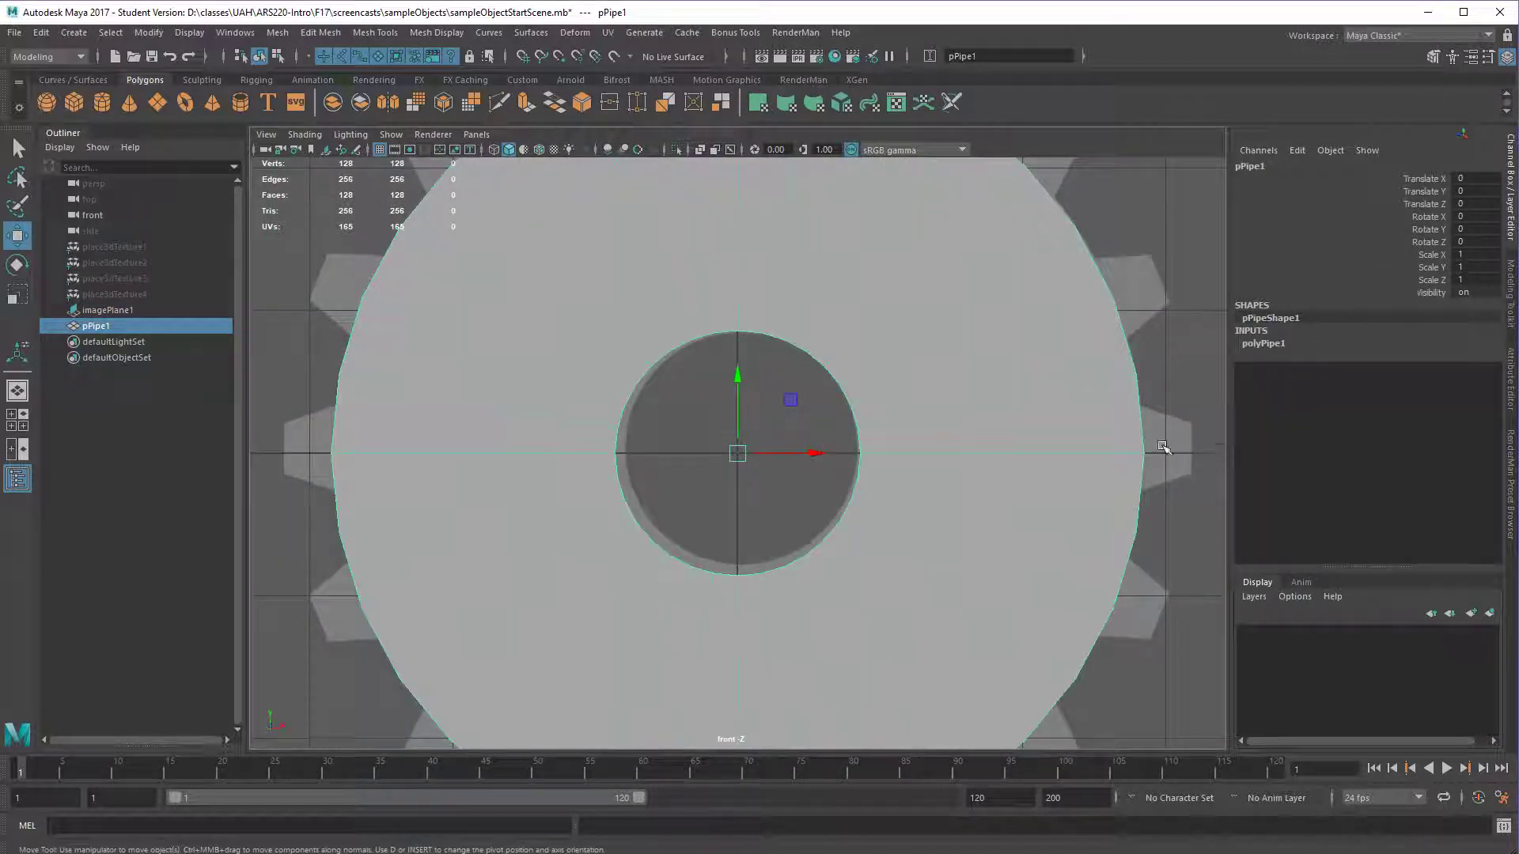
pyautogui.click(108, 310)
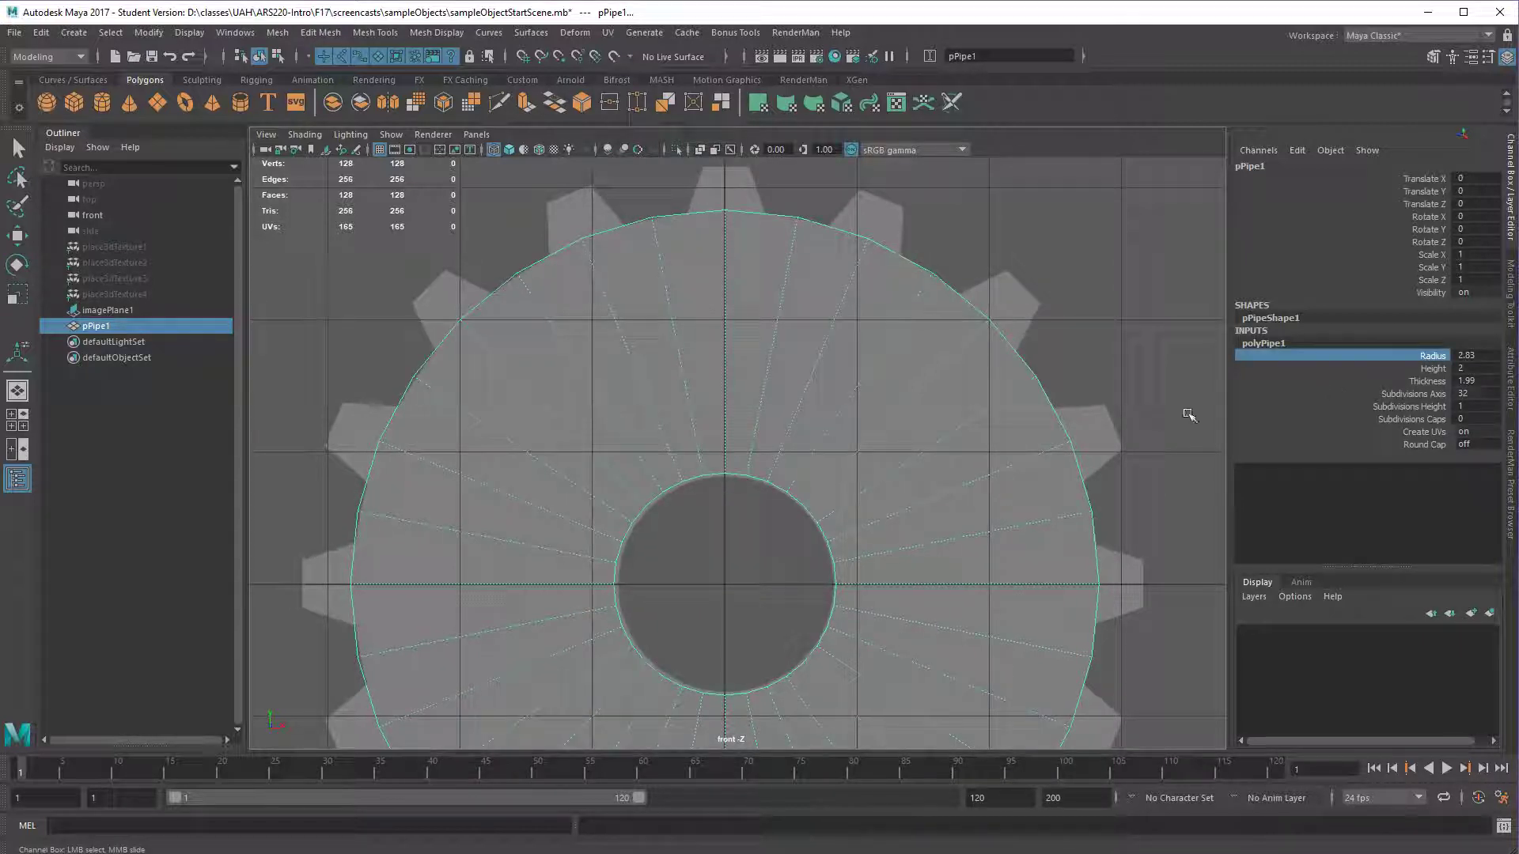
# - Rotate imagePlane1 so the reference teeth line up with the pipe faces
pyautogui.click(1426, 380)
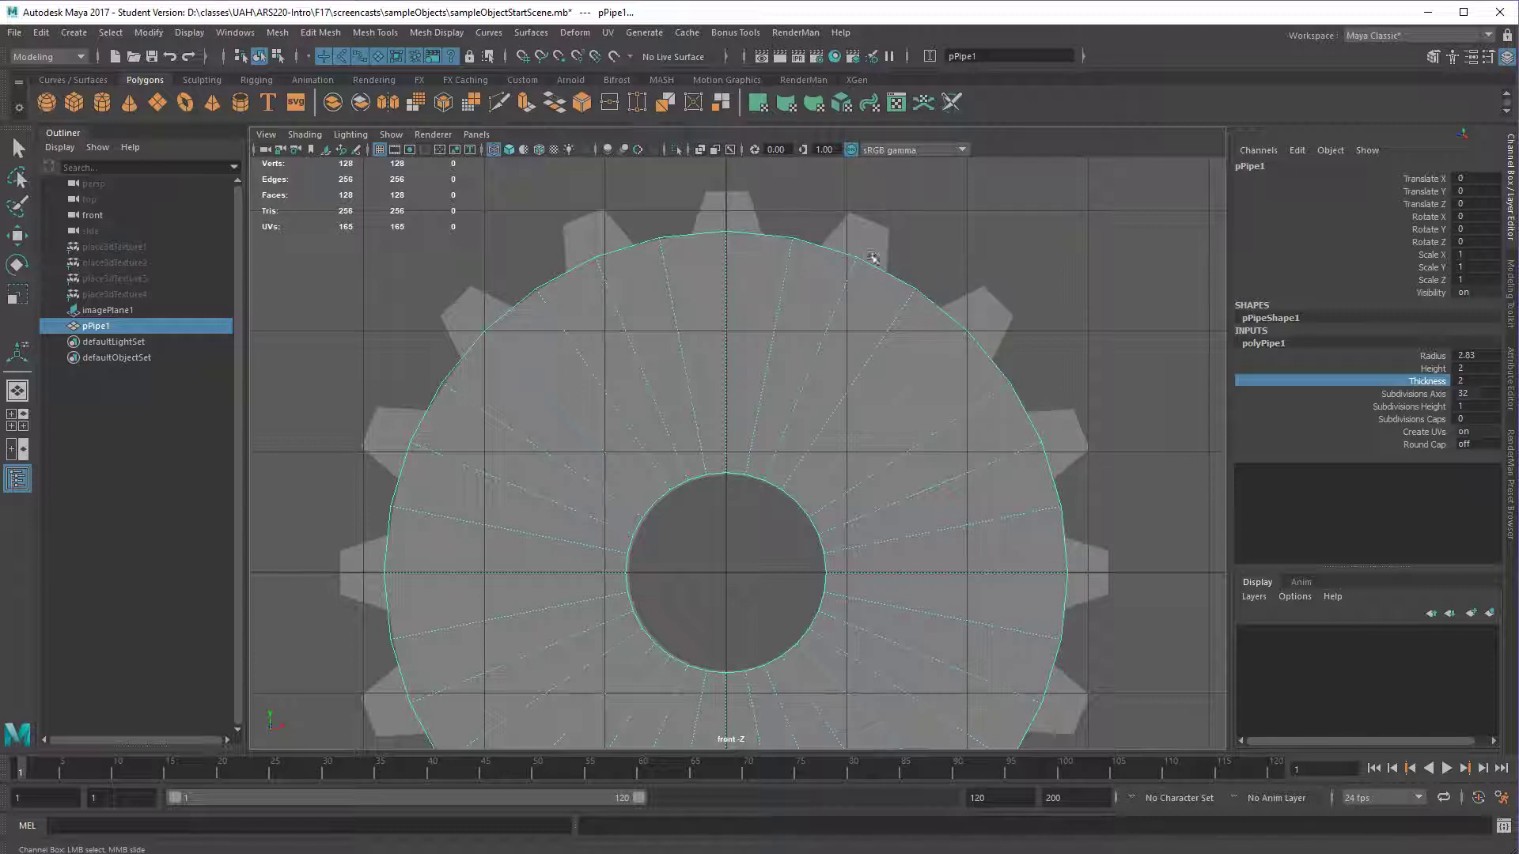
pyautogui.click(108, 310)
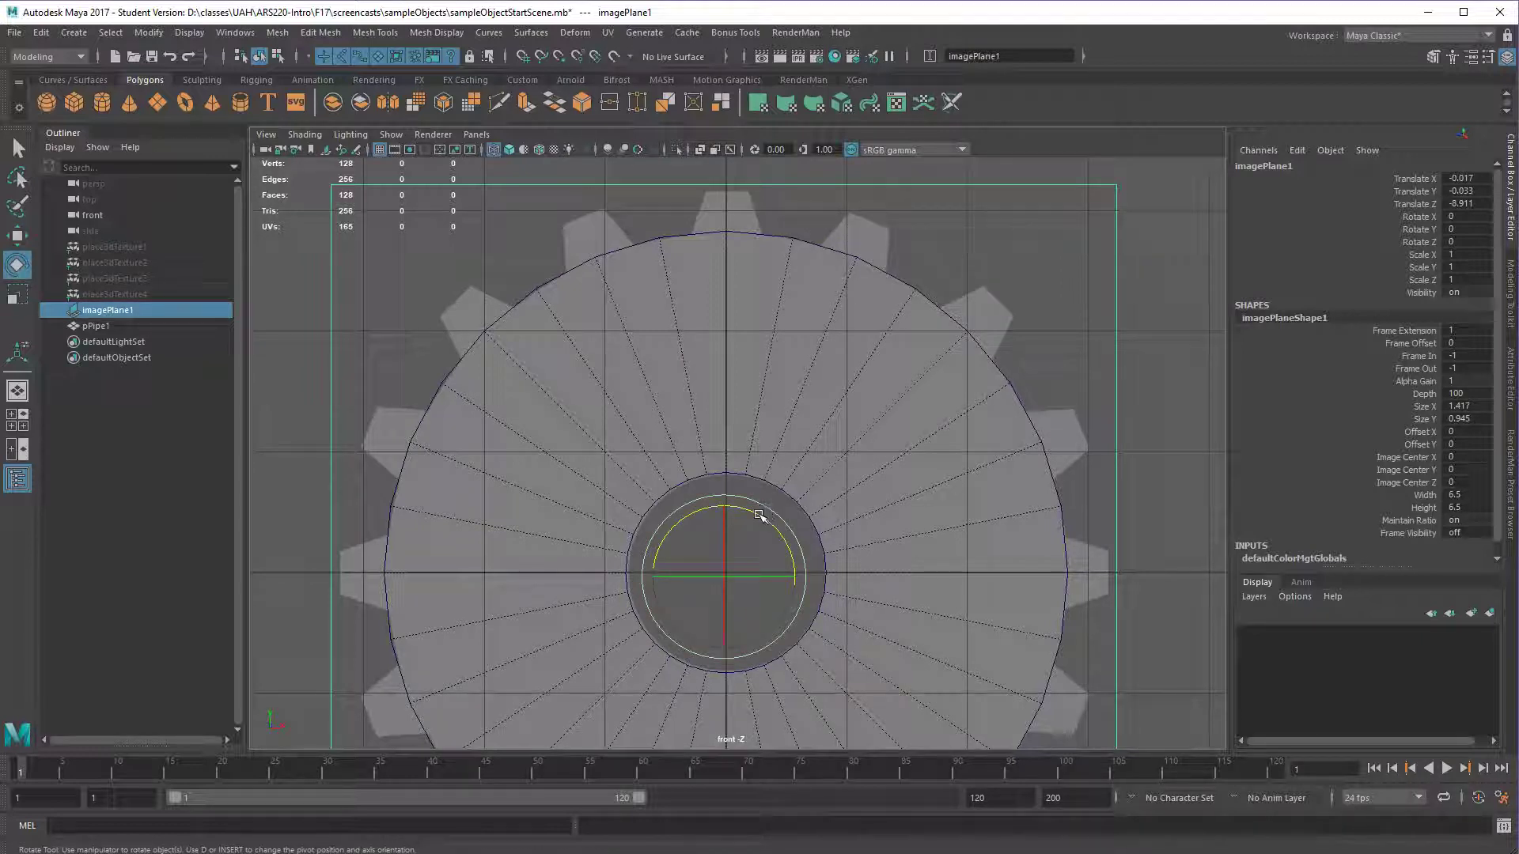
pyautogui.moveTo(759, 514); pyautogui.dragTo(753, 513)
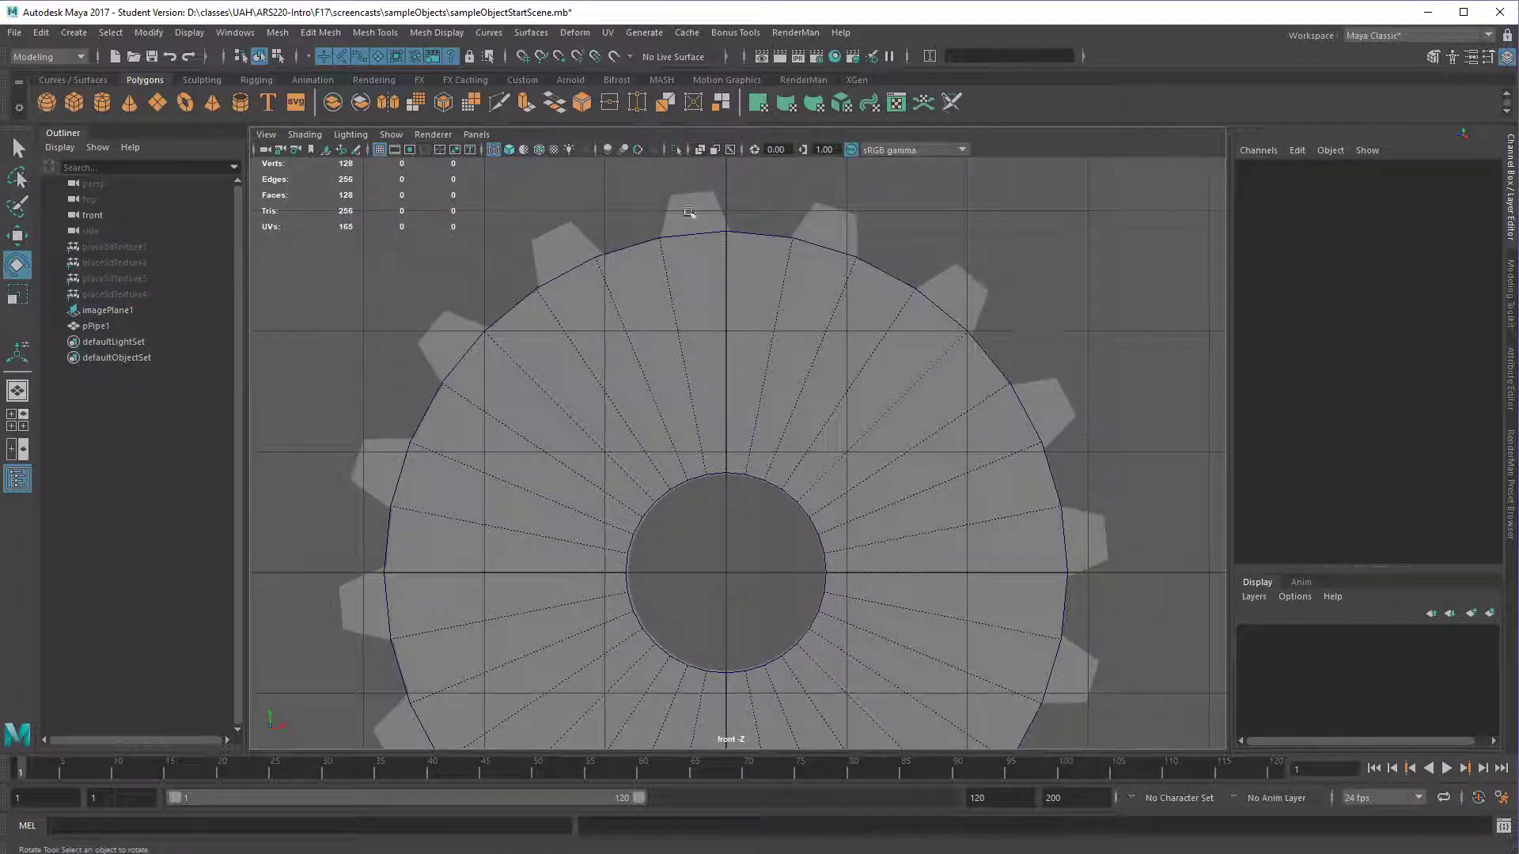
pyautogui.scroll(-3)
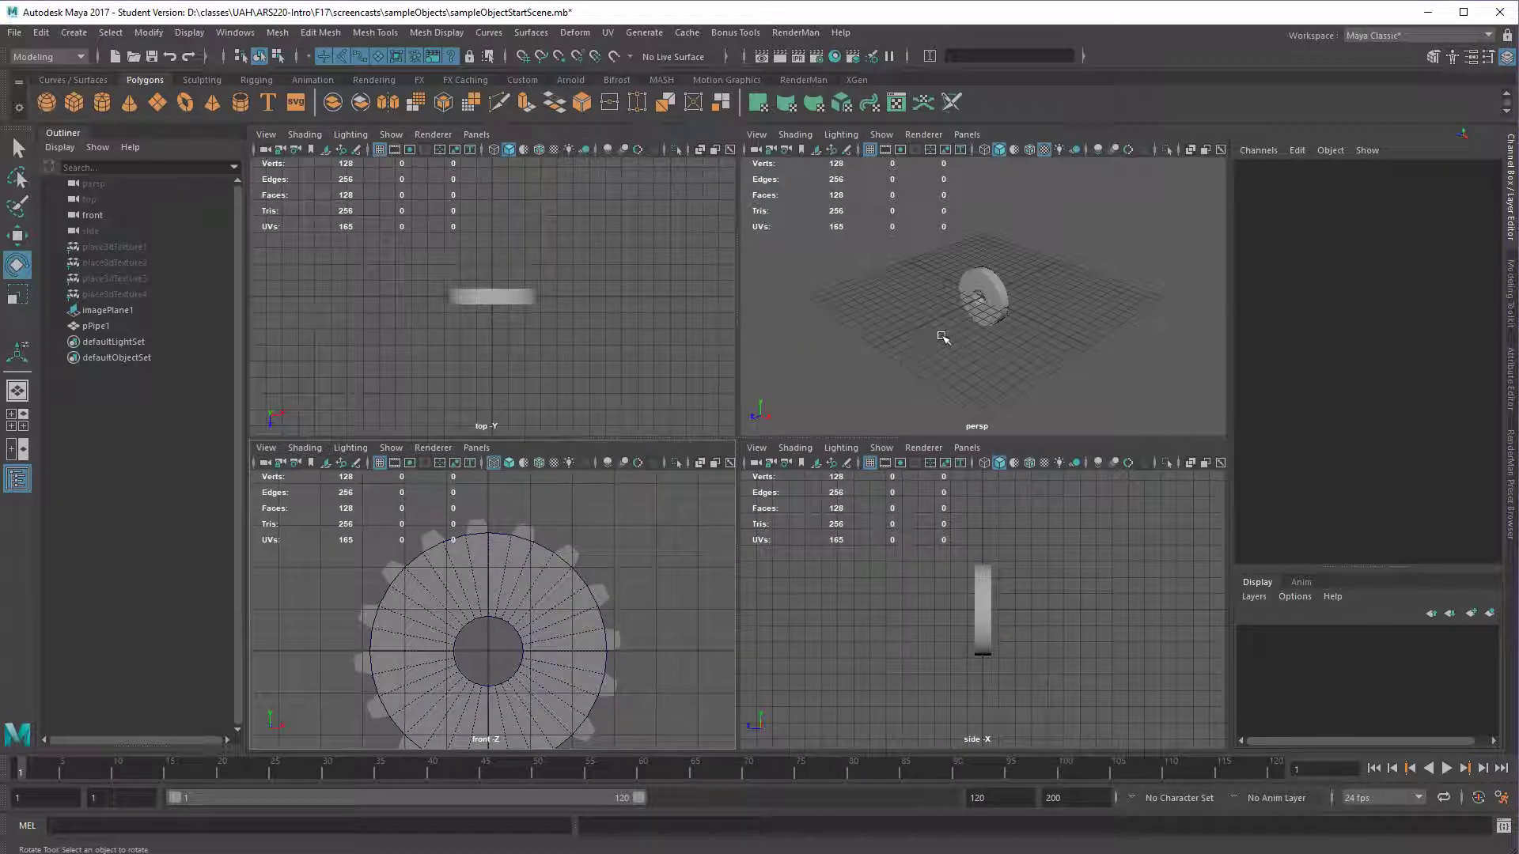
# - Orbit the perspective view and begin selecting alternating outer rim faces
pyautogui.moveTo(944, 337); pyautogui.dragTo(930, 374)
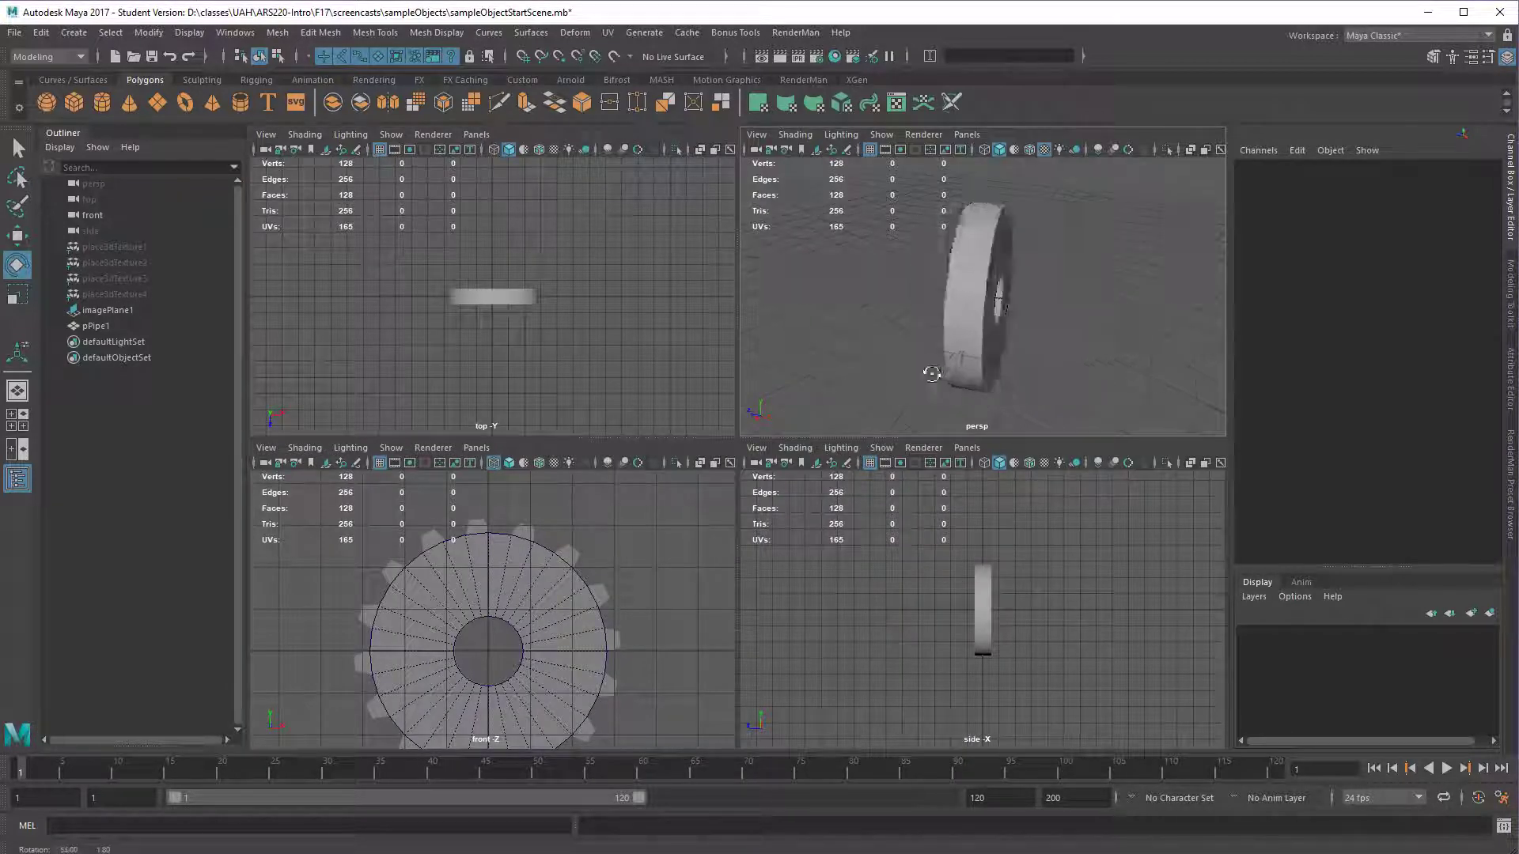
pyautogui.moveTo(931, 374); pyautogui.dragTo(1045, 388)
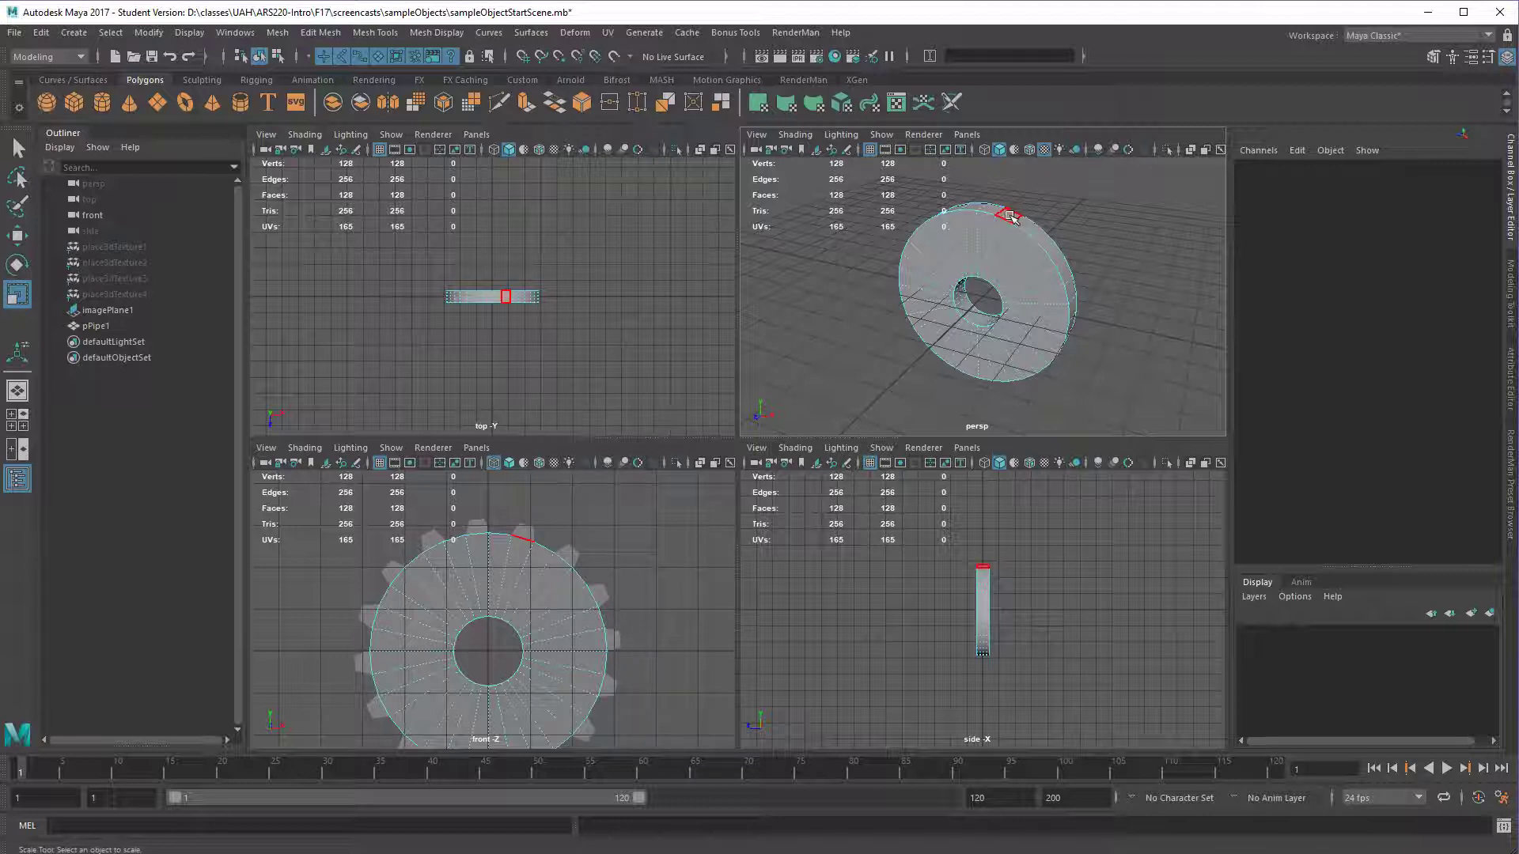
pyautogui.click(1007, 215)
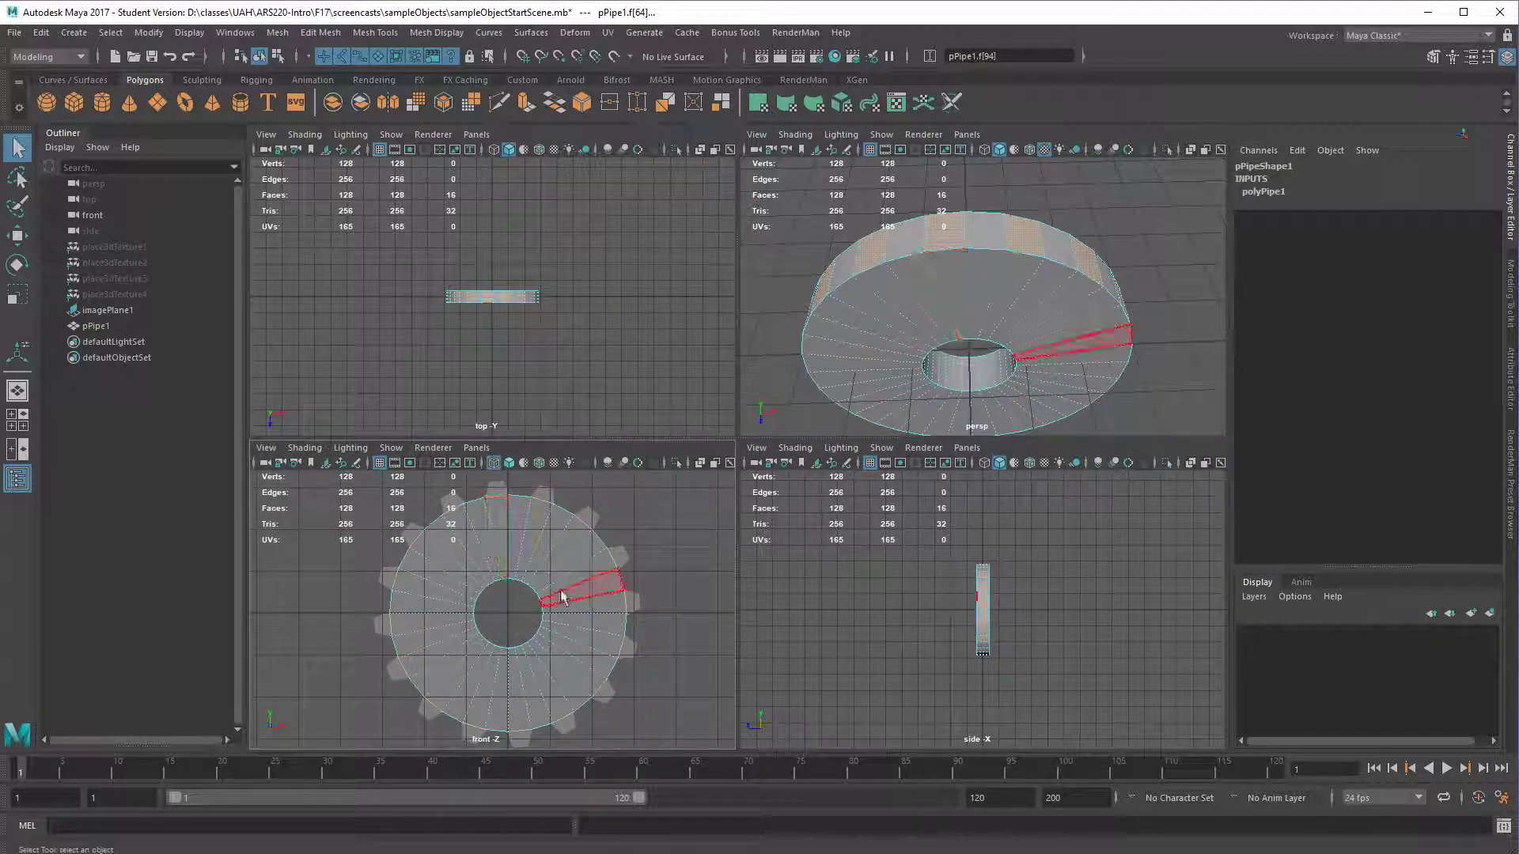
# - Extrude the selected rim faces outward along local Z into teeth and inspect them
pyautogui.press('space')
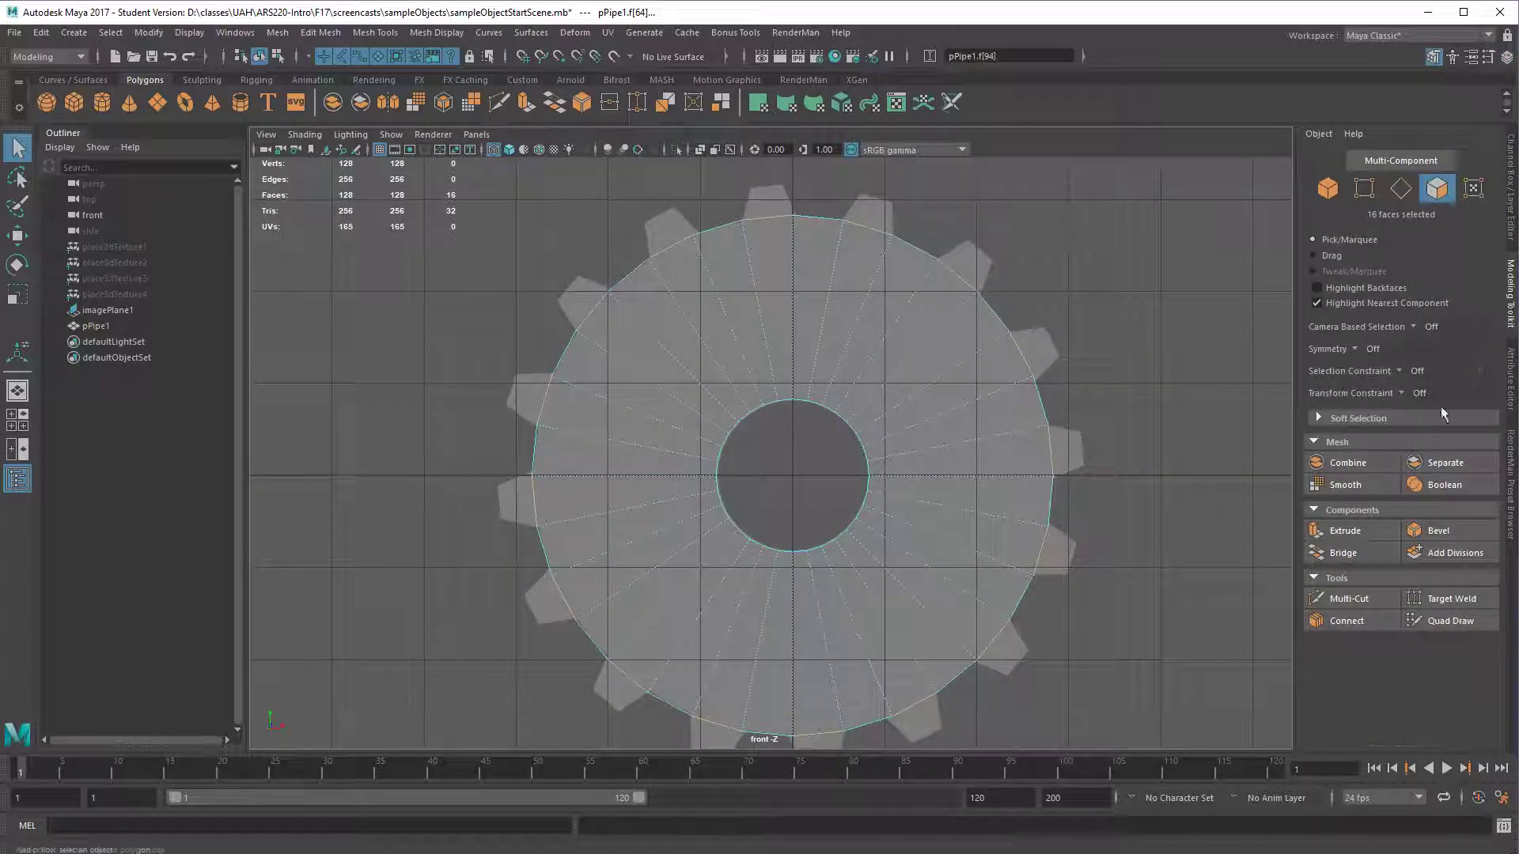
pyautogui.click(1350, 530)
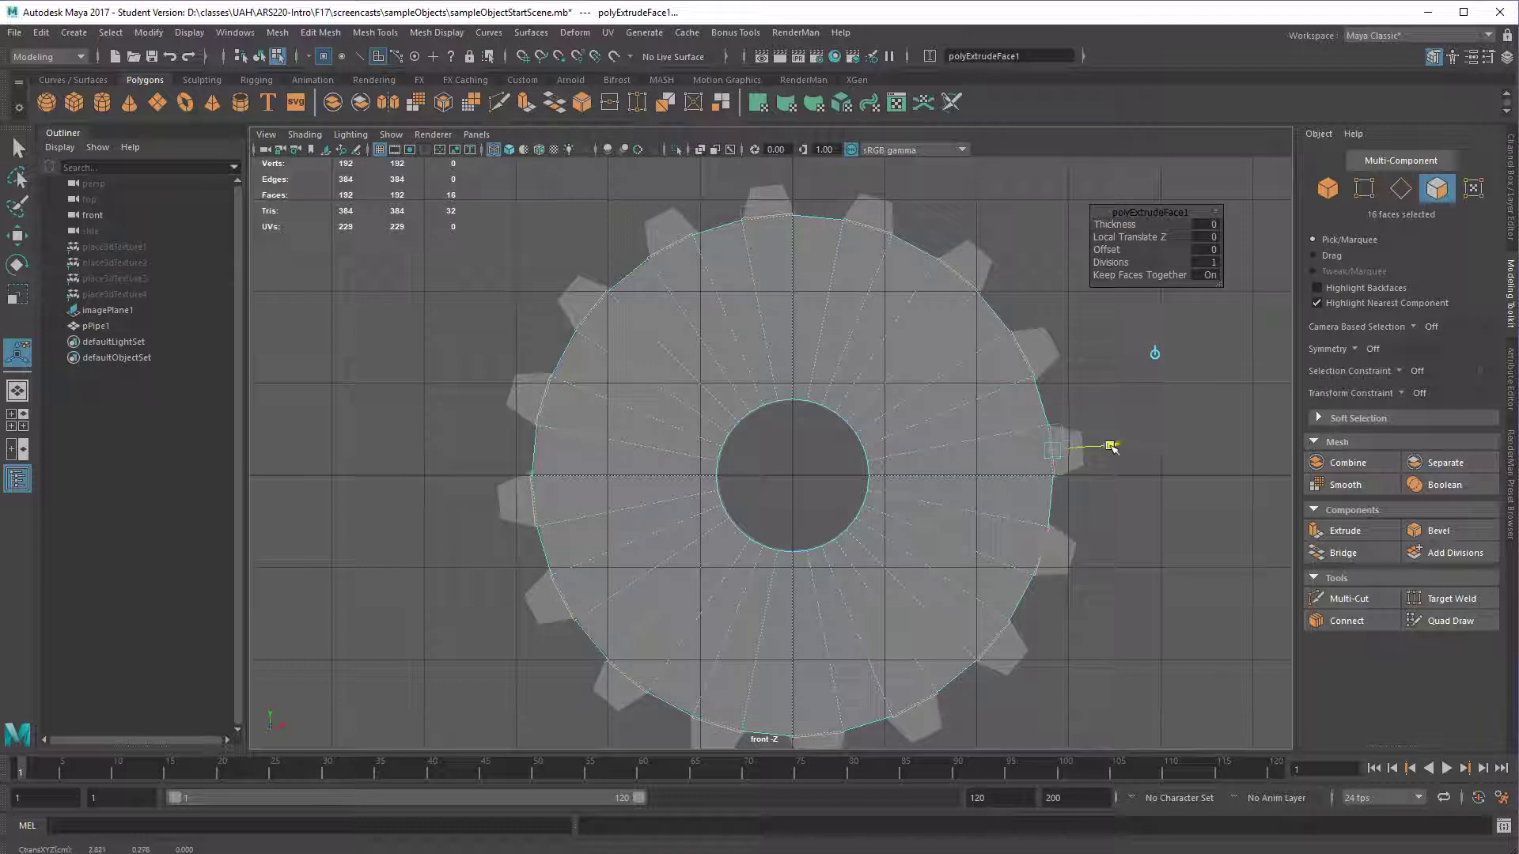
pyautogui.moveTo(1111, 446); pyautogui.dragTo(1148, 437)
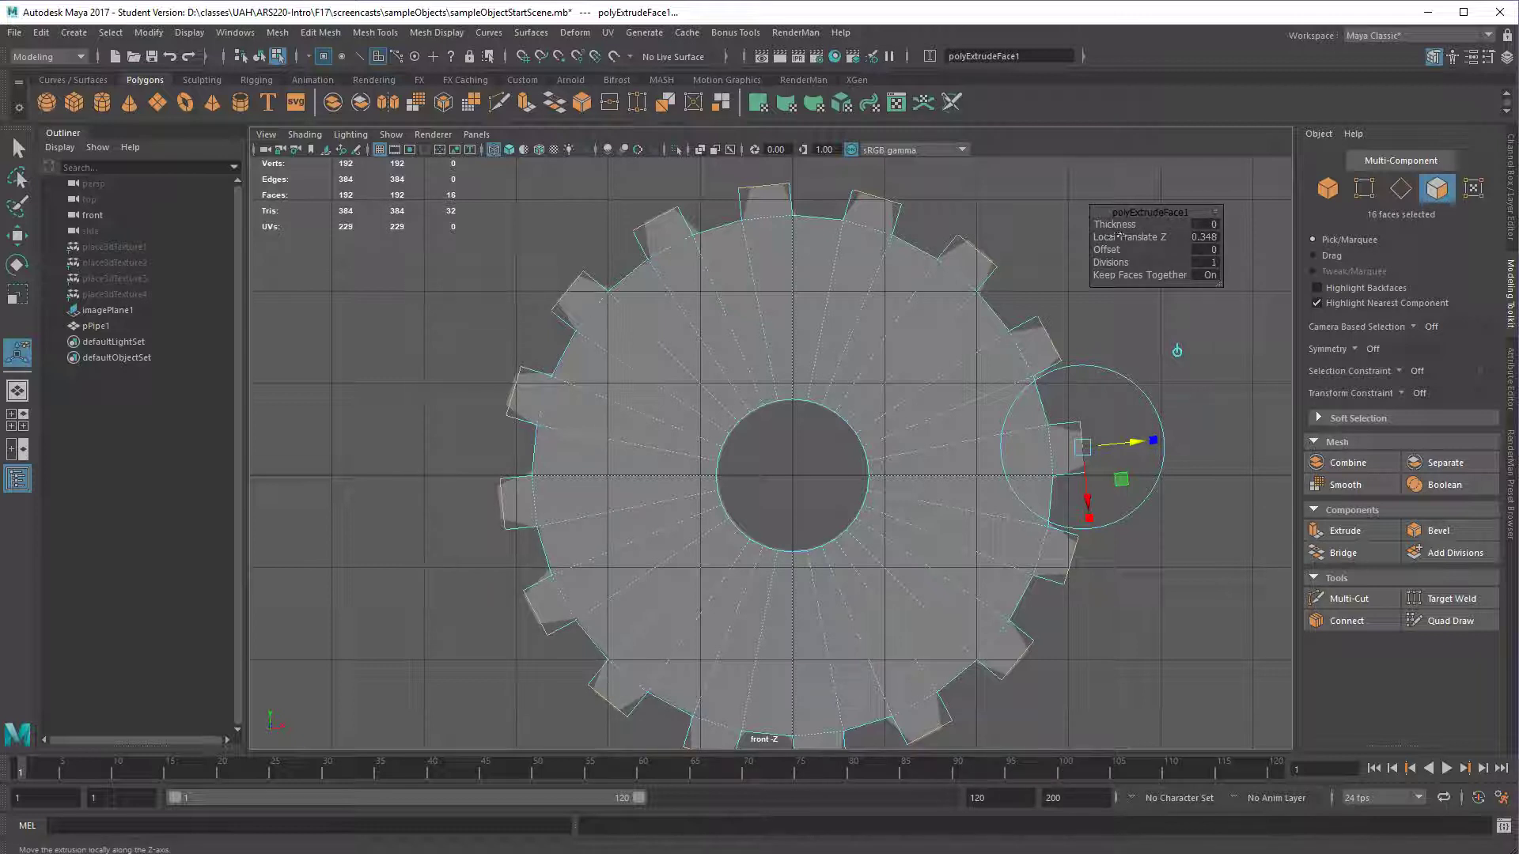
pyautogui.moveTo(1143, 374)
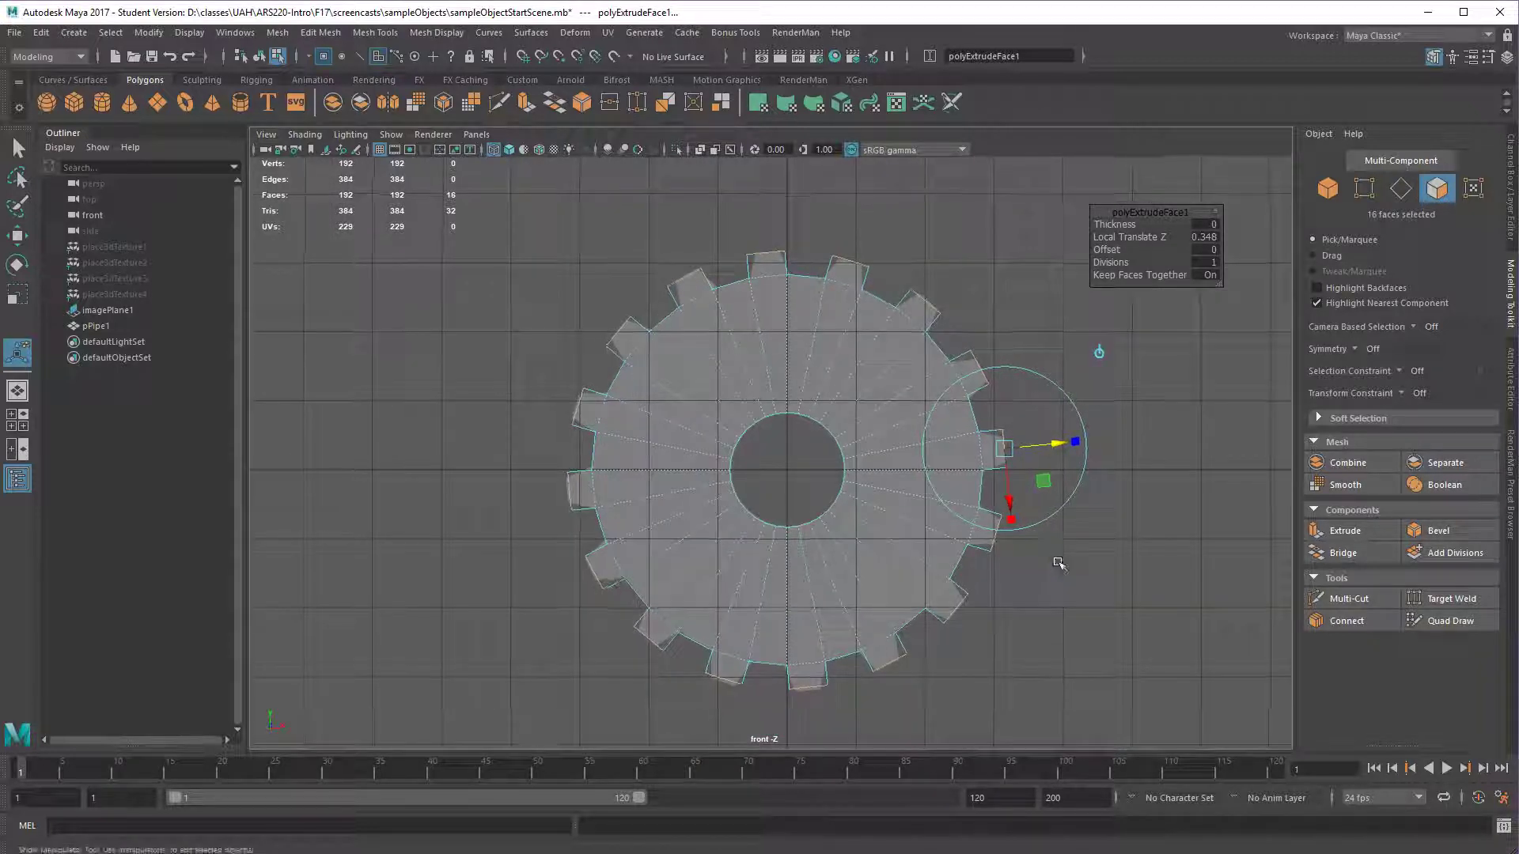
pyautogui.press('space')
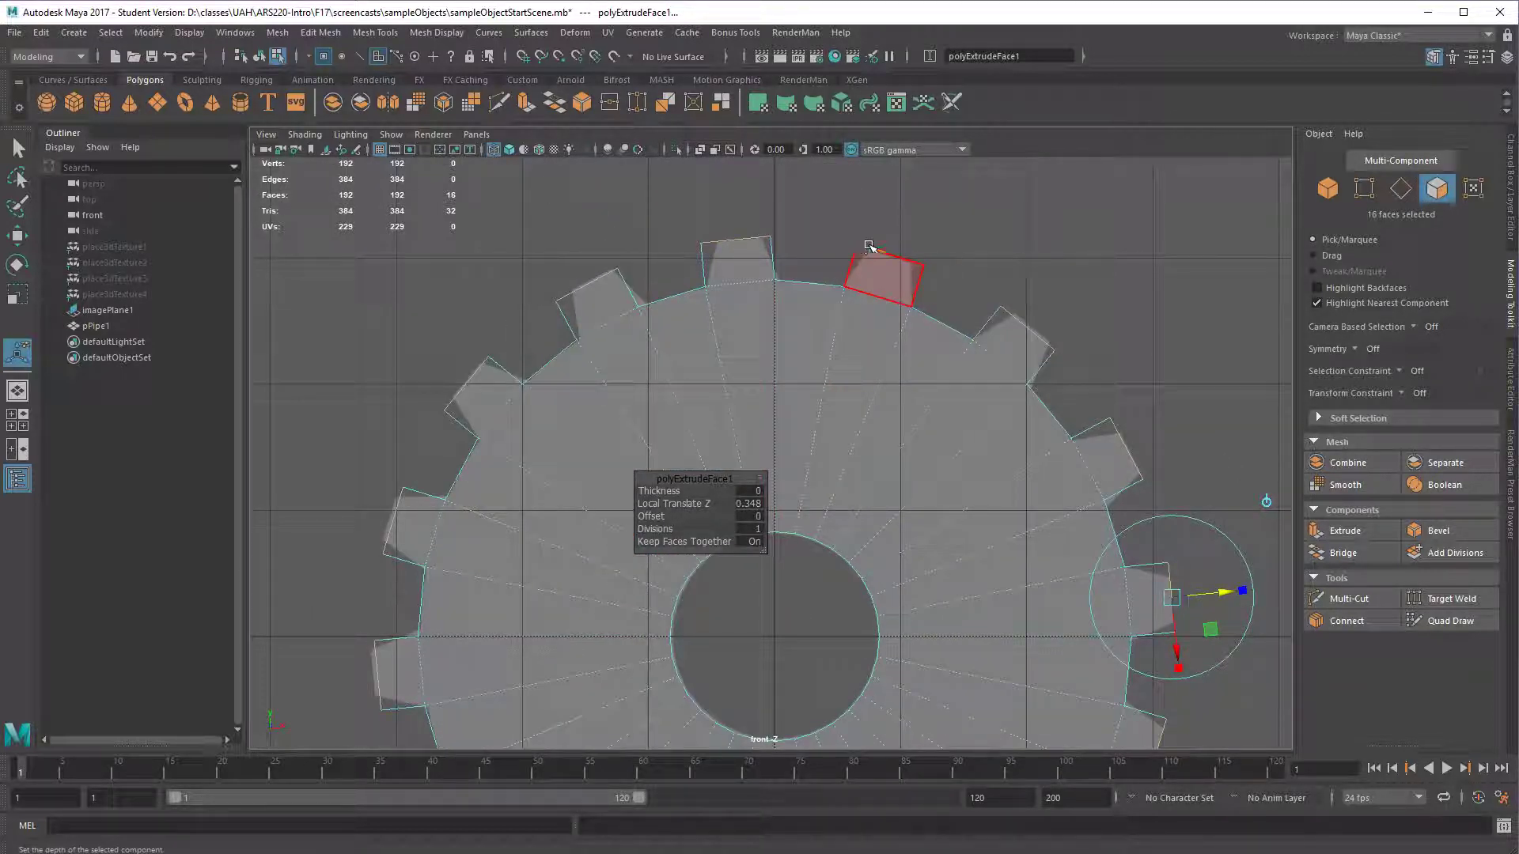
pyautogui.moveTo(868, 246); pyautogui.dragTo(876, 383)
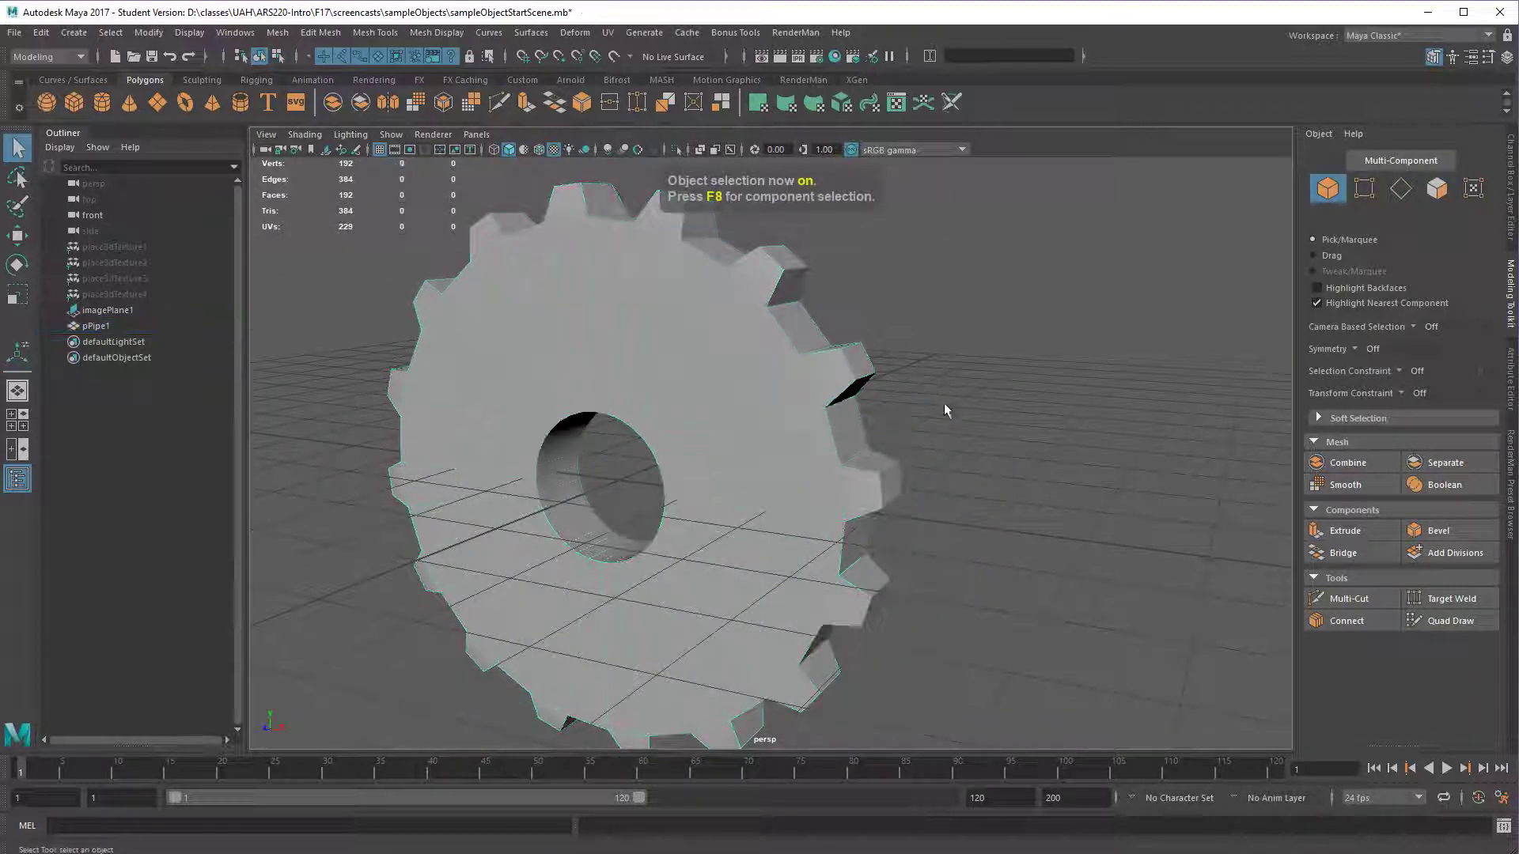
pyautogui.moveTo(944, 410); pyautogui.dragTo(811, 419)
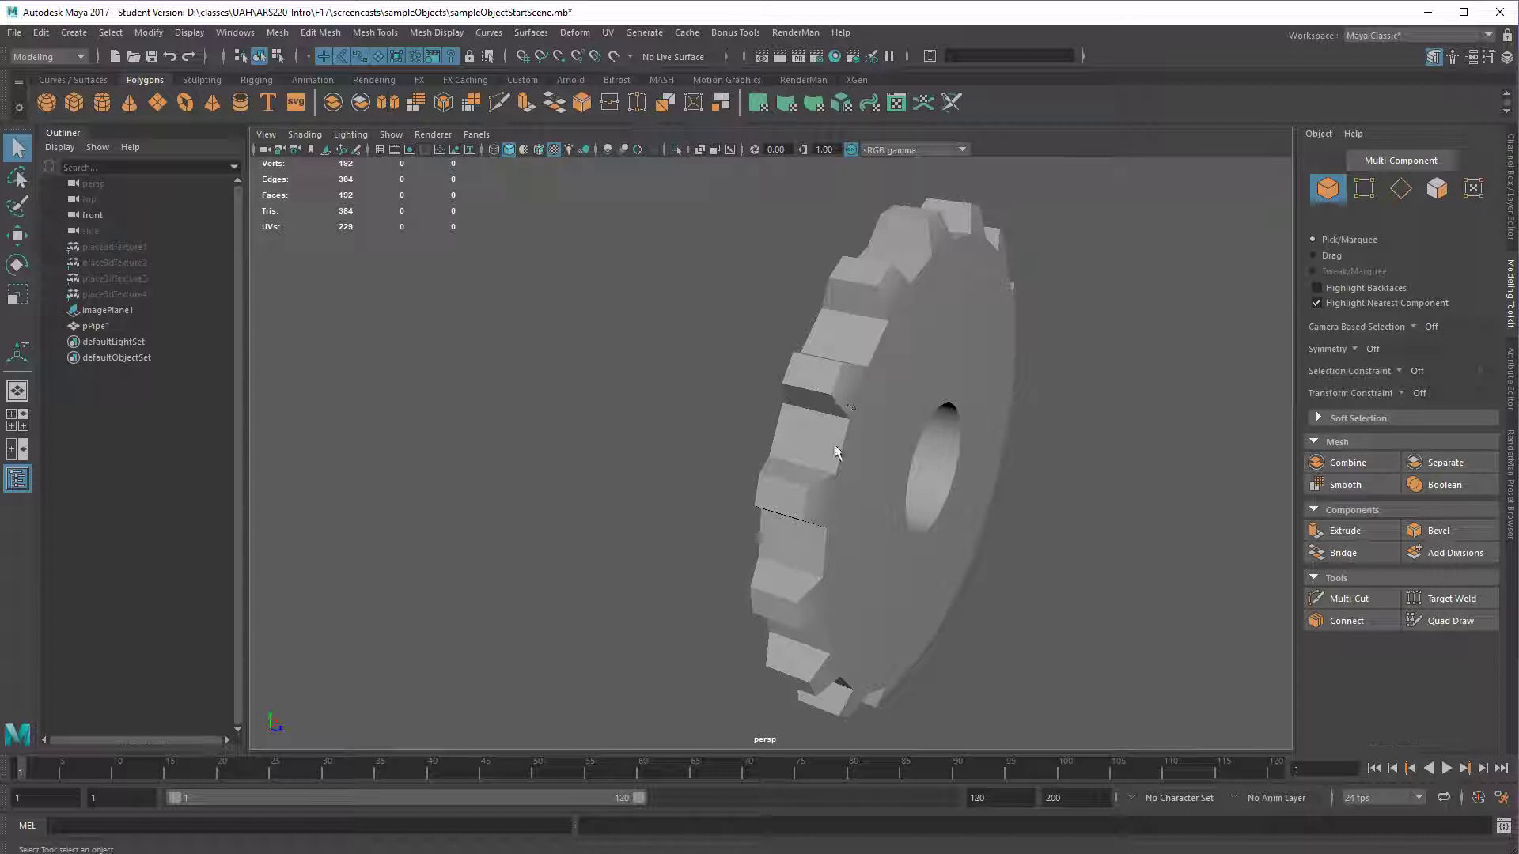
pyautogui.moveTo(878, 356)
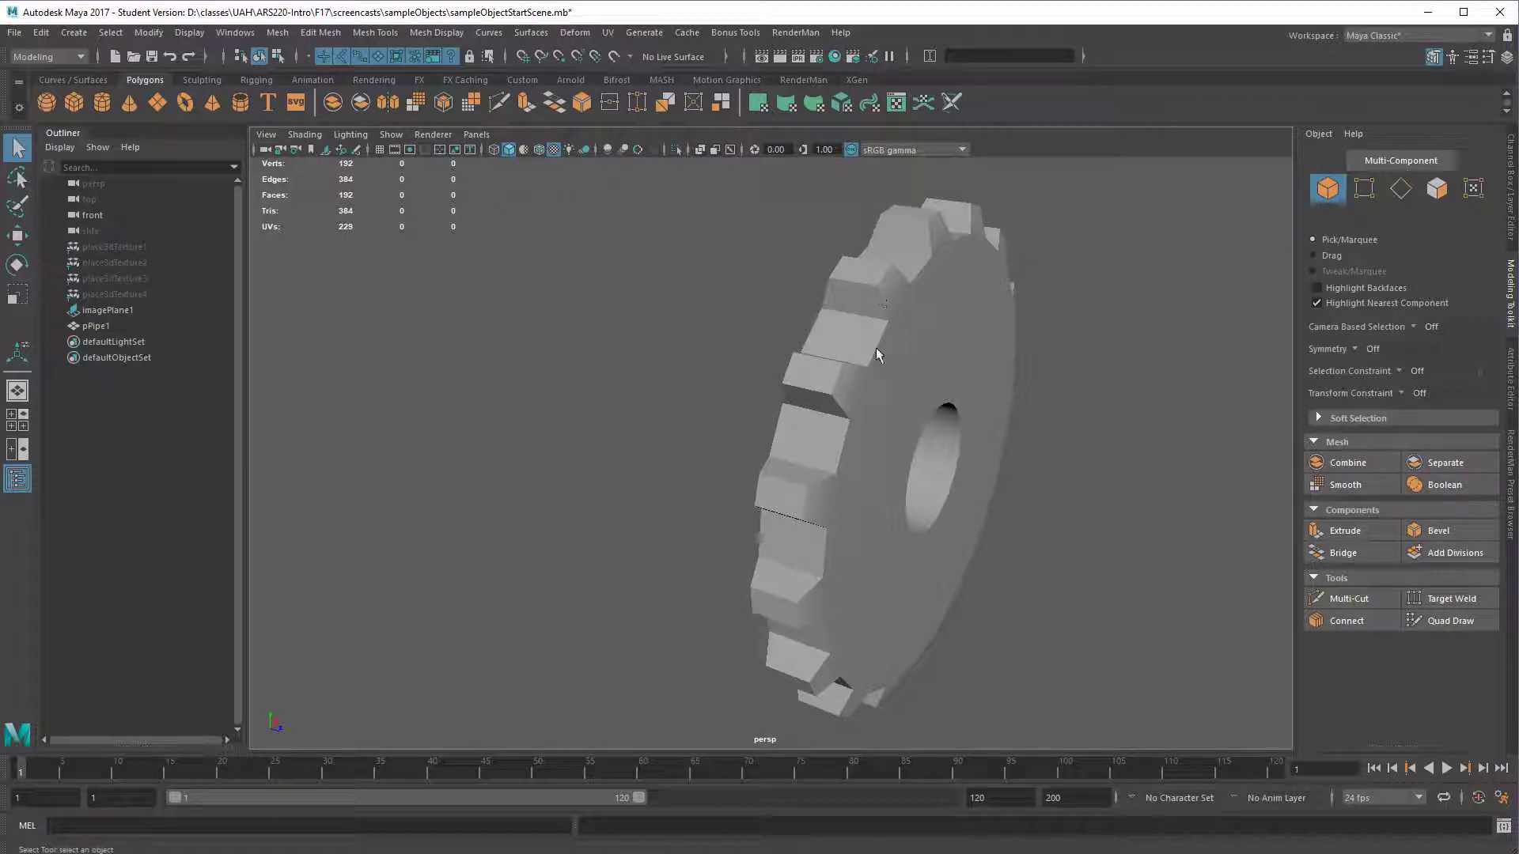
pyautogui.click(878, 355)
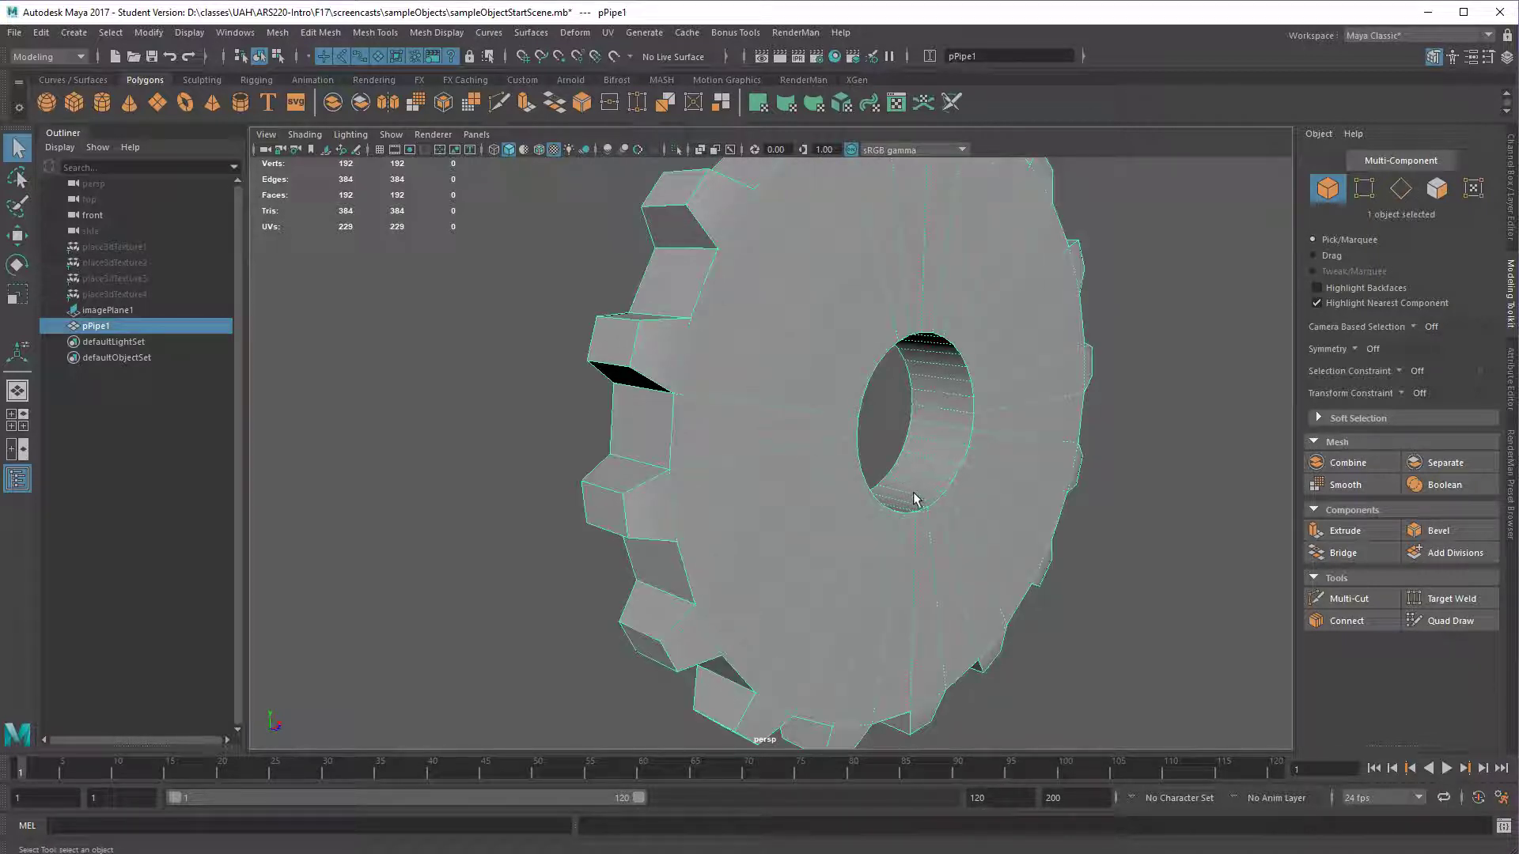
pyautogui.moveTo(931, 453)
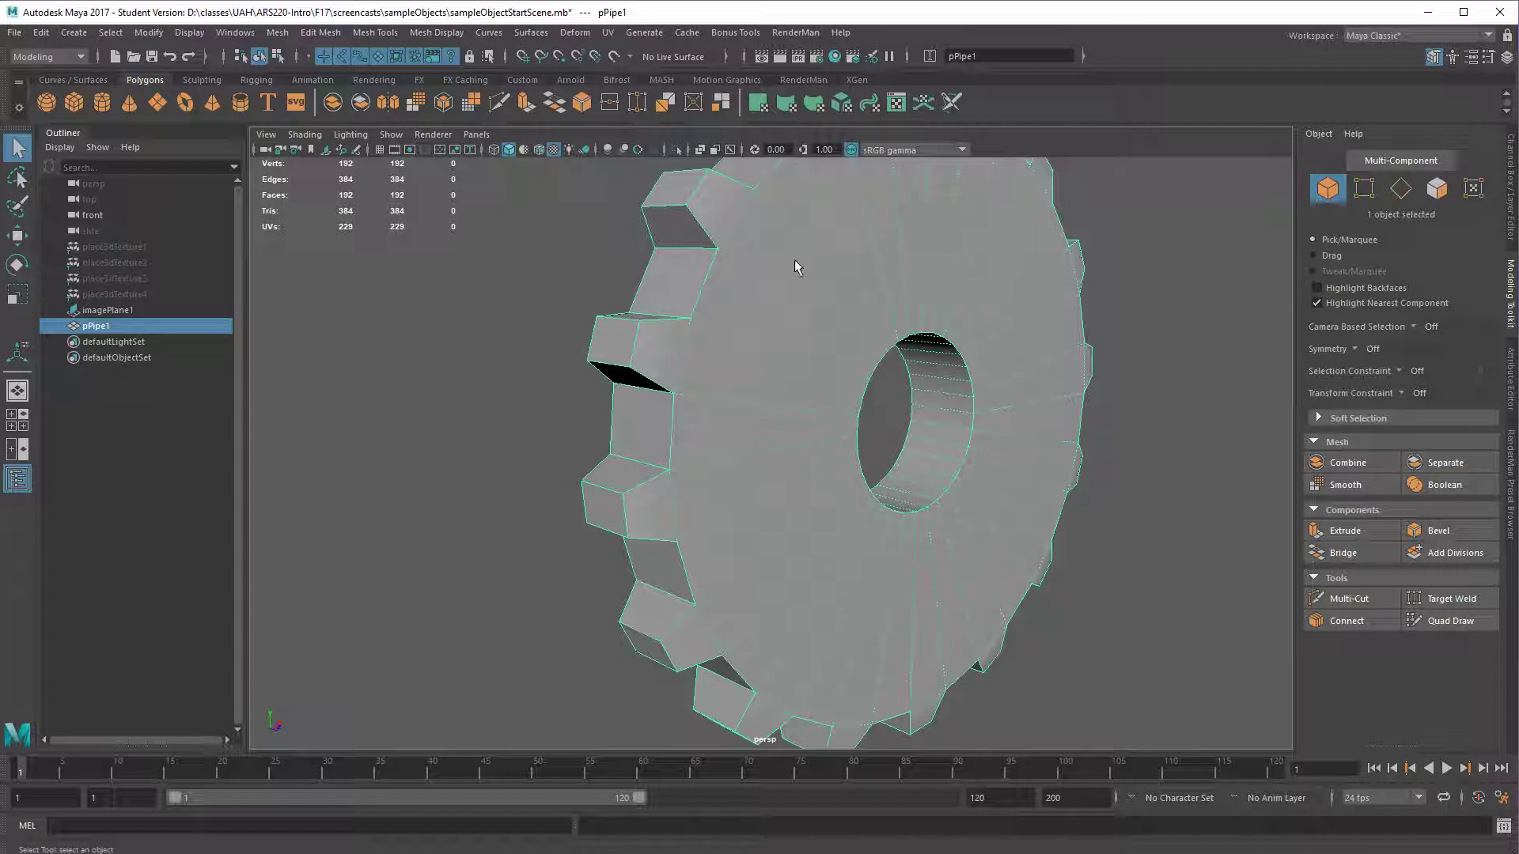
pyautogui.moveTo(794, 267); pyautogui.dragTo(646, 431)
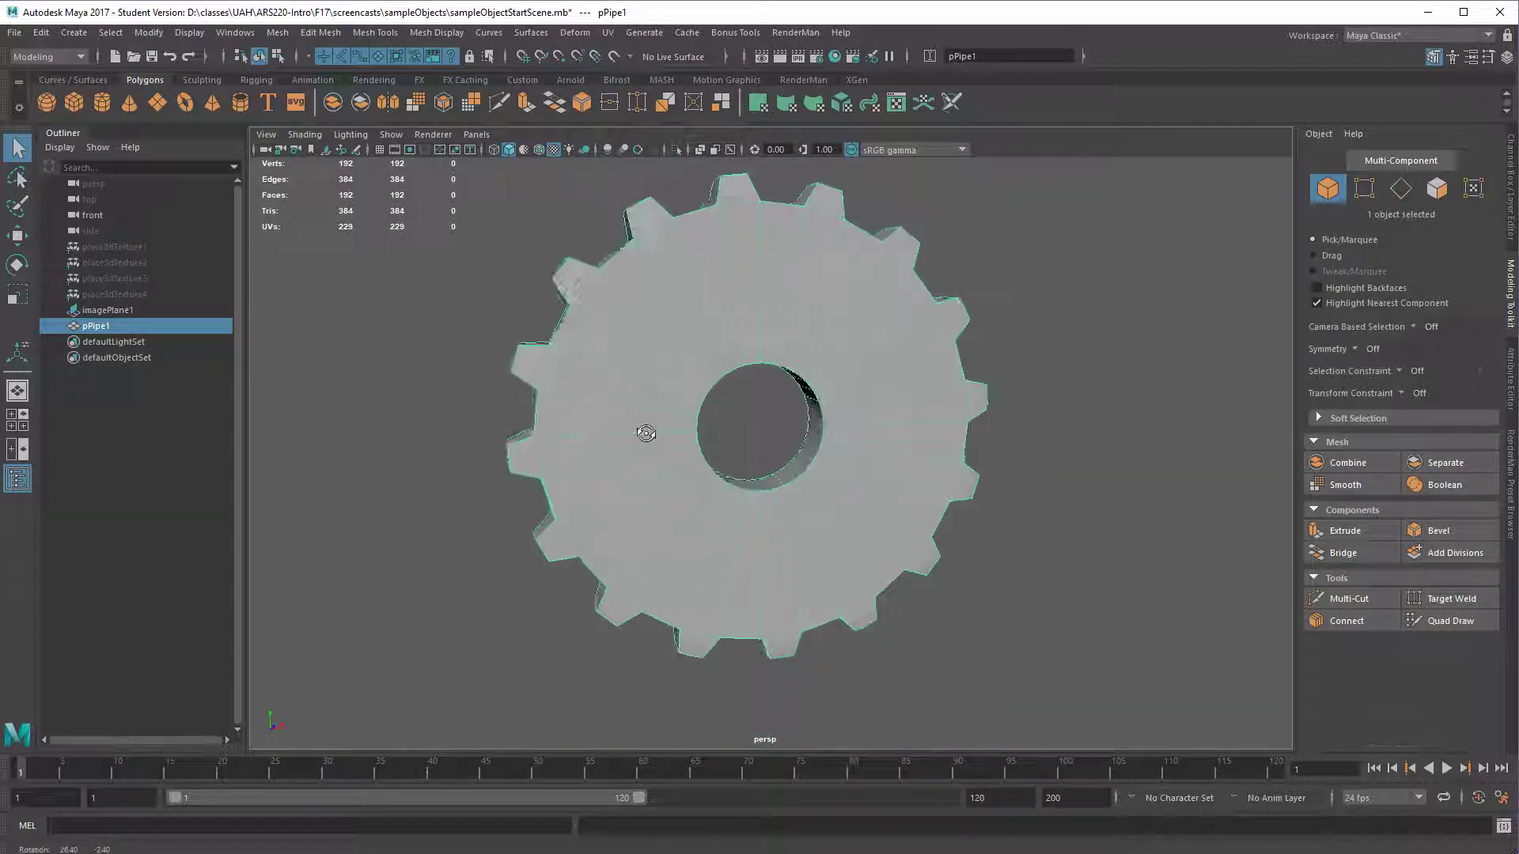
pyautogui.moveTo(646, 432); pyautogui.dragTo(804, 280)
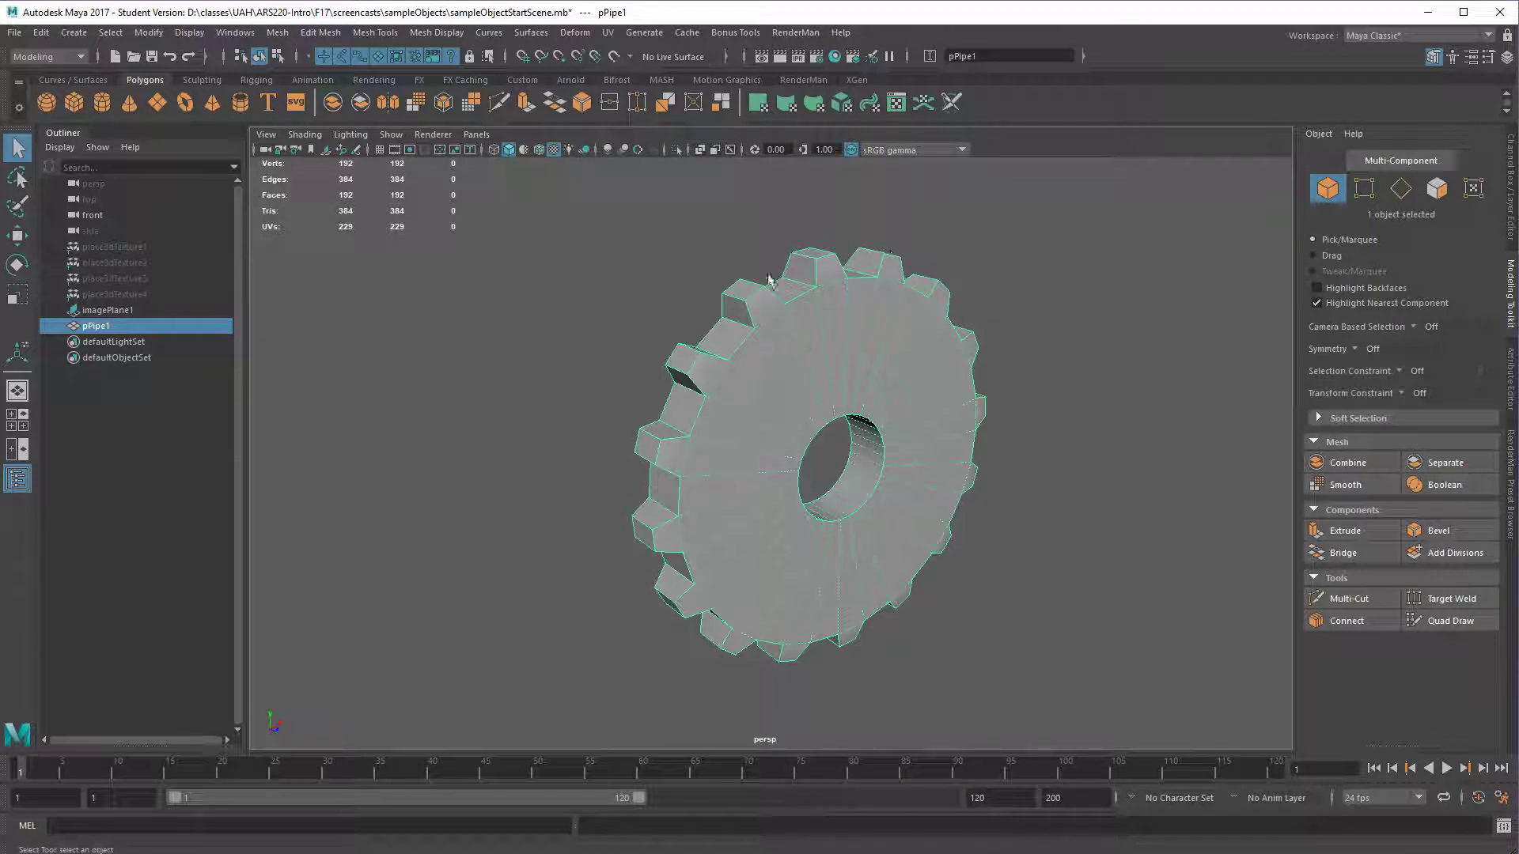
pyautogui.moveTo(779, 507)
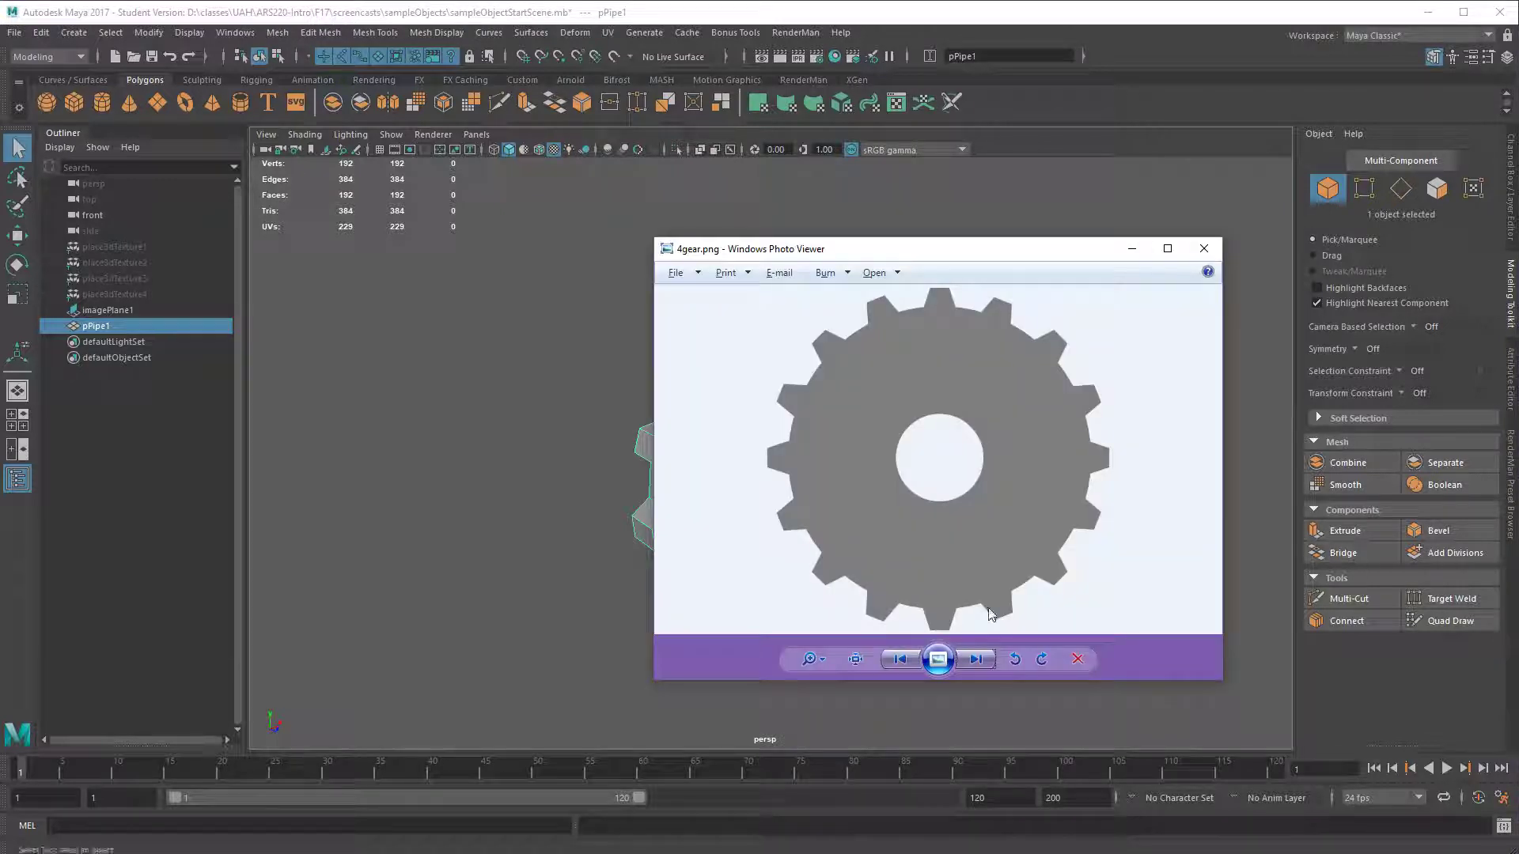
pyautogui.moveTo(883, 464)
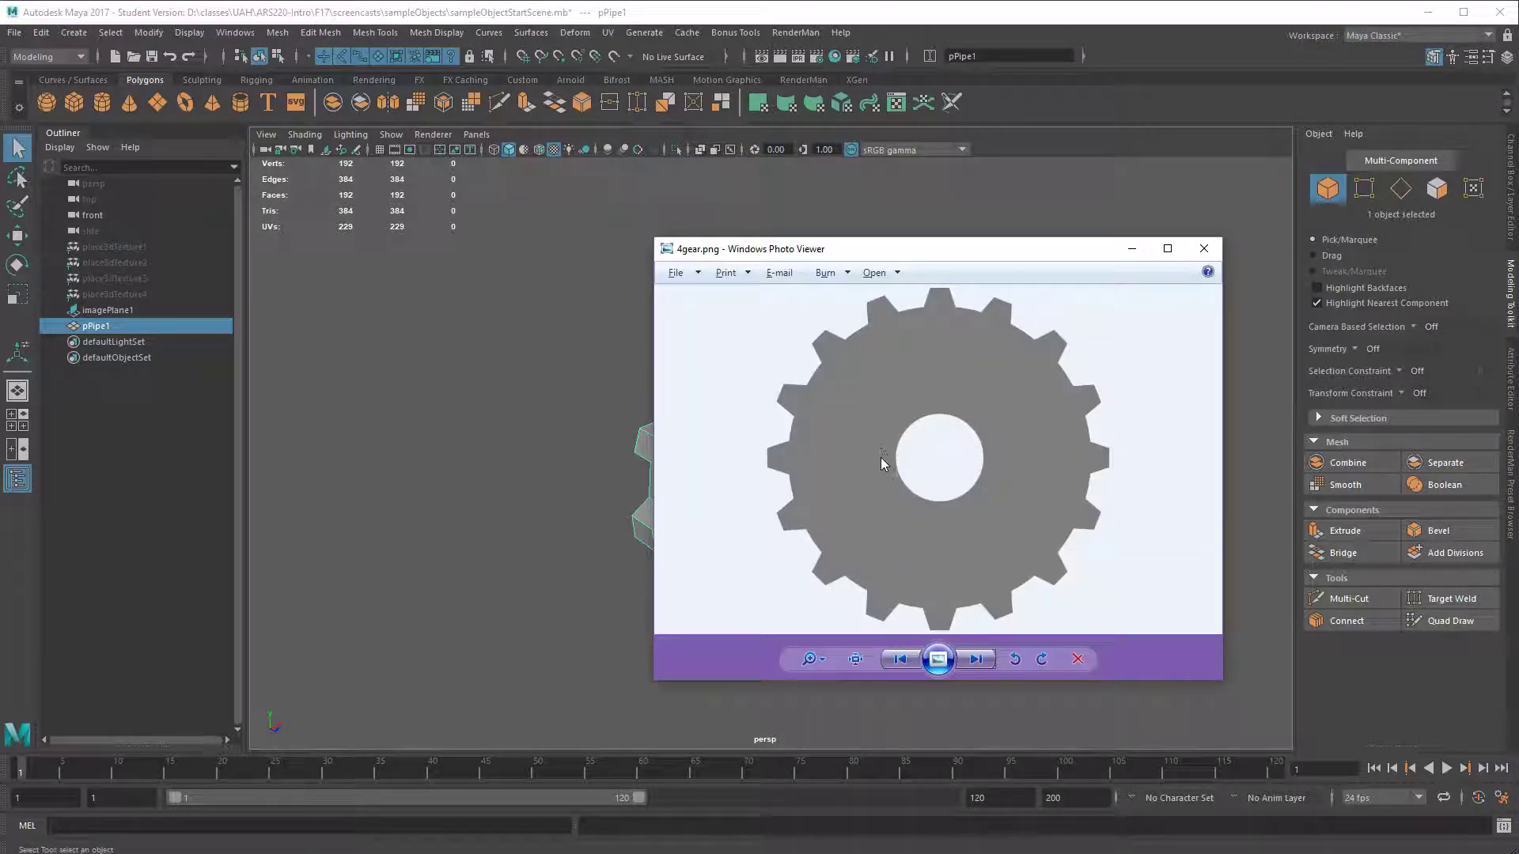
pyautogui.moveTo(1003, 456)
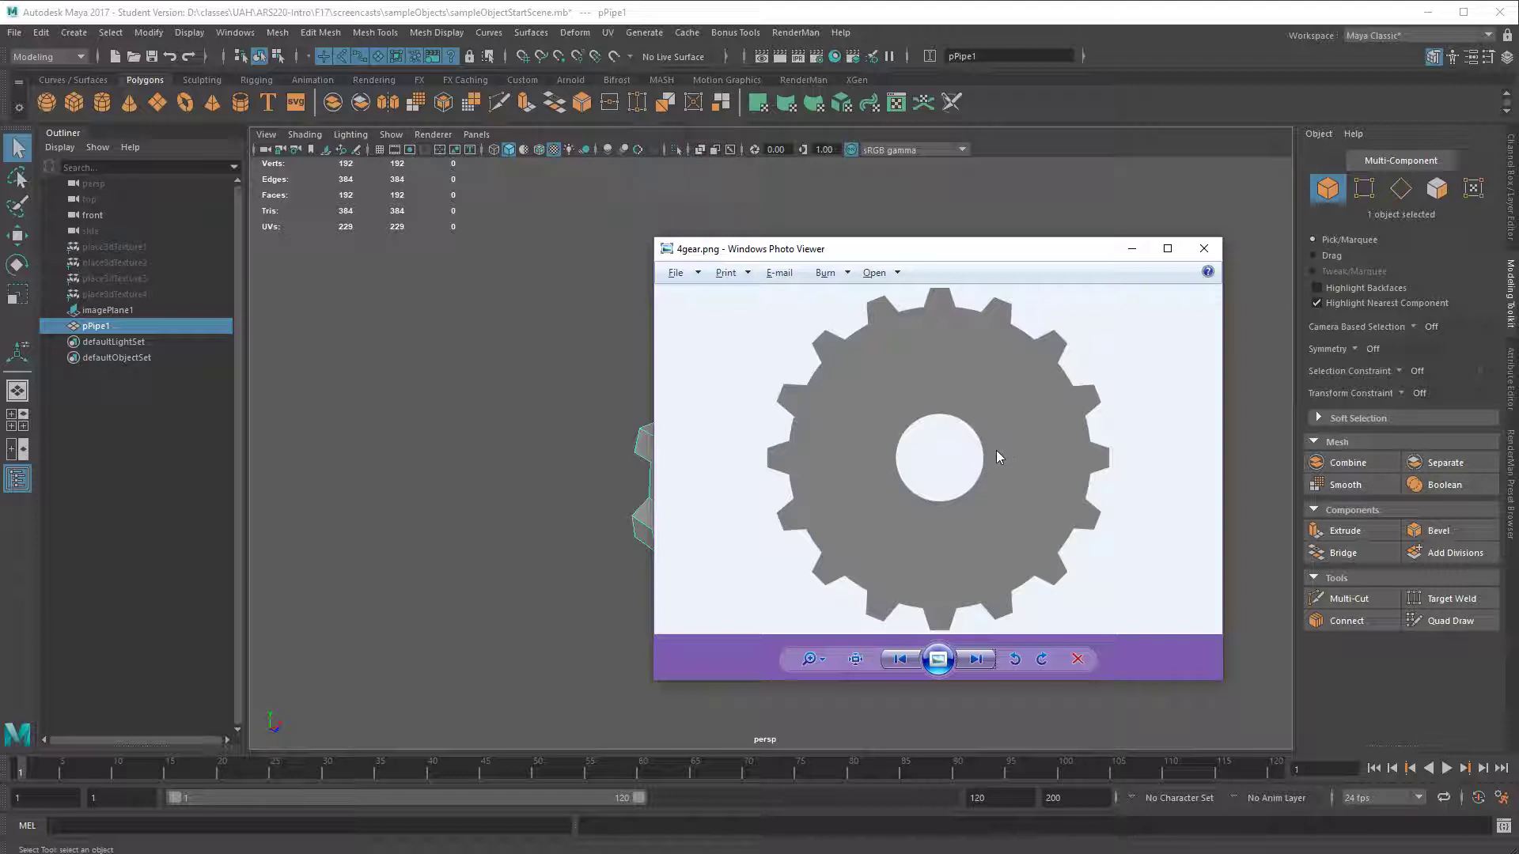
pyautogui.moveTo(901, 325)
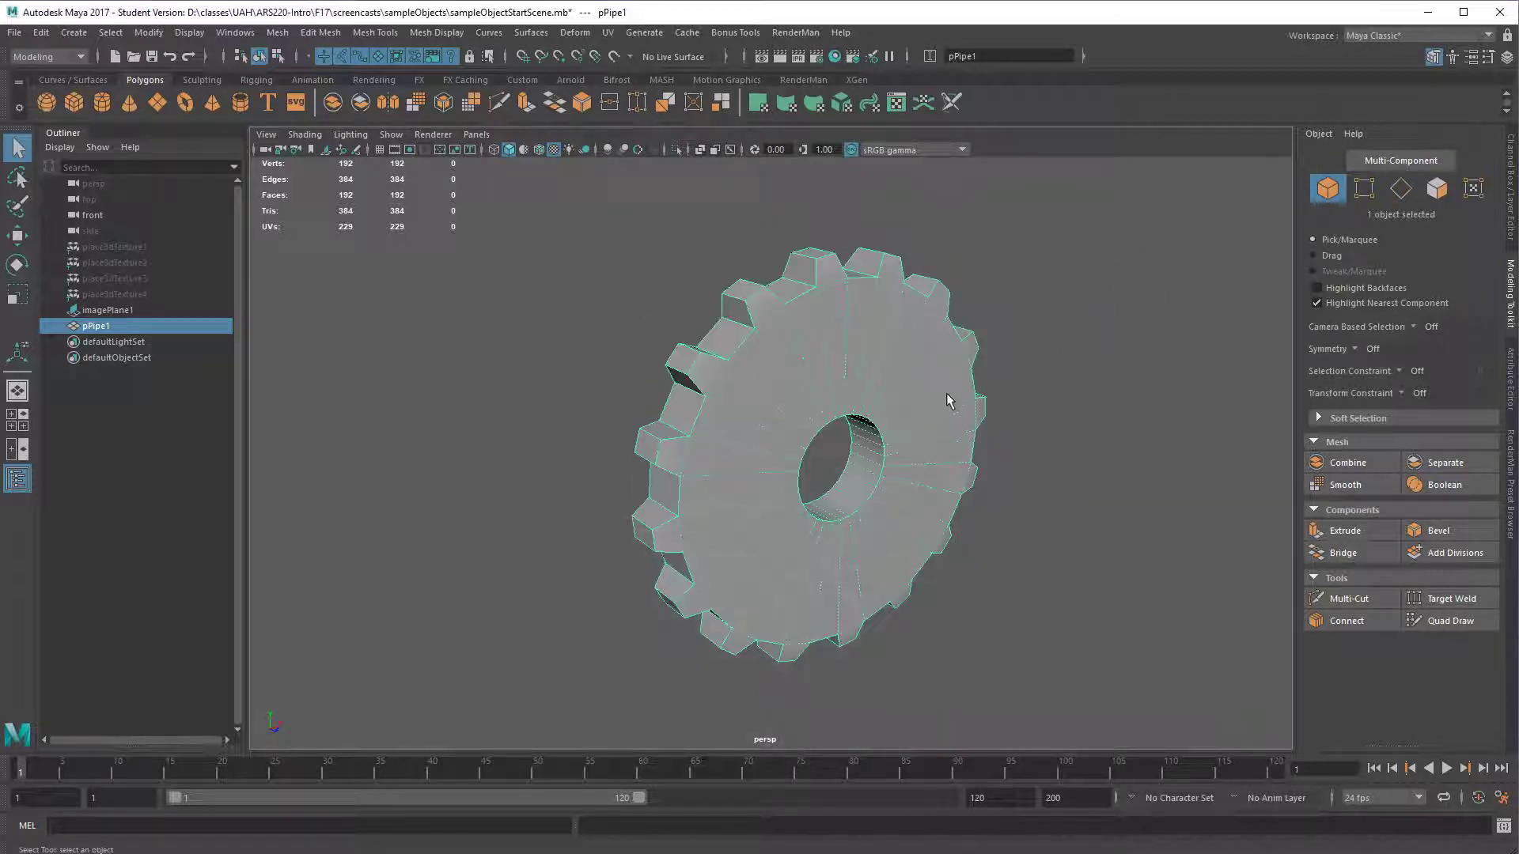
# - Orbit the gear and marquee-select its outline edges, 224 edges in total
pyautogui.moveTo(949, 400); pyautogui.dragTo(941, 427)
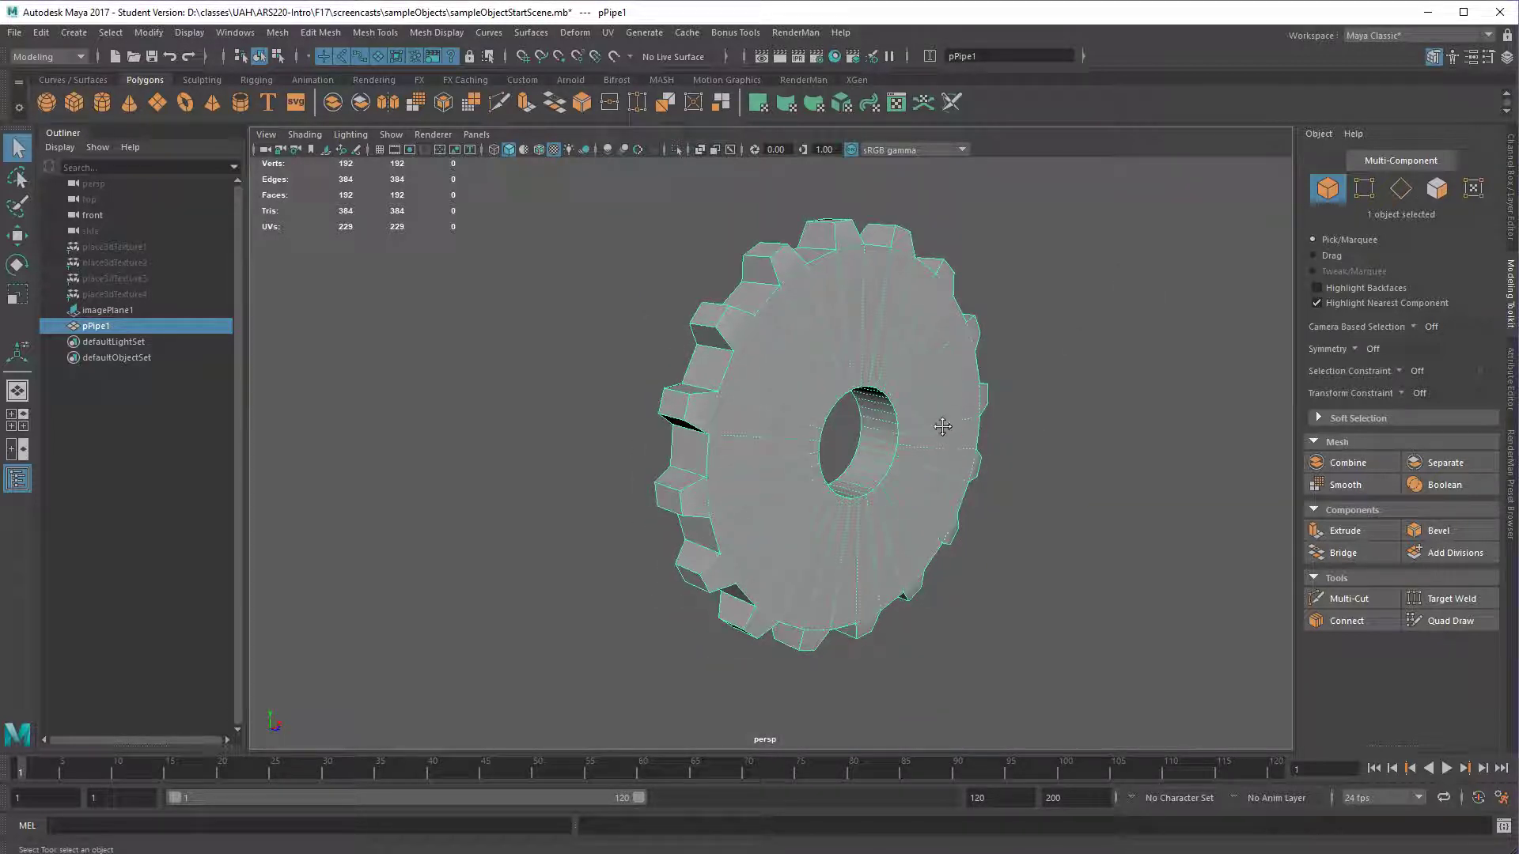
pyautogui.moveTo(942, 427); pyautogui.dragTo(937, 475)
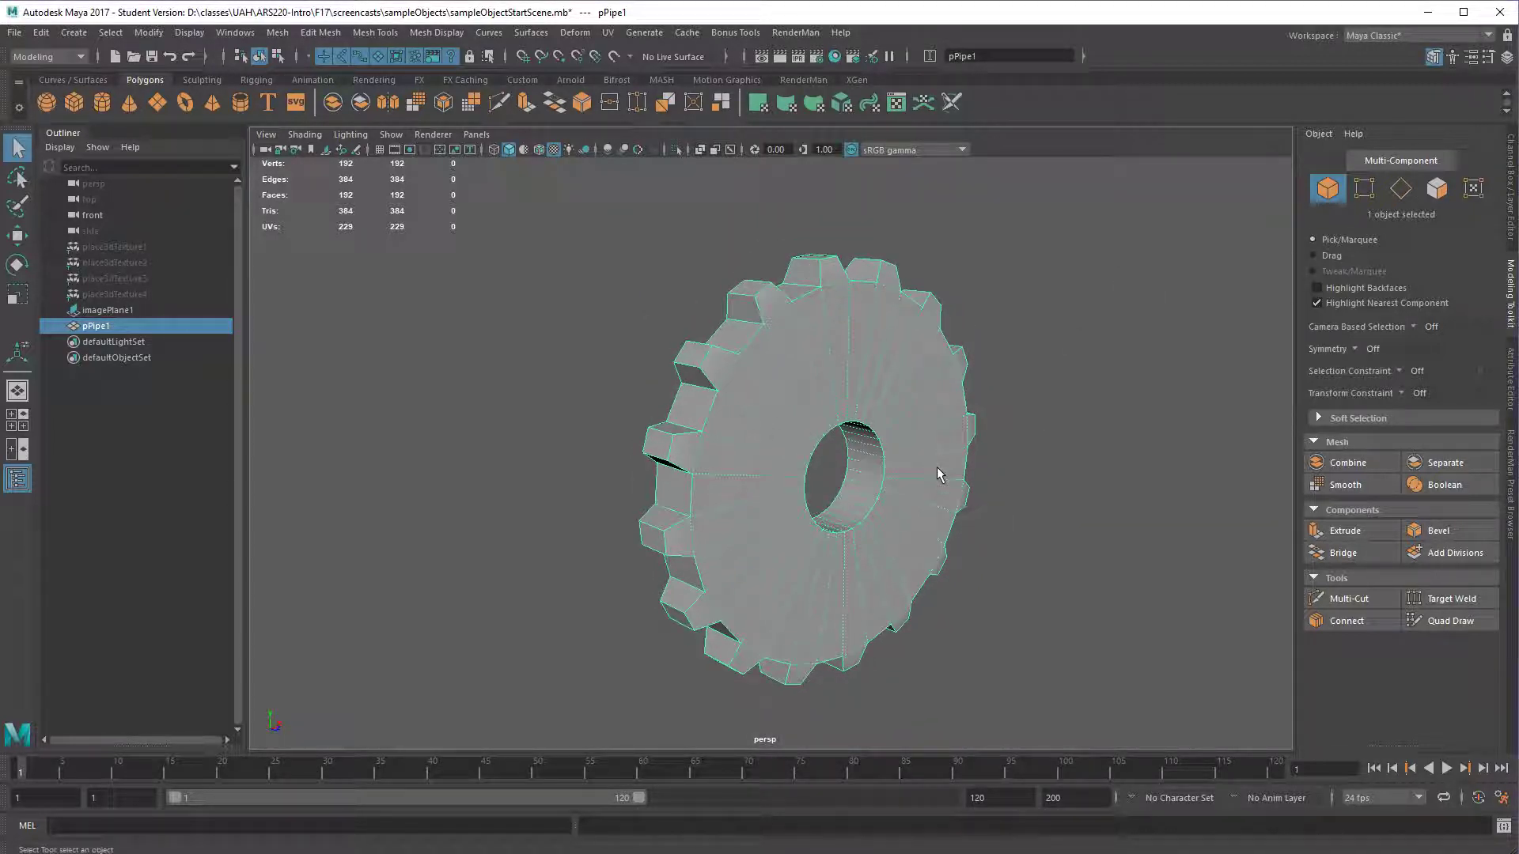
pyautogui.moveTo(937, 474); pyautogui.dragTo(764, 453)
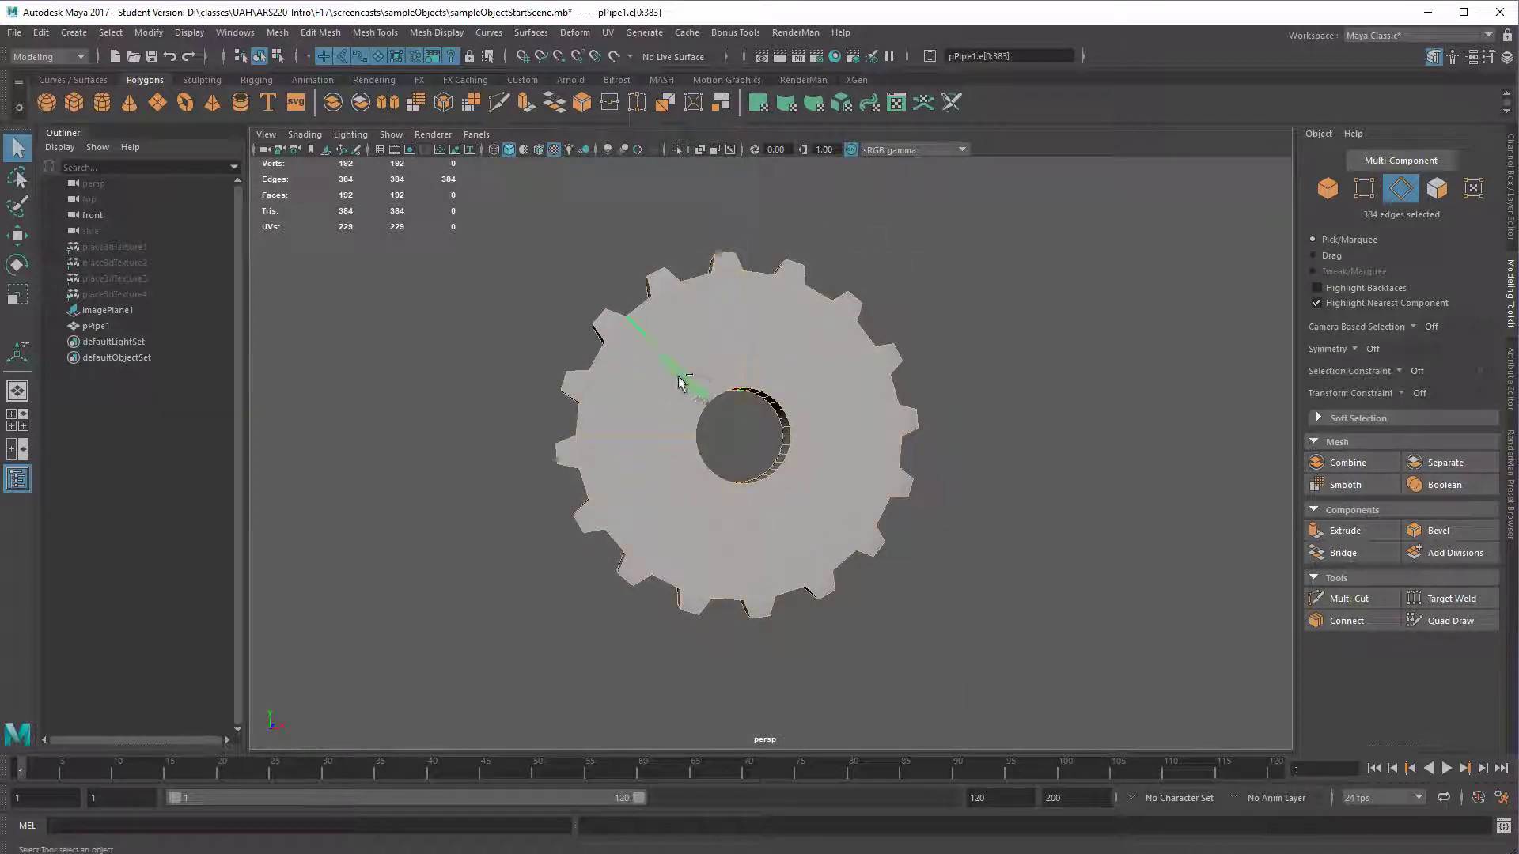
pyautogui.moveTo(678, 383); pyautogui.dragTo(808, 499)
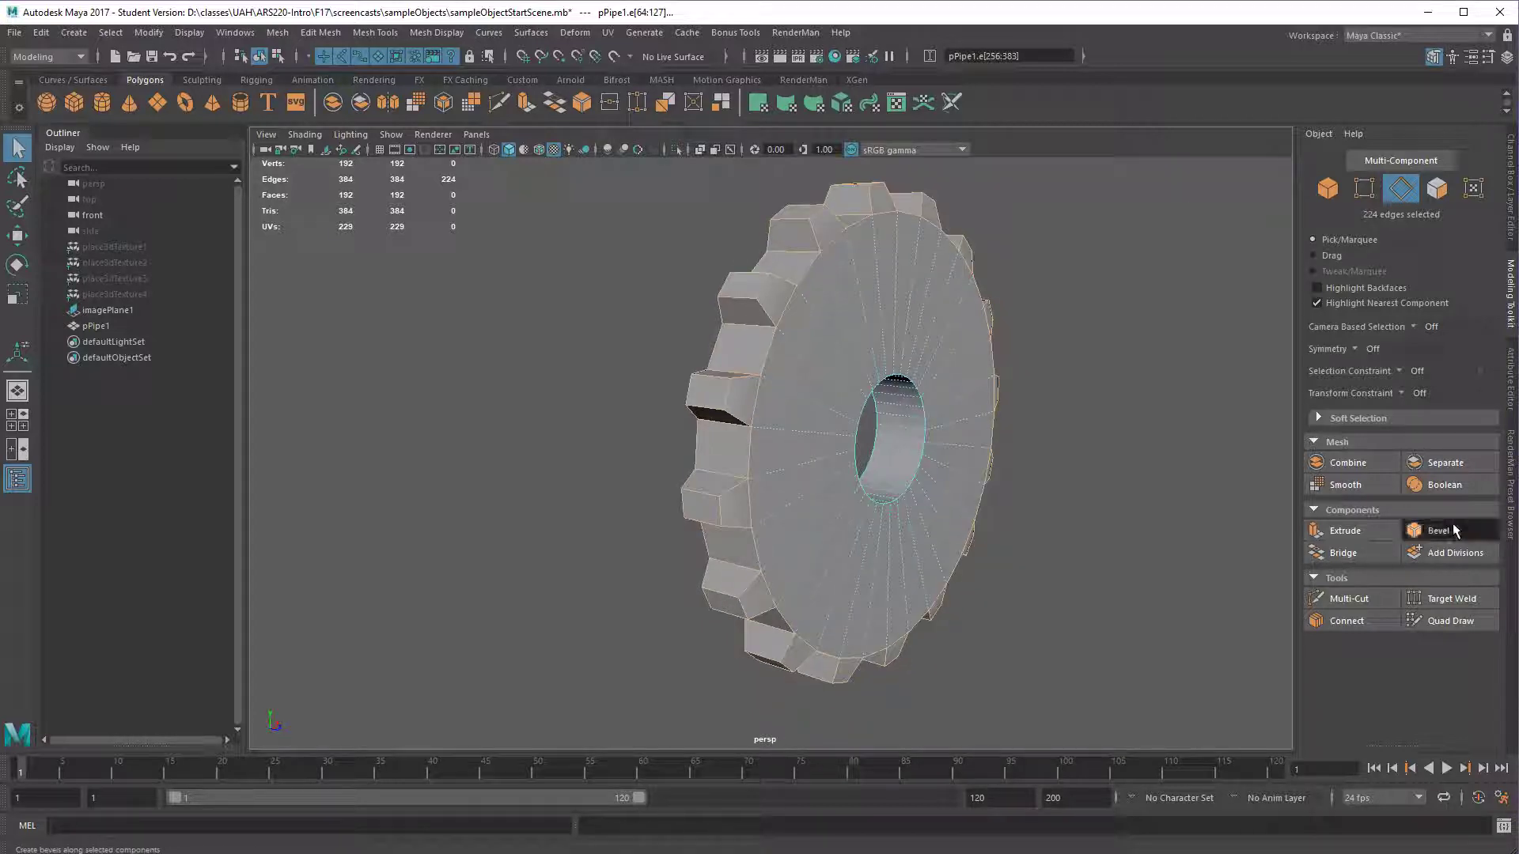
# - Bevel the selected outline edges with fraction 0.28 and 3 segments
pyautogui.click(1436, 529)
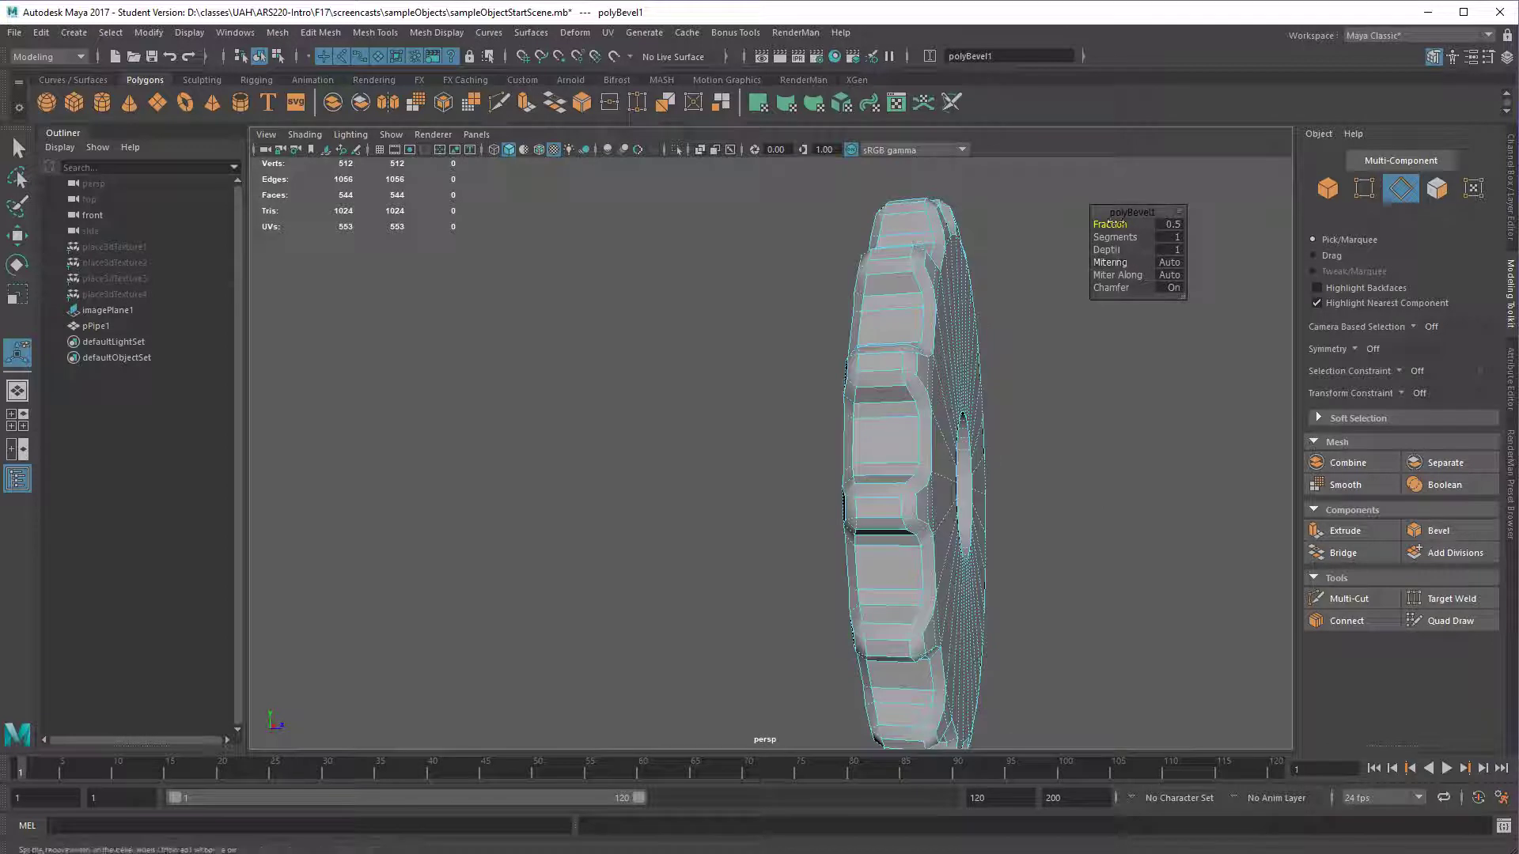
pyautogui.moveTo(1172, 224); pyautogui.dragTo(1143, 223)
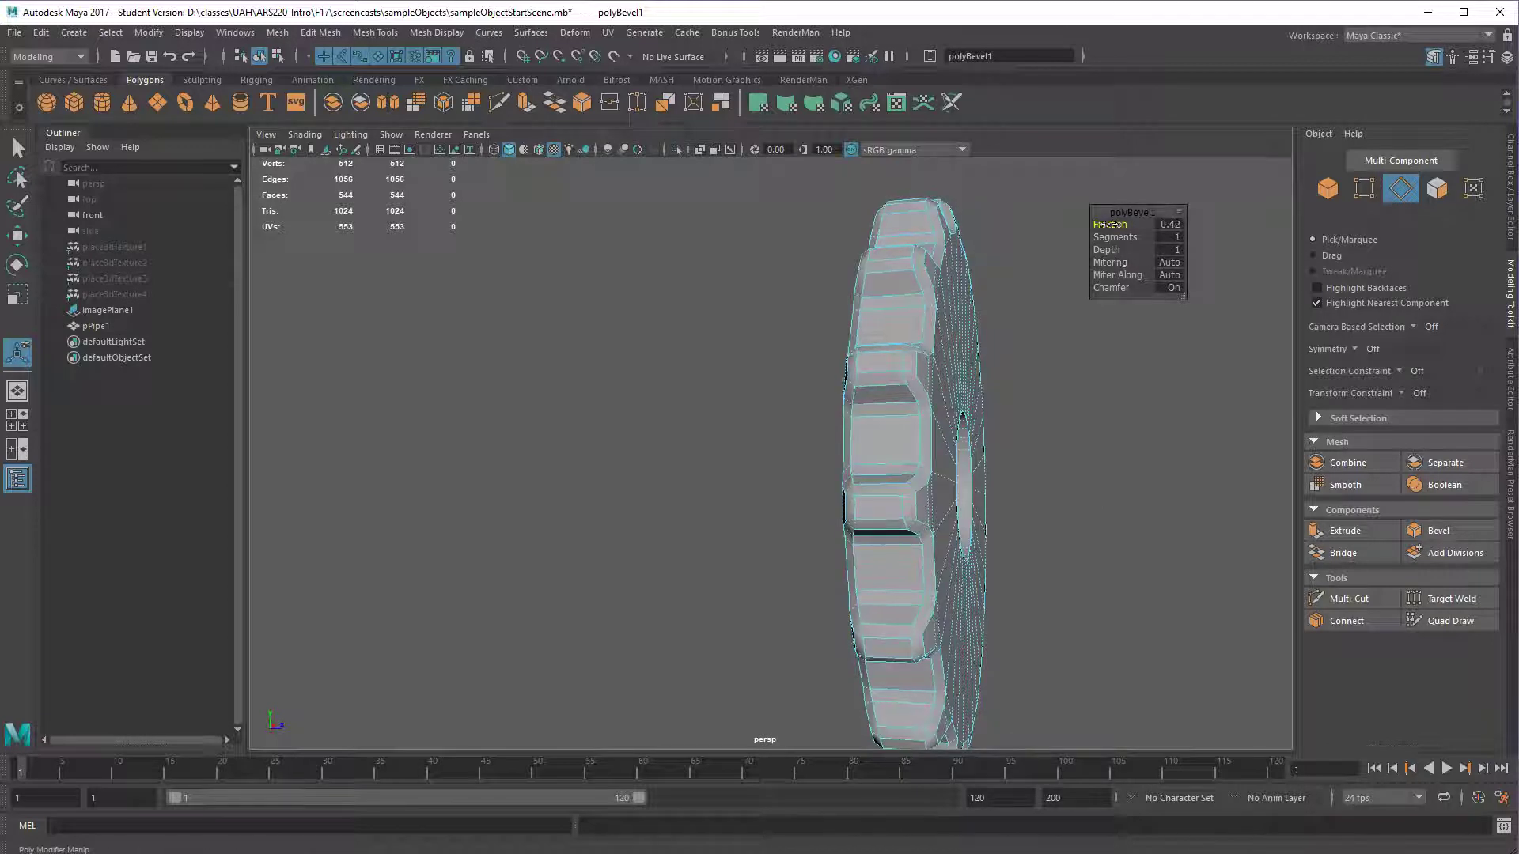
pyautogui.moveTo(1170, 224); pyautogui.dragTo(1114, 224)
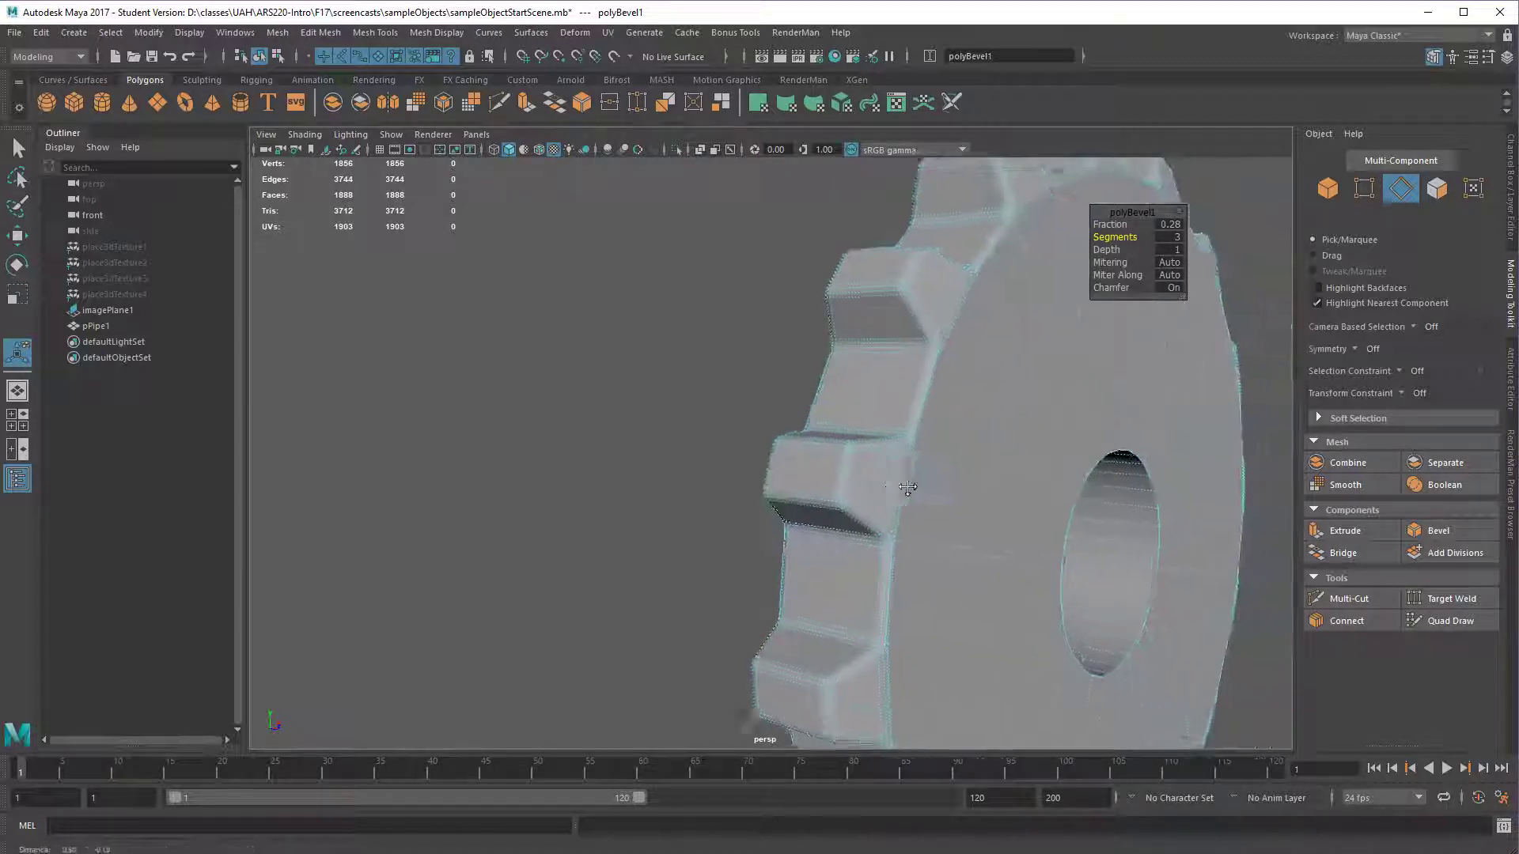
pyautogui.moveTo(907, 487); pyautogui.dragTo(832, 502)
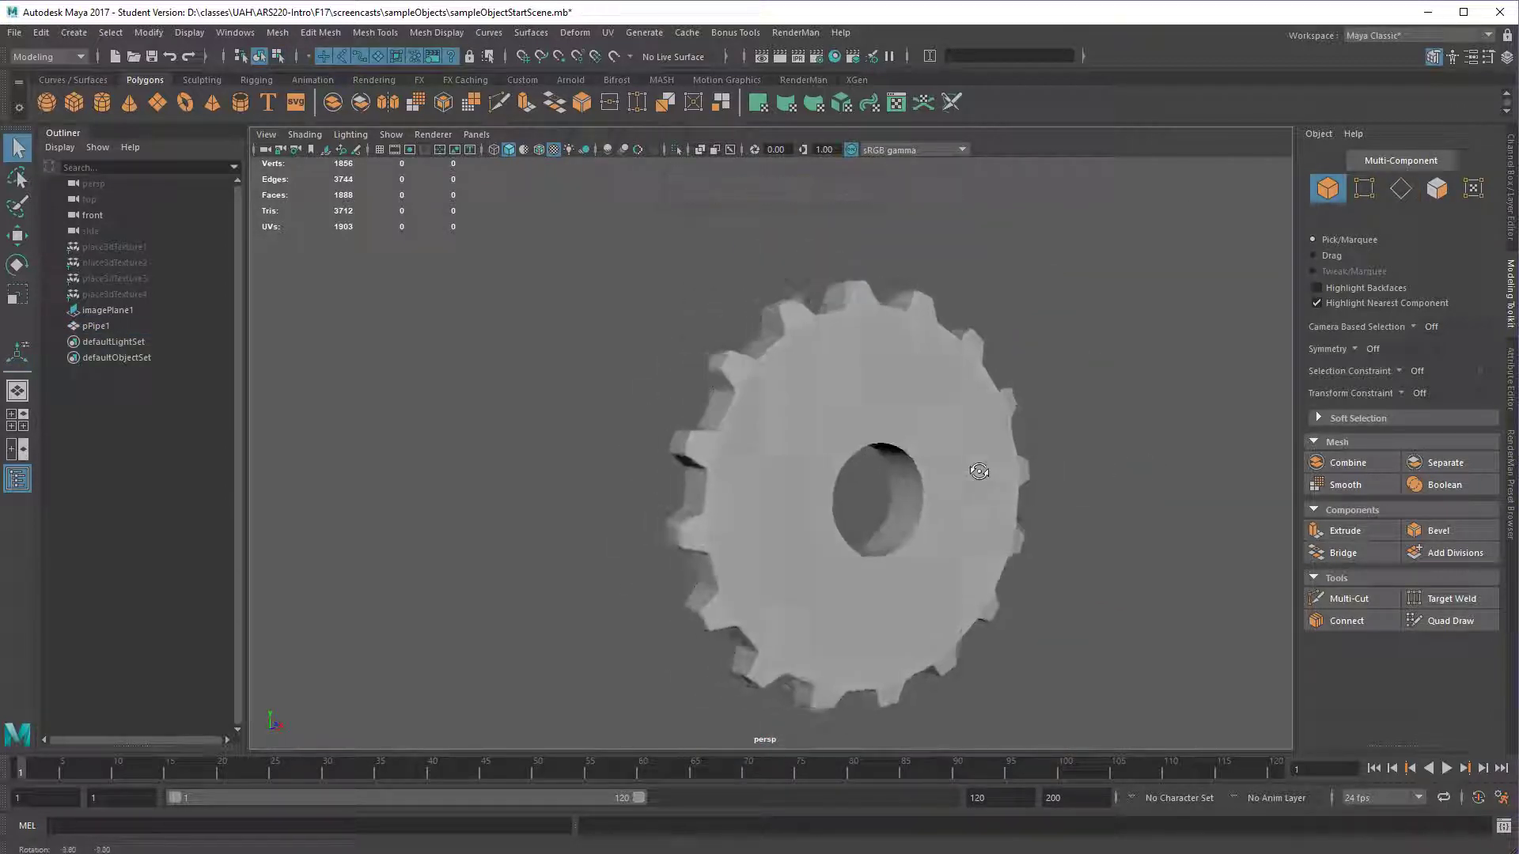
# - Assign the existing dullSilver_mat to the gear and orbit to check the shading
pyautogui.moveTo(978, 471); pyautogui.dragTo(957, 449)
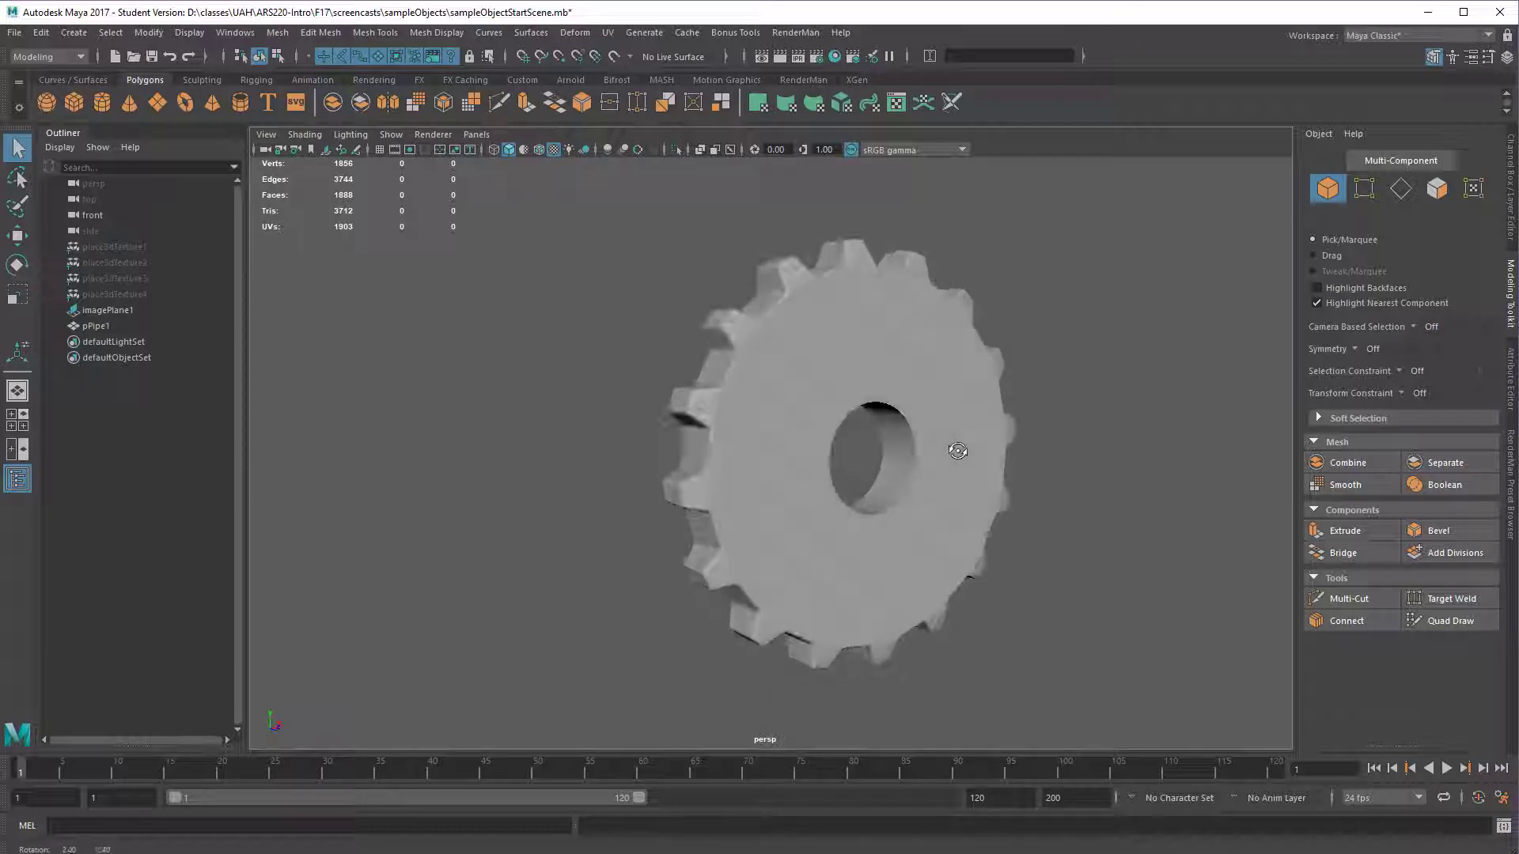
pyautogui.rightClick(957, 452)
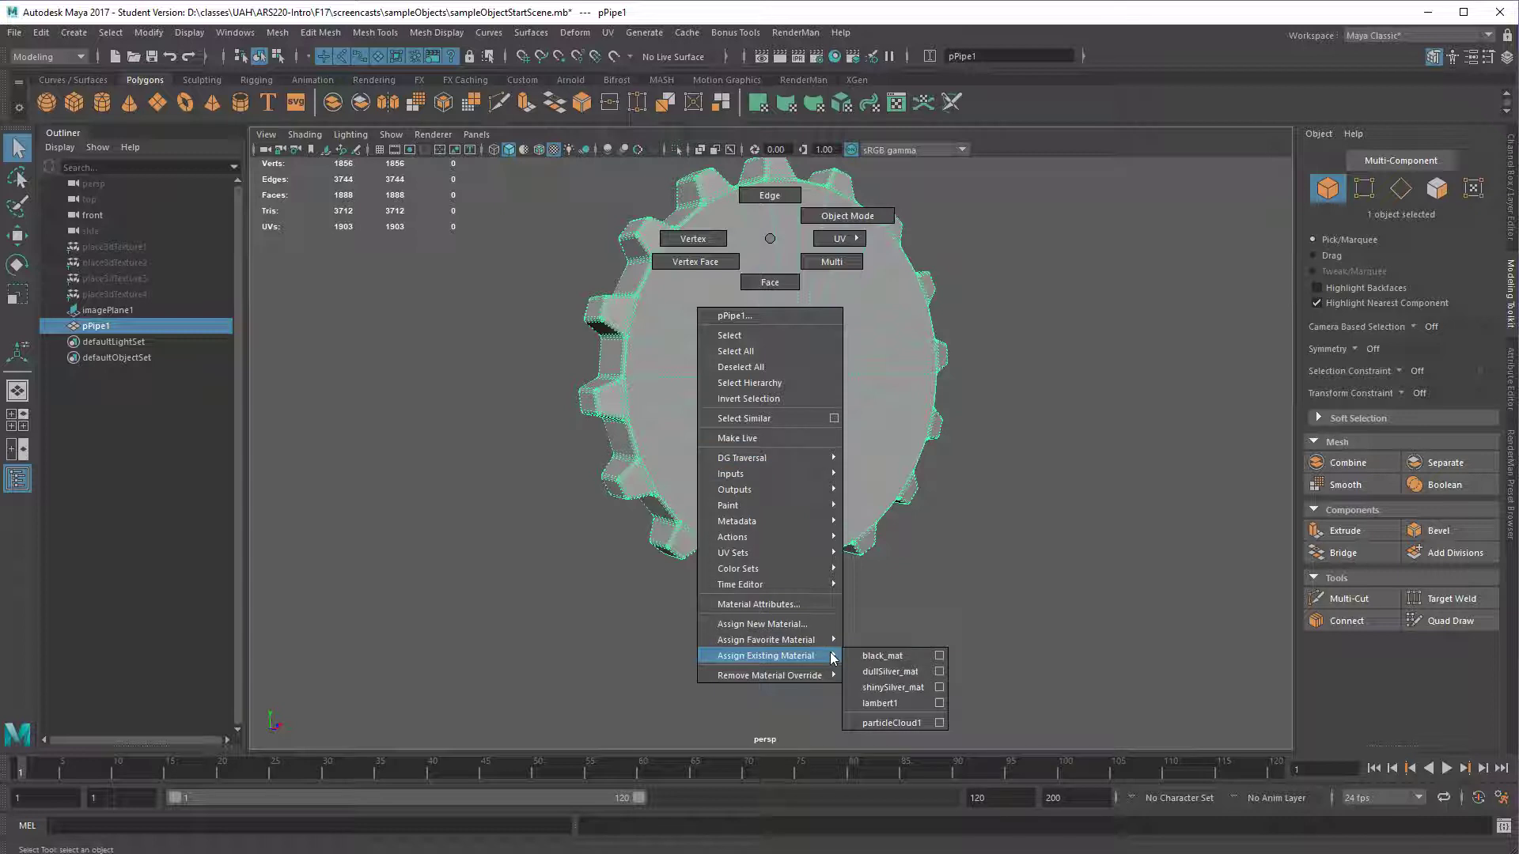
pyautogui.moveTo(883, 672)
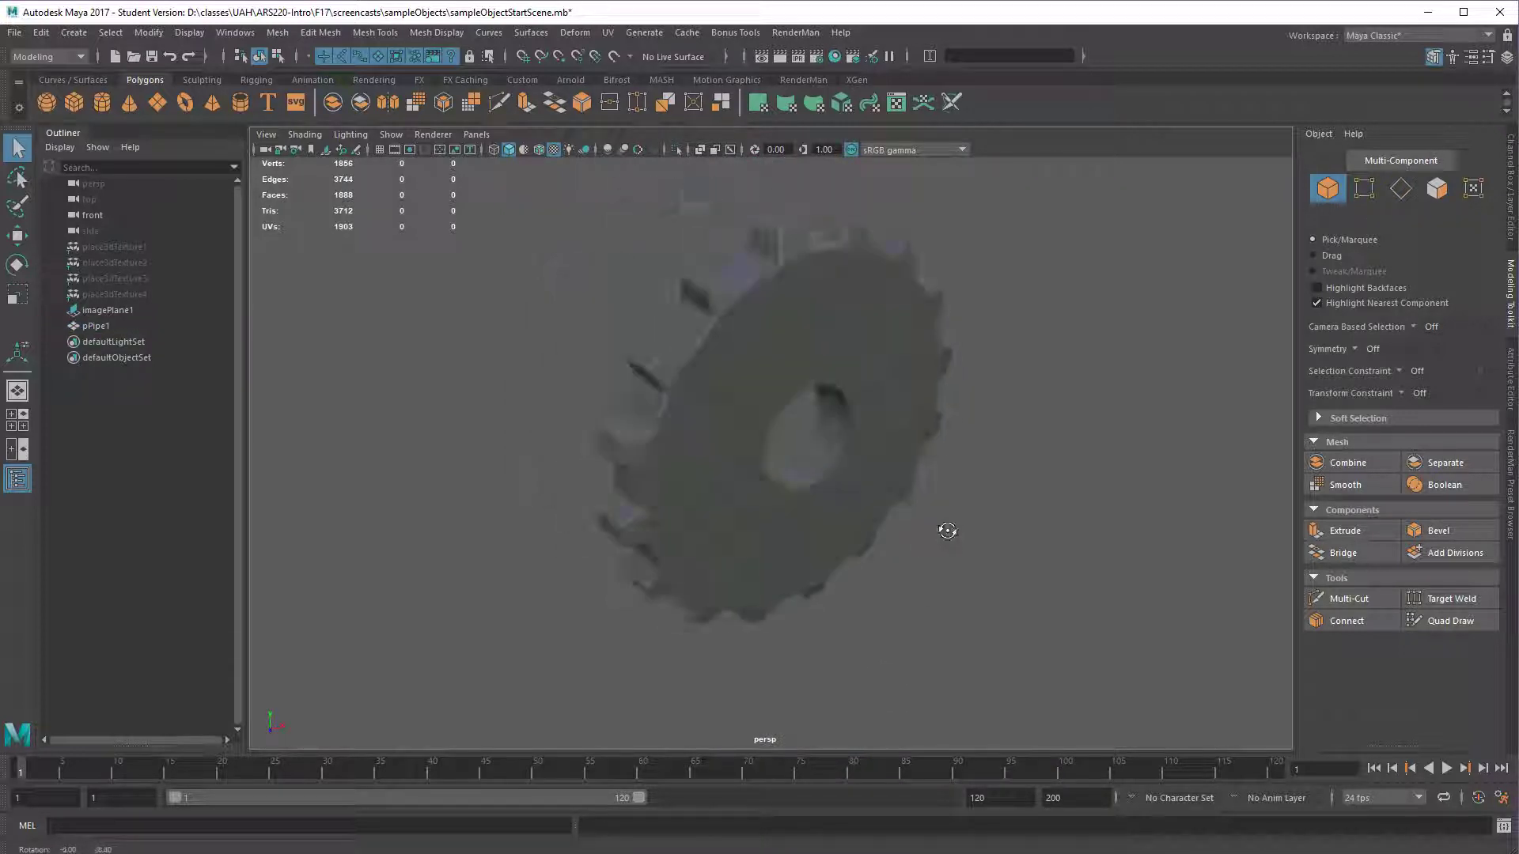
pyautogui.moveTo(948, 530); pyautogui.dragTo(1002, 482)
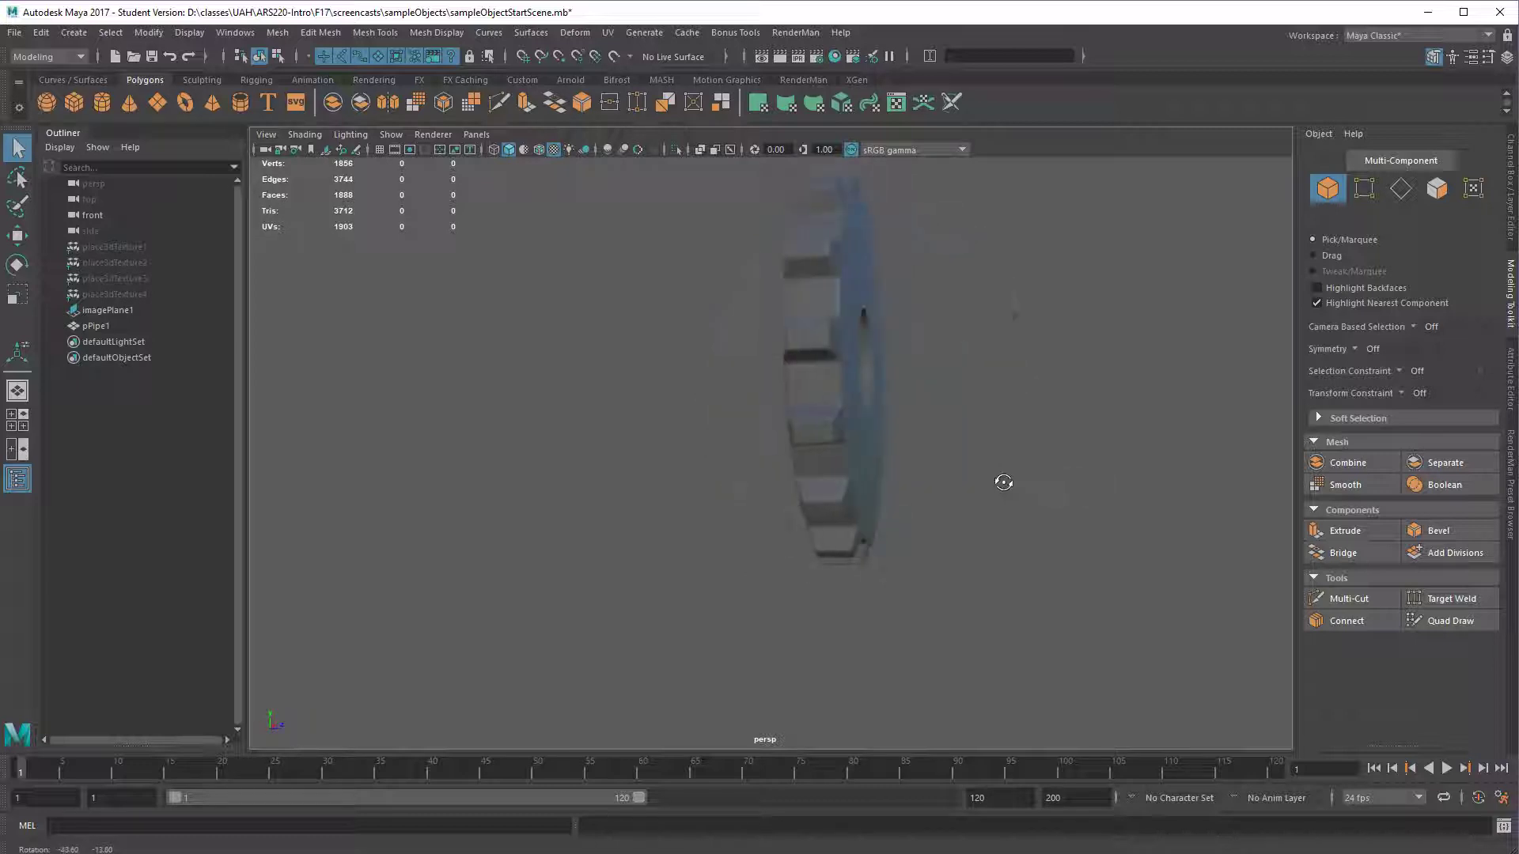
pyautogui.moveTo(1002, 482); pyautogui.dragTo(939, 476)
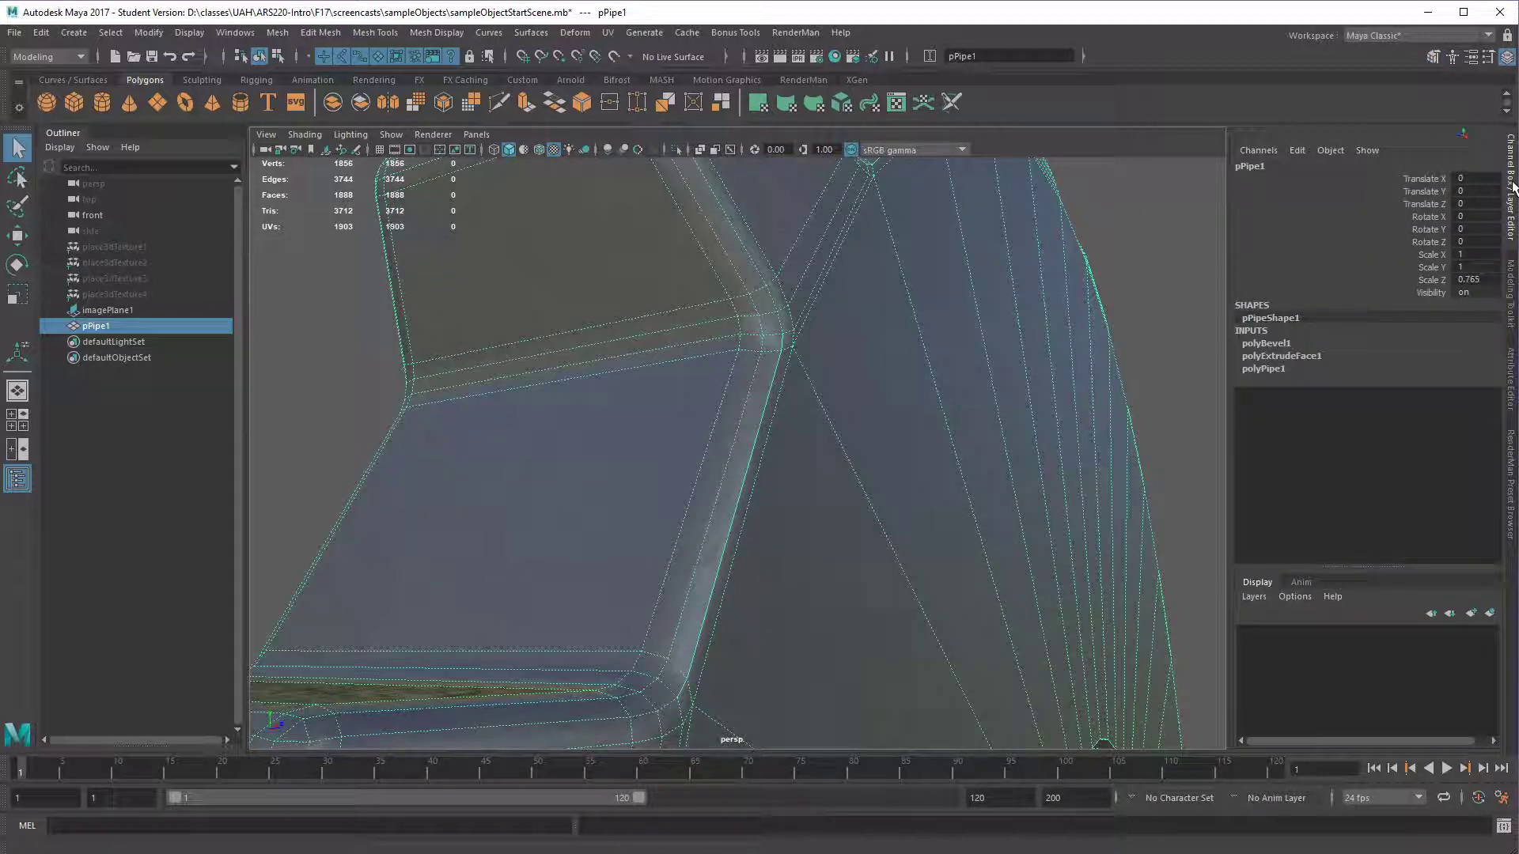
# - Expand polyBevel1's settings in the Channel Box, then orbit out to view the whole gear
pyautogui.click(1266, 343)
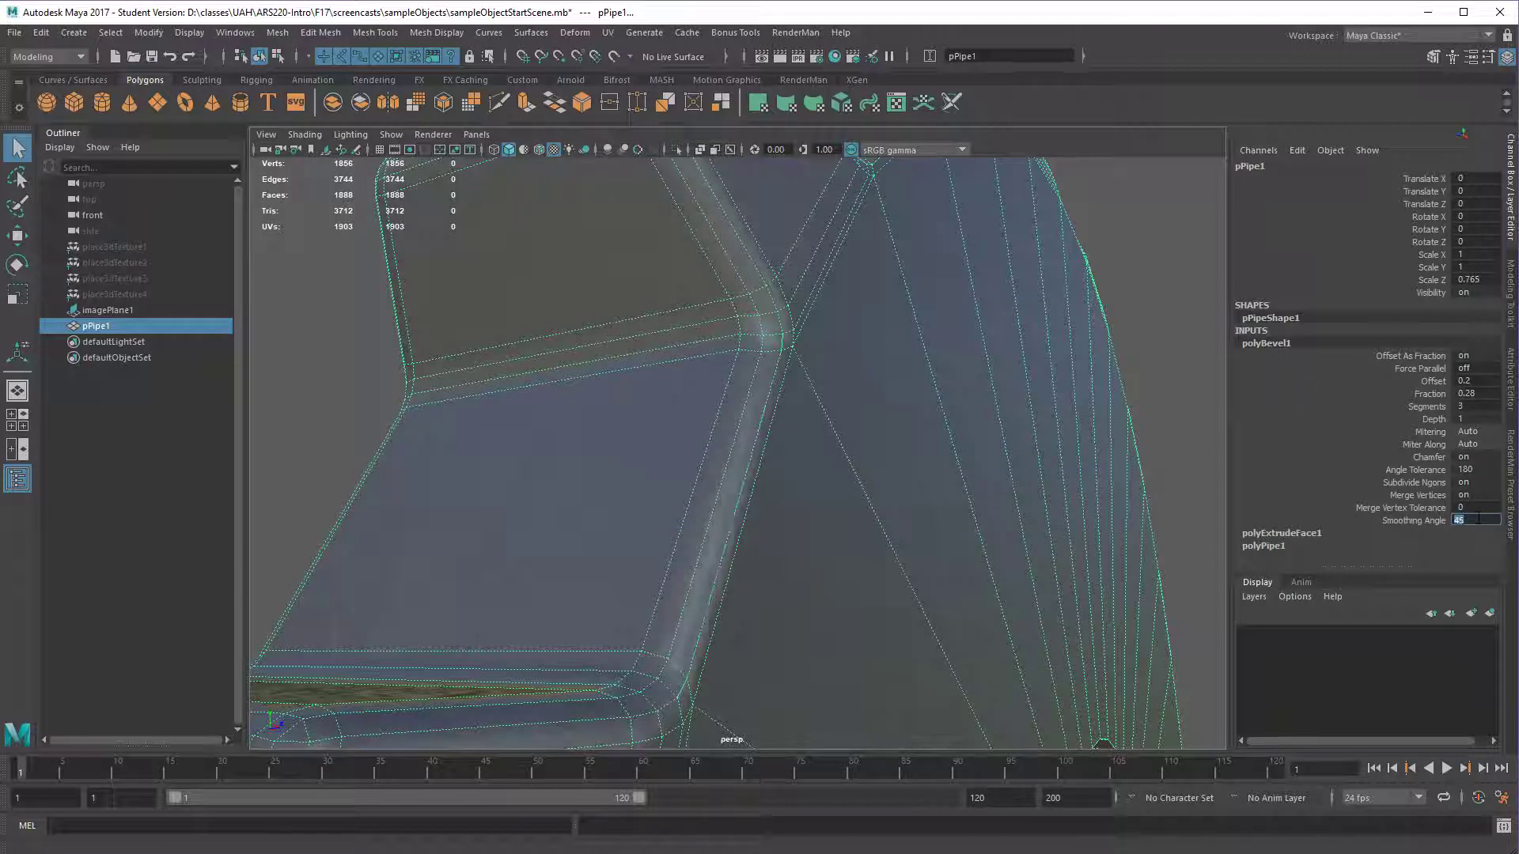
pyautogui.moveTo(757, 408)
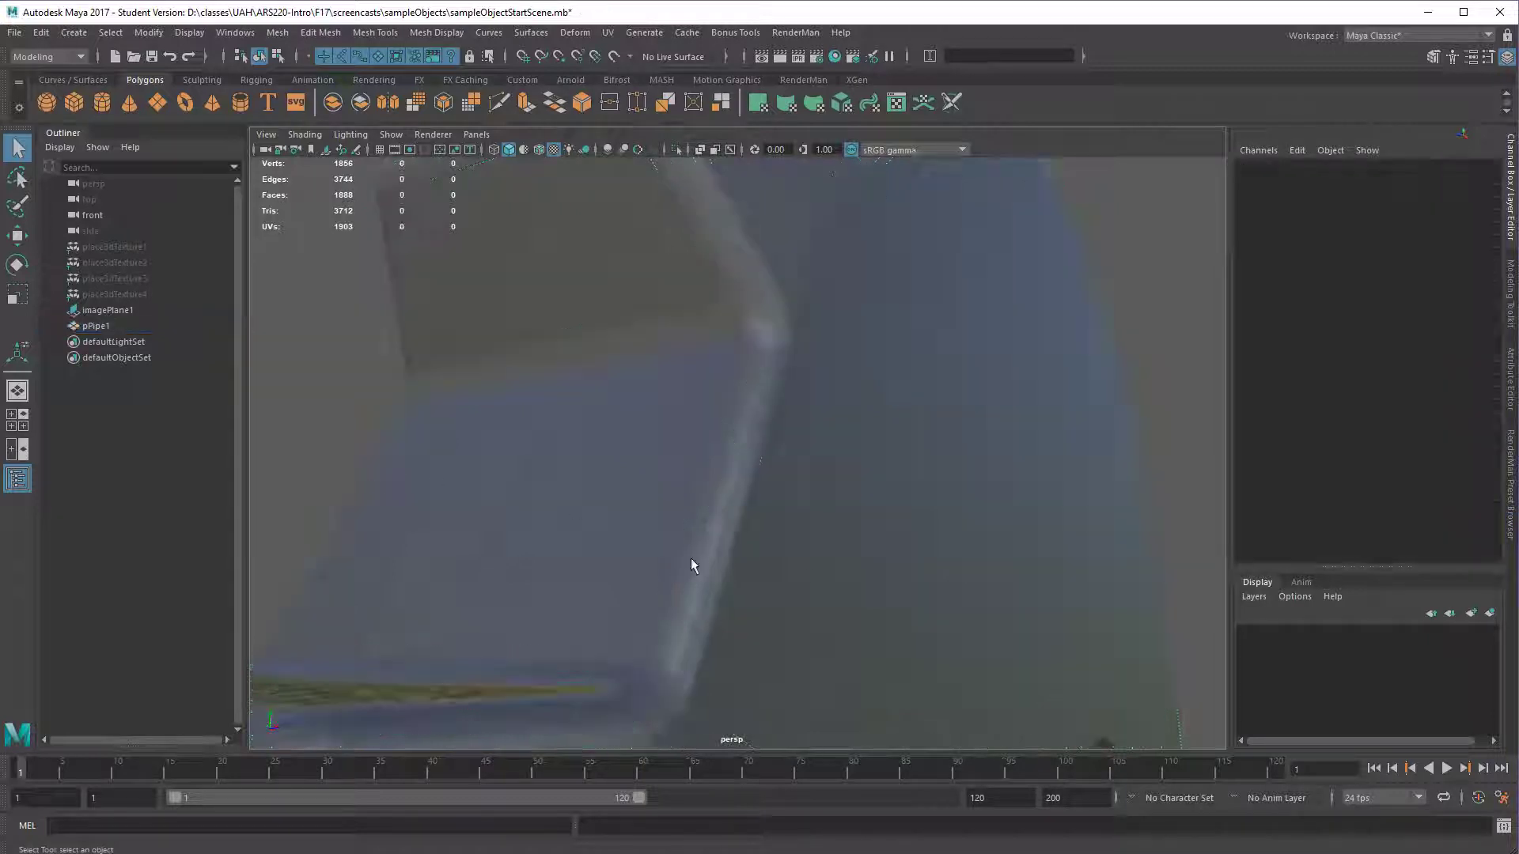
pyautogui.moveTo(693, 566); pyautogui.dragTo(555, 567)
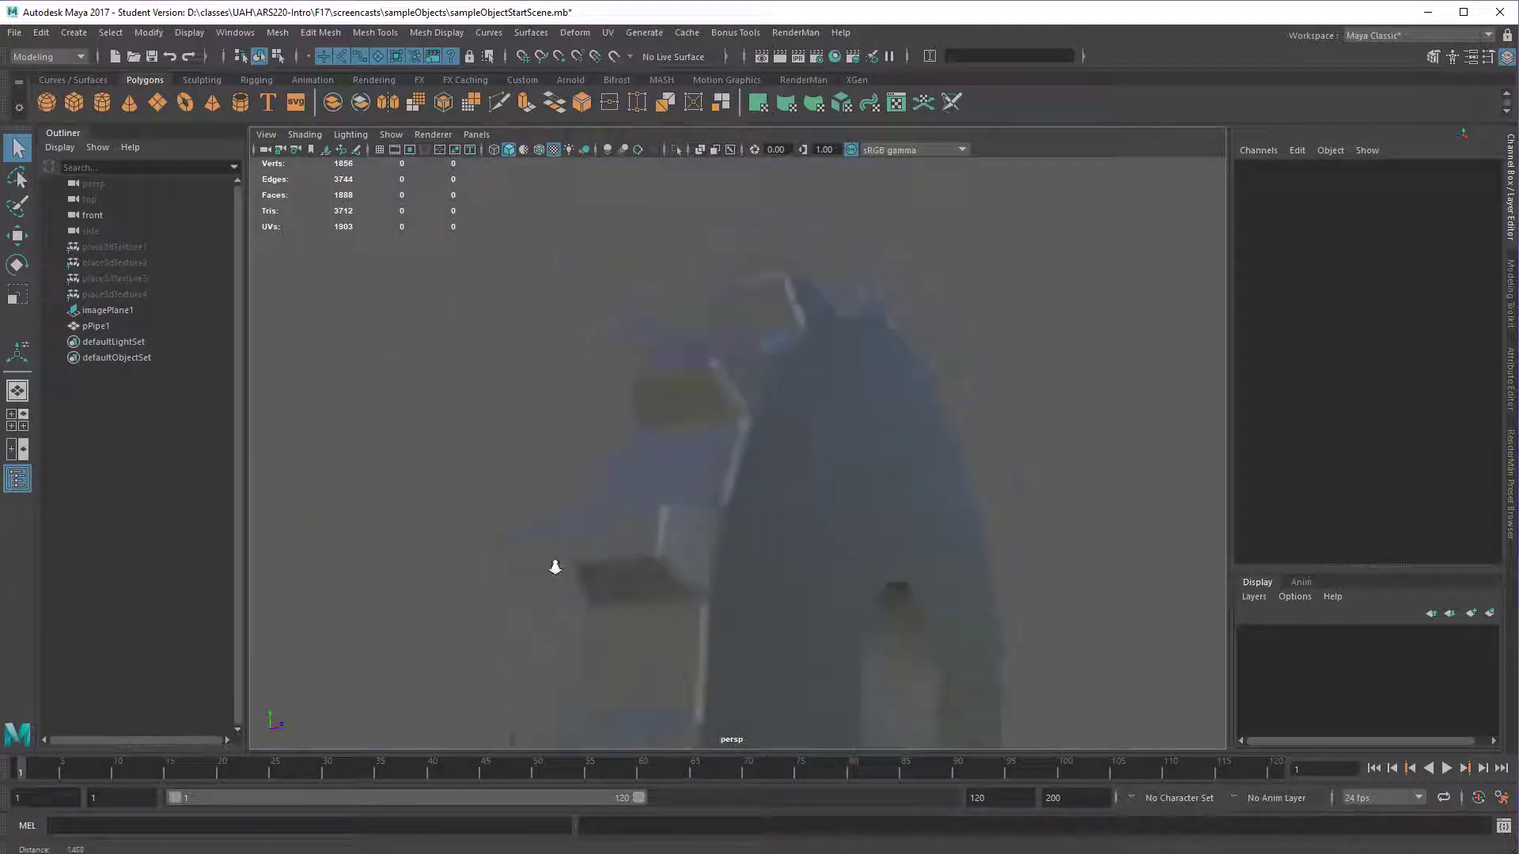
pyautogui.moveTo(555, 567); pyautogui.dragTo(699, 588)
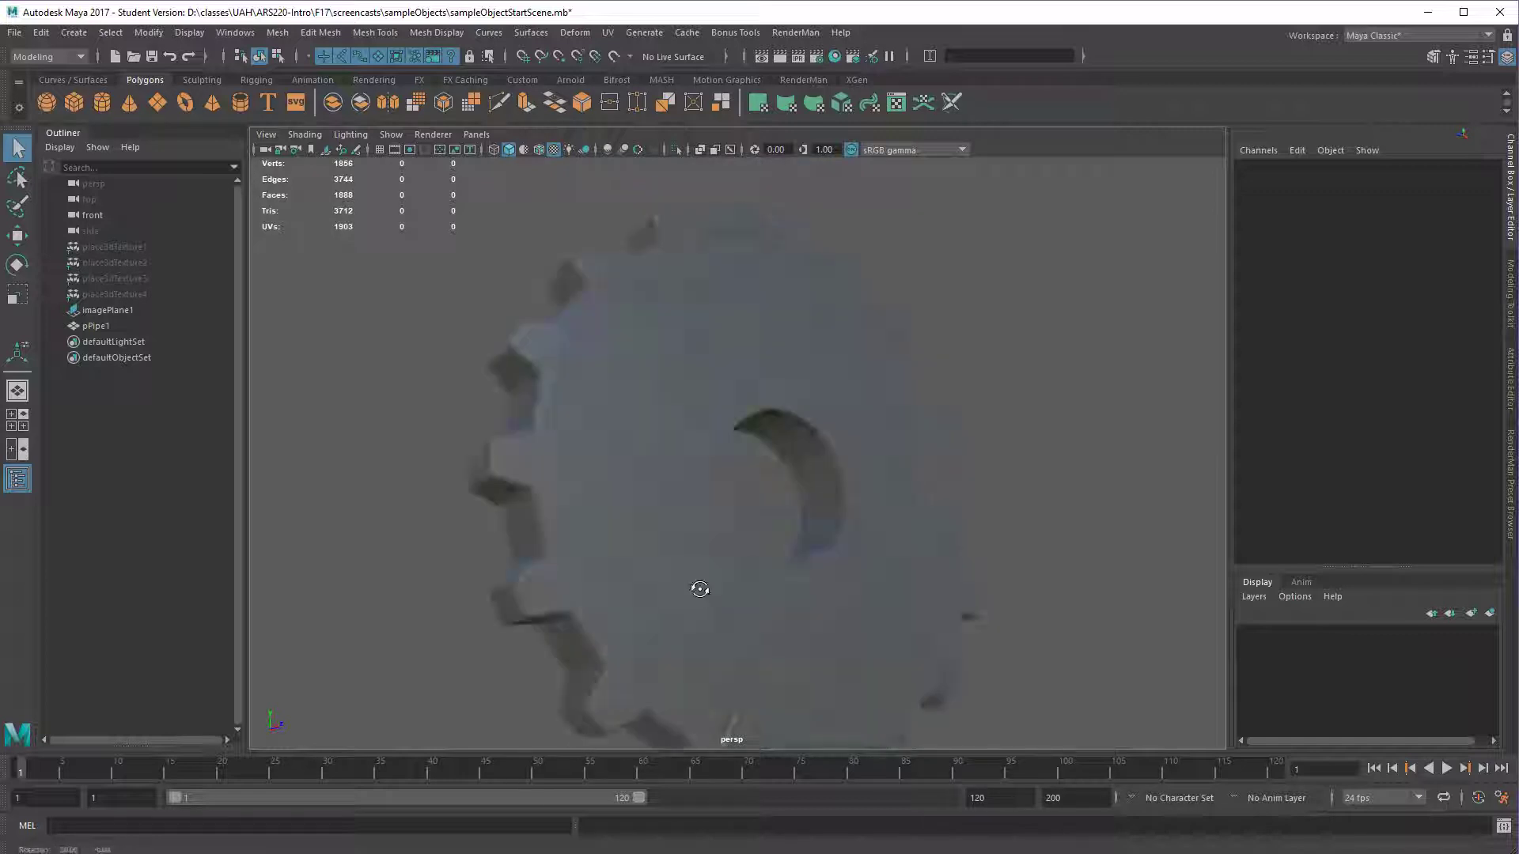
pyautogui.moveTo(700, 588); pyautogui.dragTo(800, 557)
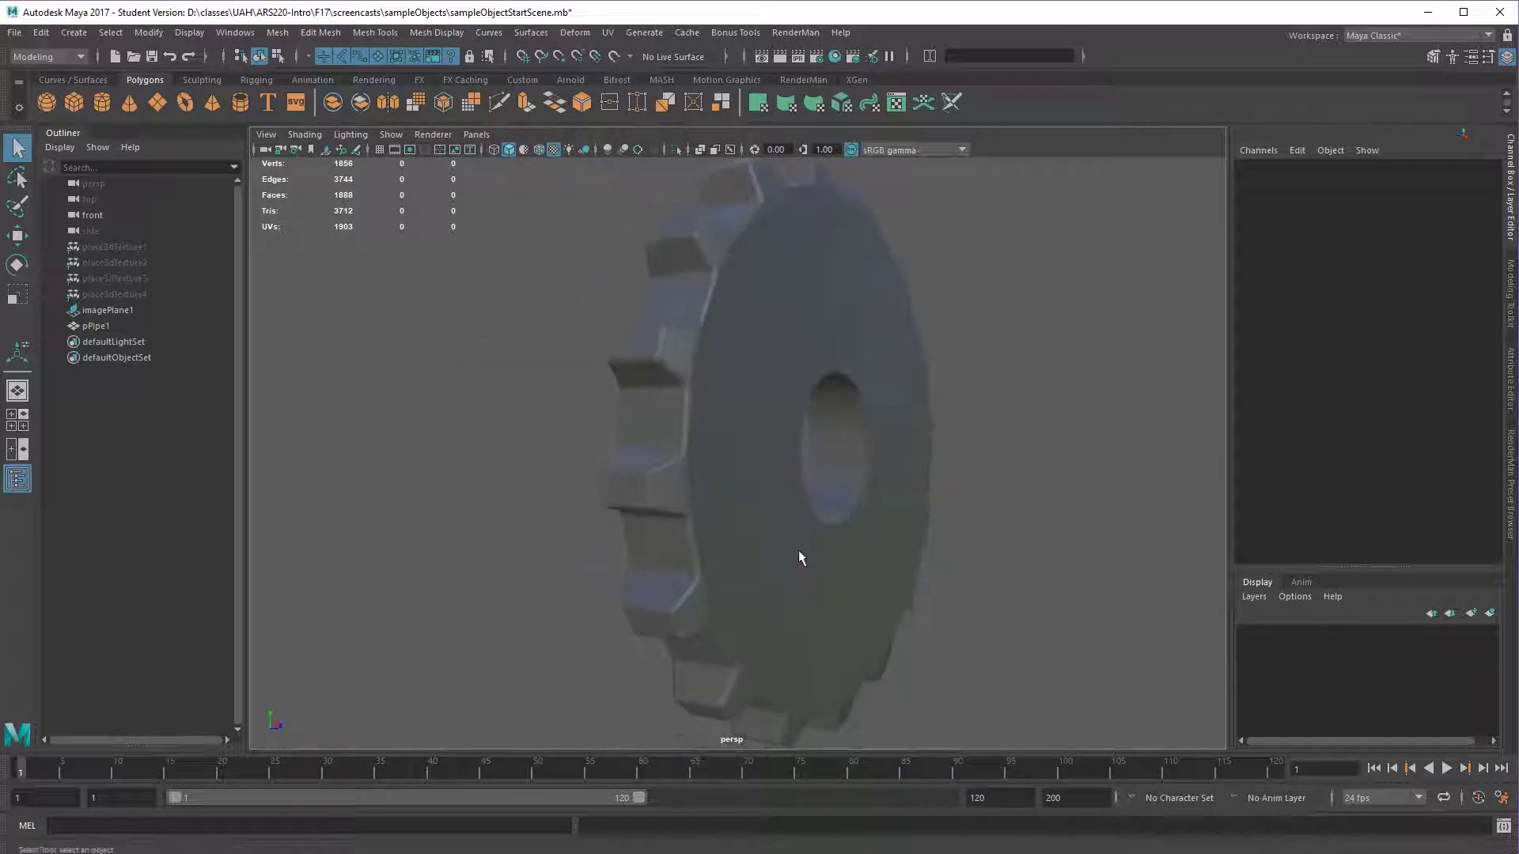
pyautogui.click(821, 540)
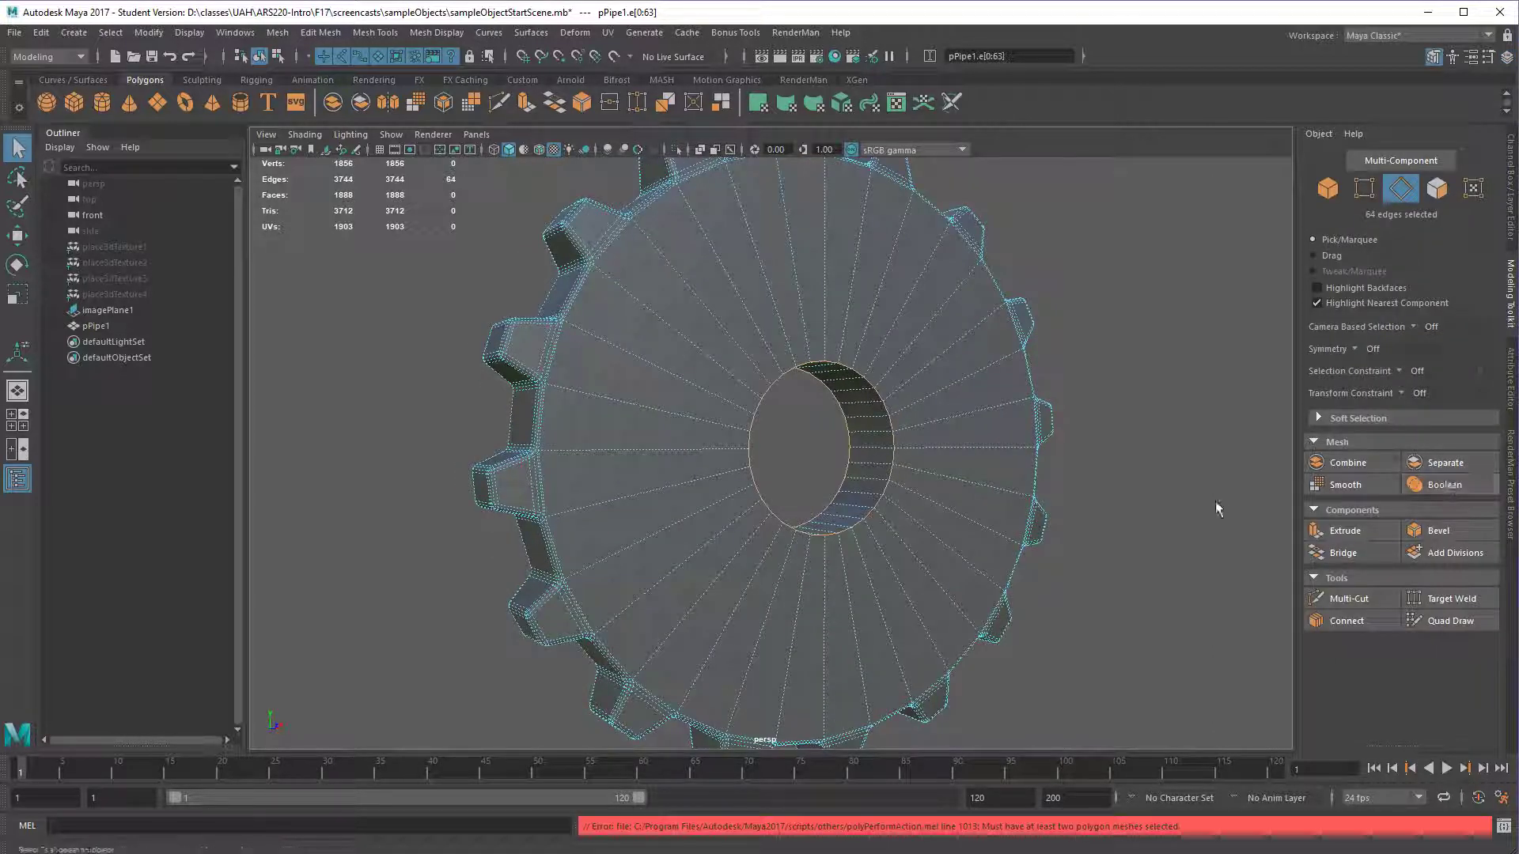
# - Bevel the hole's edge loop at 0.5 fraction with one segment, then orbit to inspect it
pyautogui.click(1436, 529)
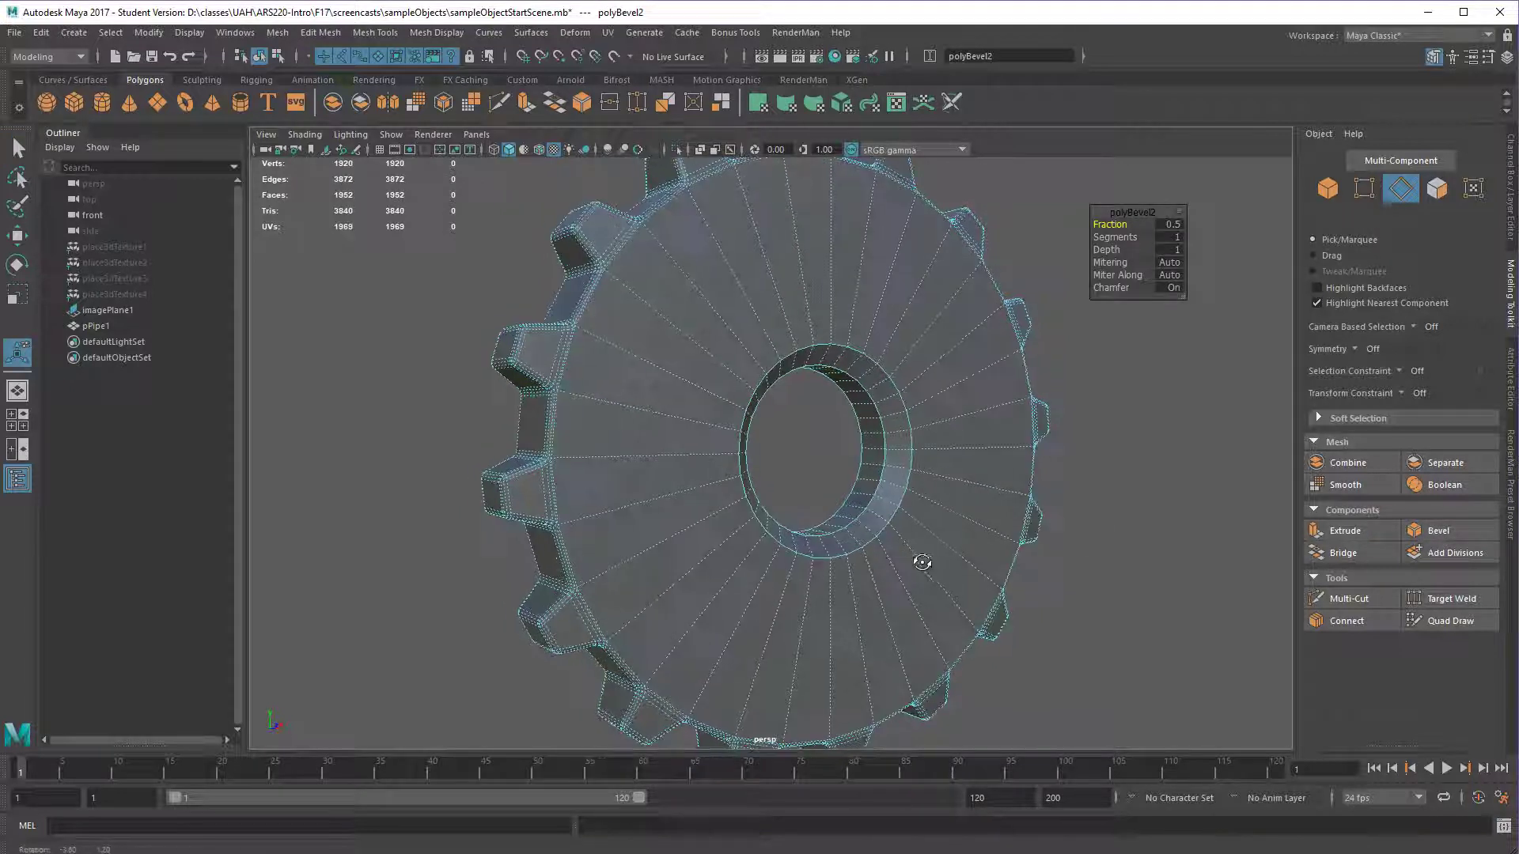
pyautogui.moveTo(920, 561); pyautogui.dragTo(978, 557)
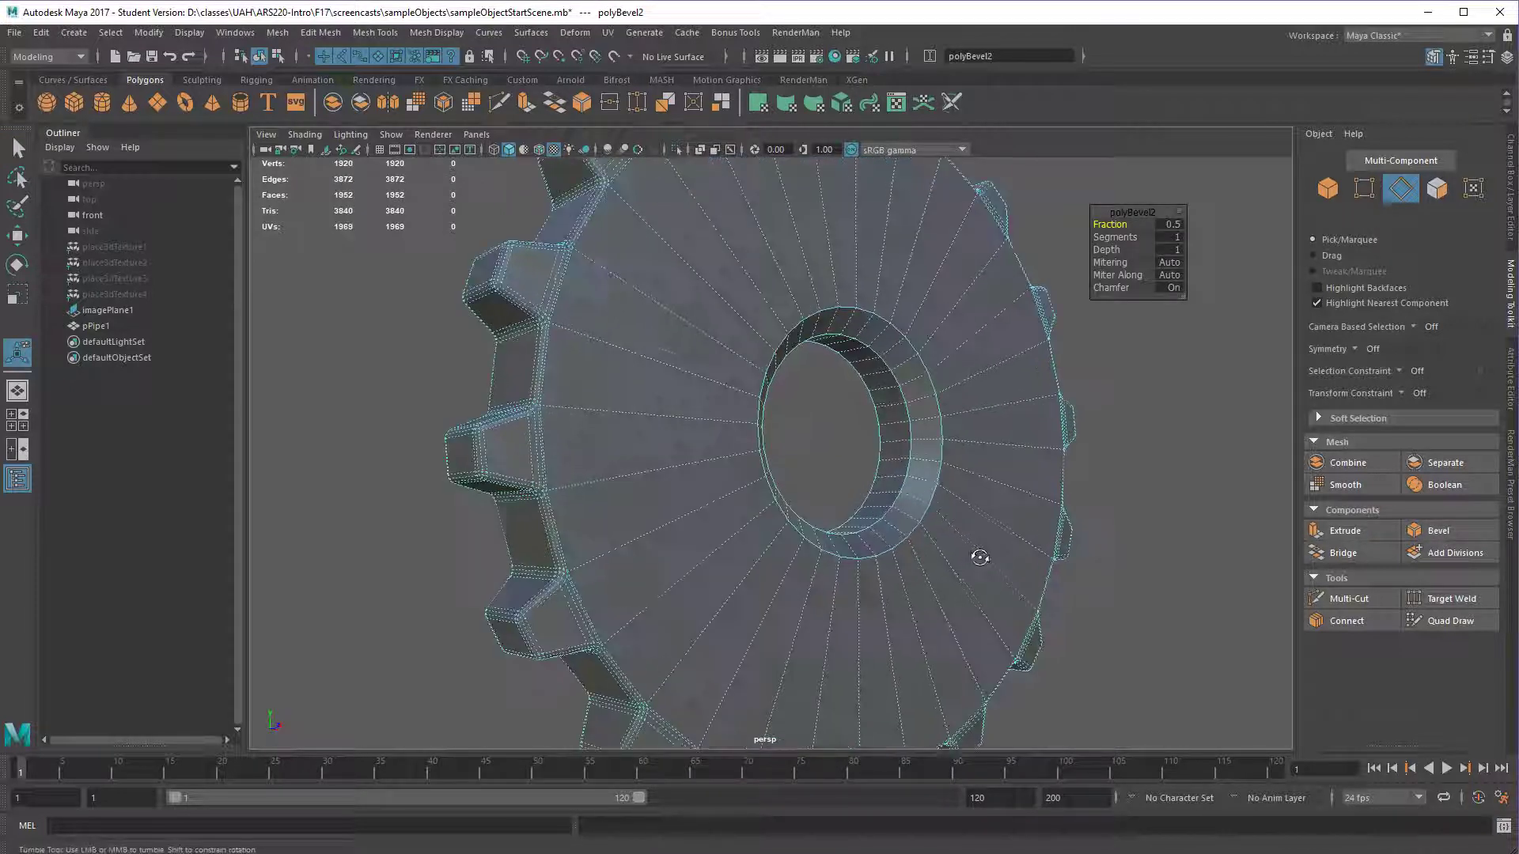
pyautogui.moveTo(979, 557); pyautogui.dragTo(996, 565)
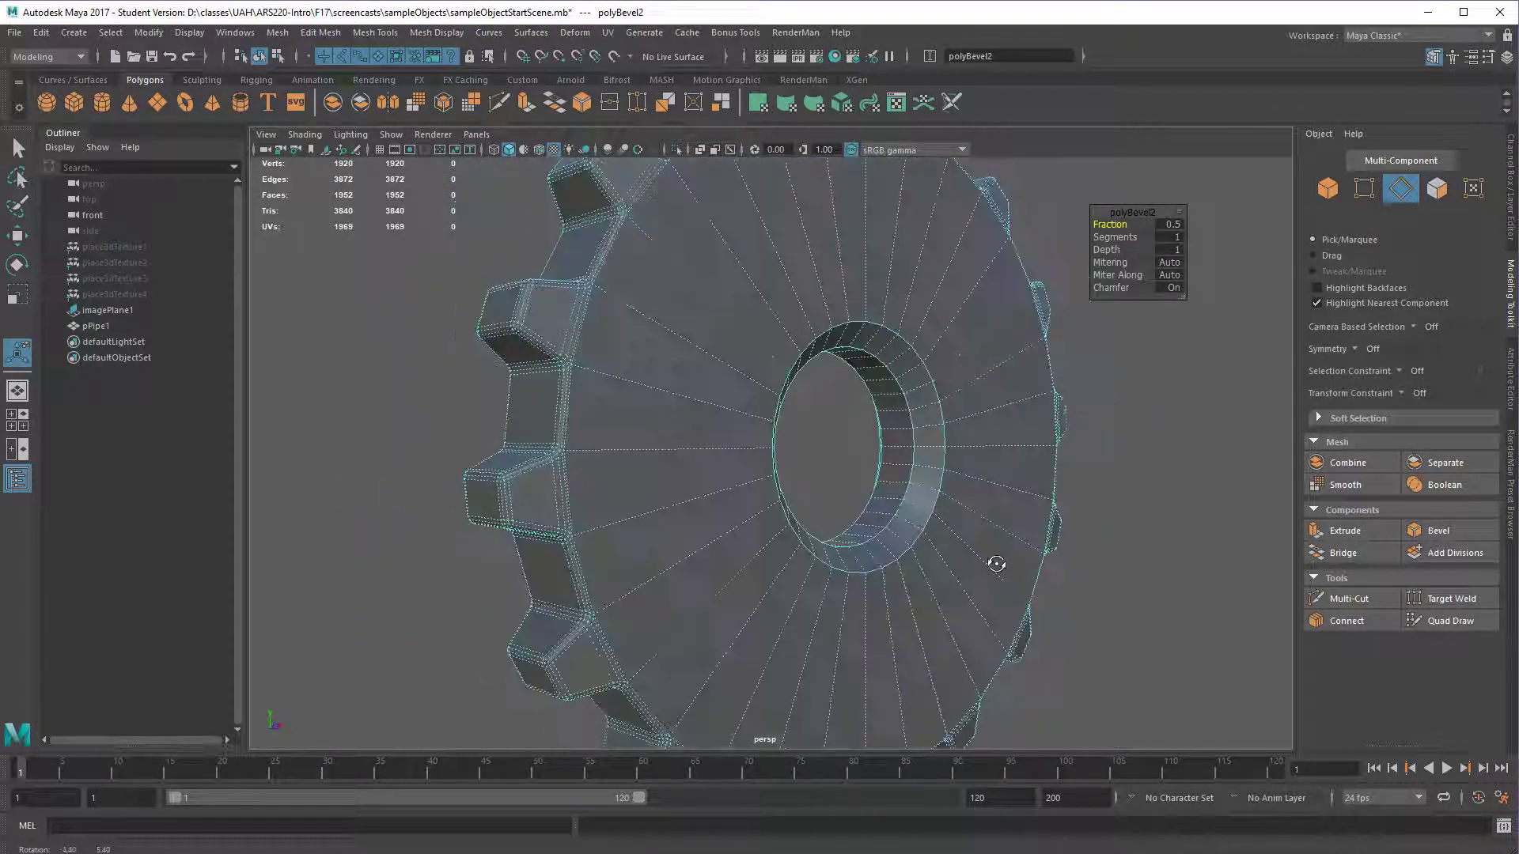
pyautogui.moveTo(996, 565); pyautogui.dragTo(962, 561)
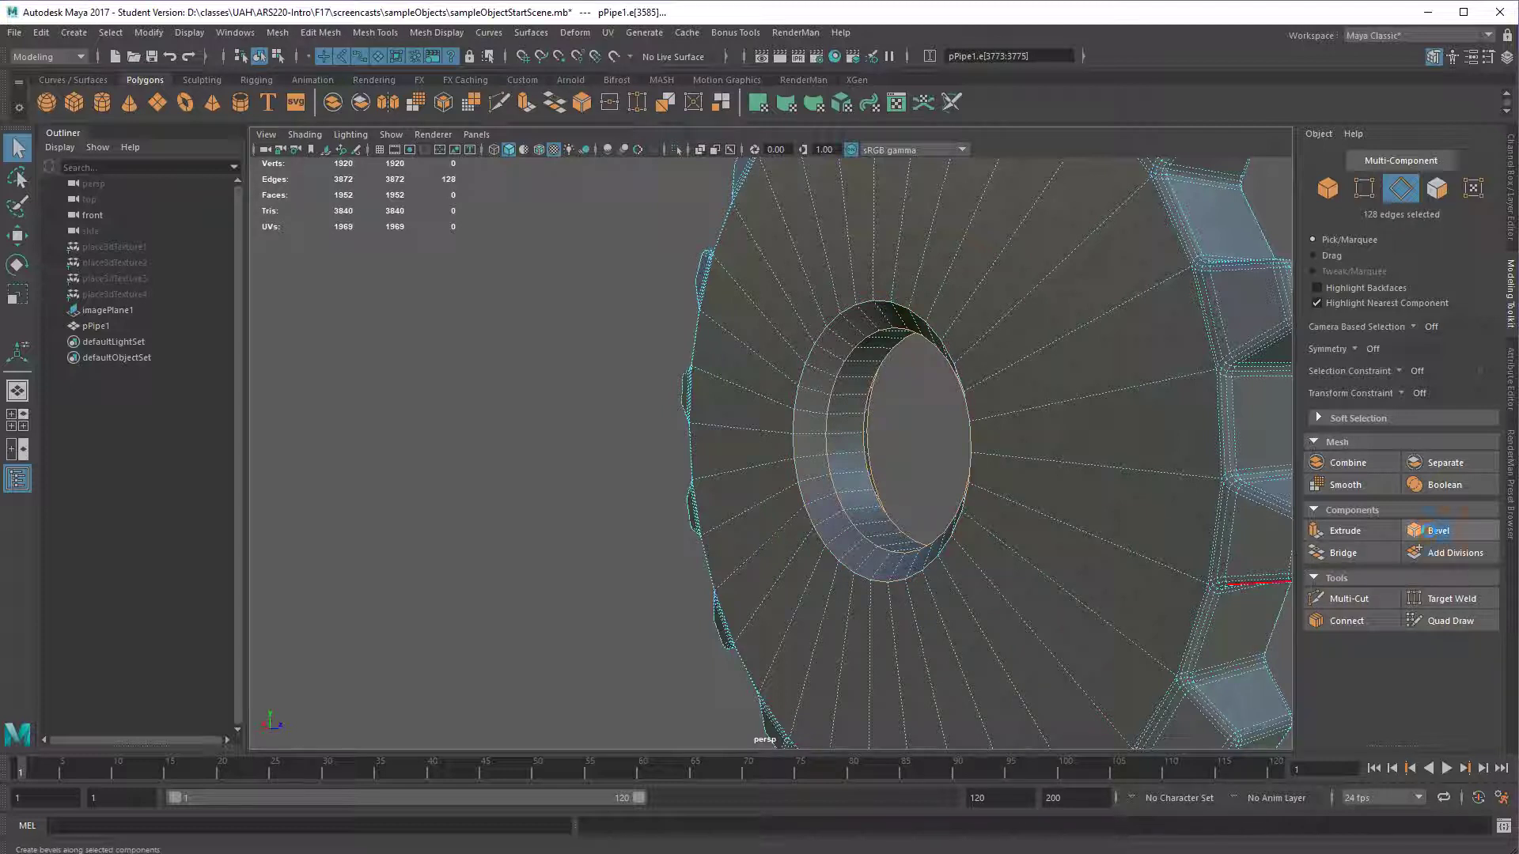
# - Bevel the remaining 128 hole rim edges and orbit to check the other side
pyautogui.click(1447, 531)
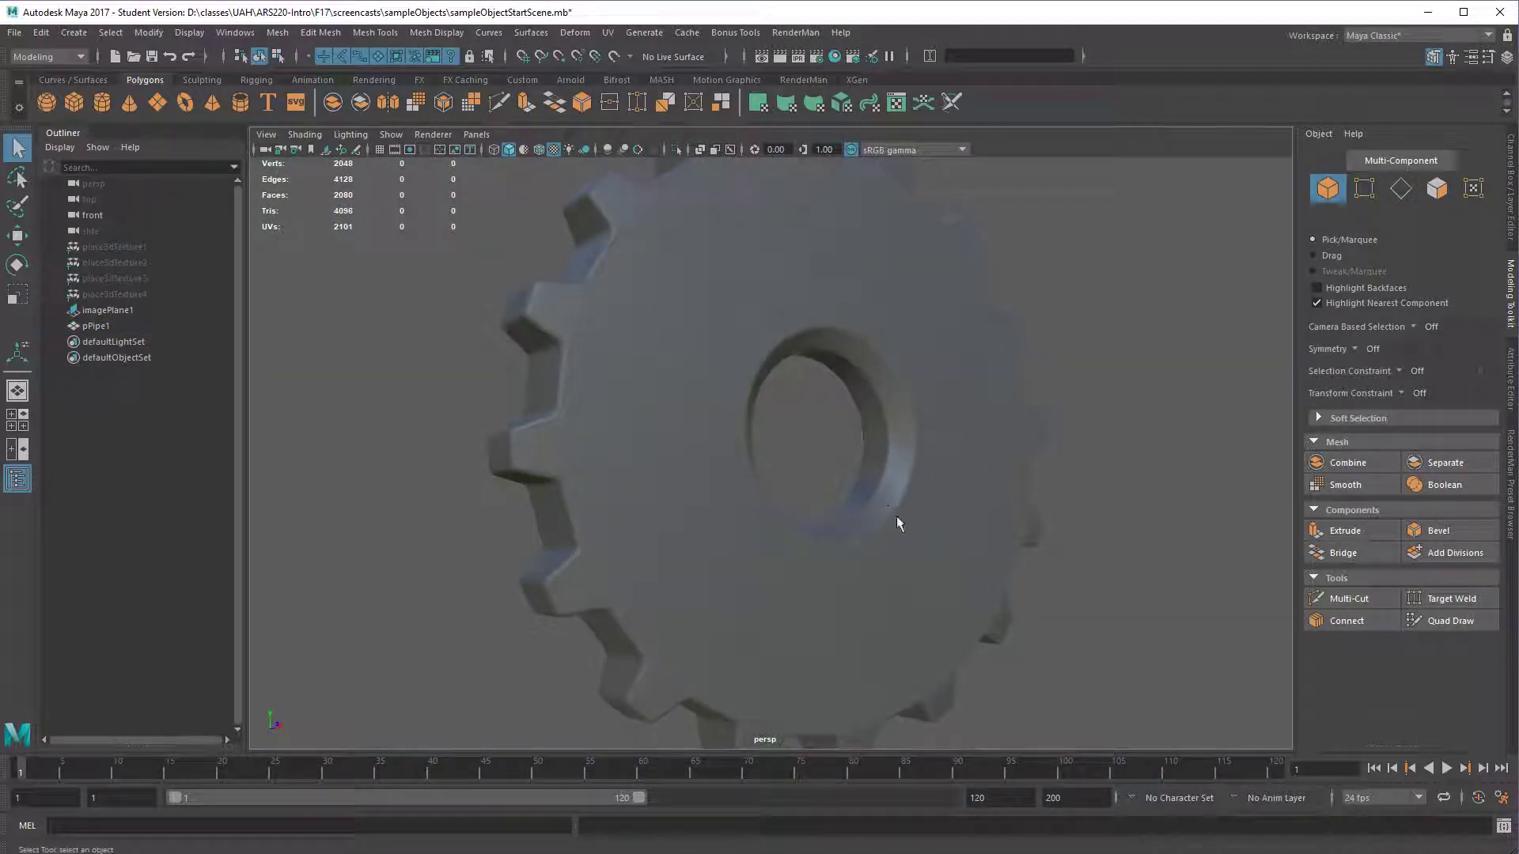
pyautogui.moveTo(897, 523); pyautogui.dragTo(818, 559)
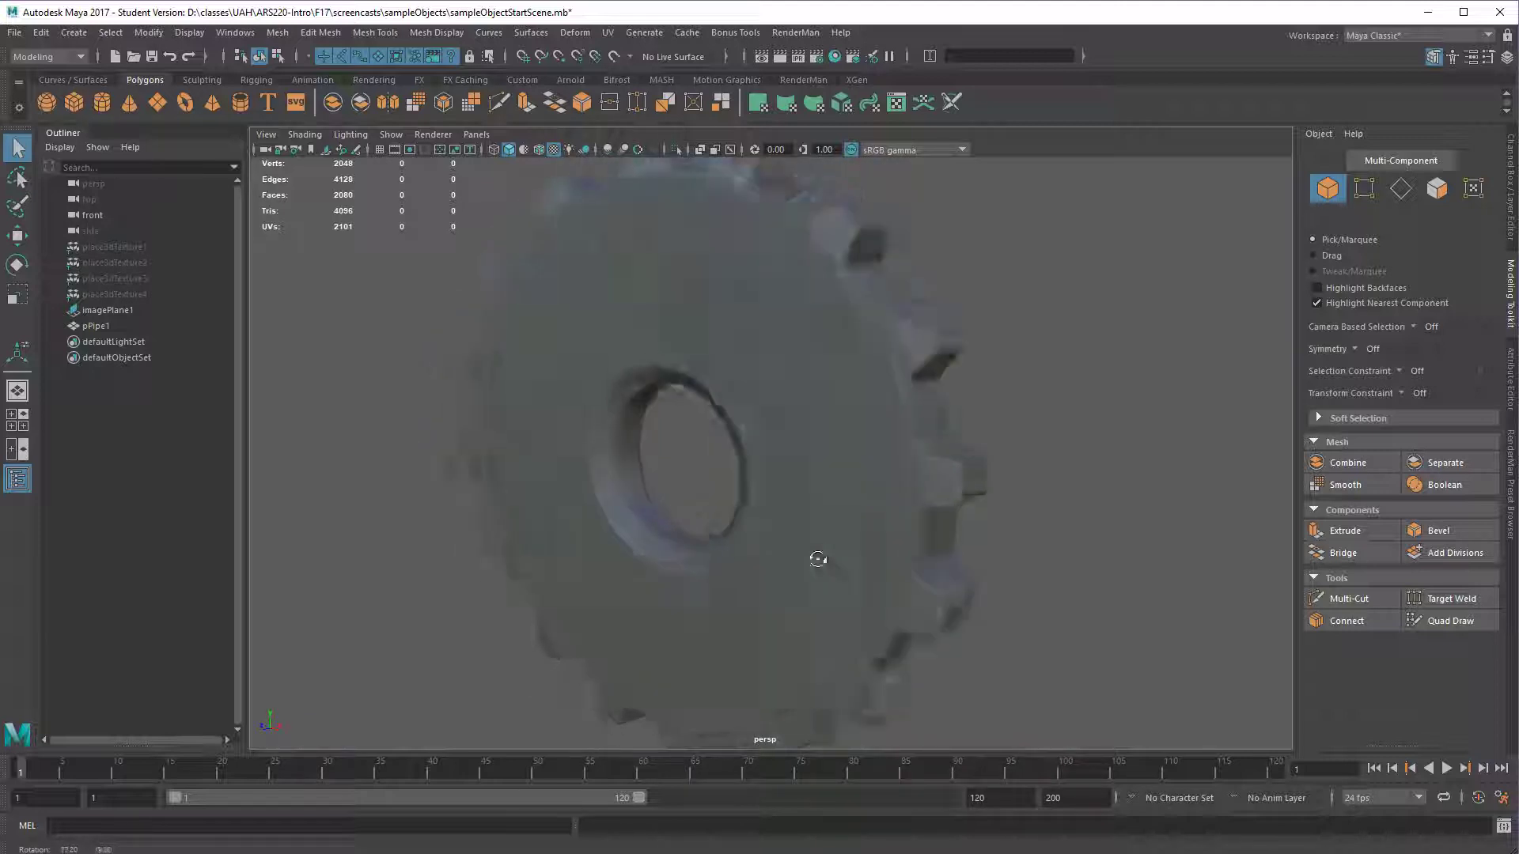
pyautogui.moveTo(819, 559); pyautogui.dragTo(758, 526)
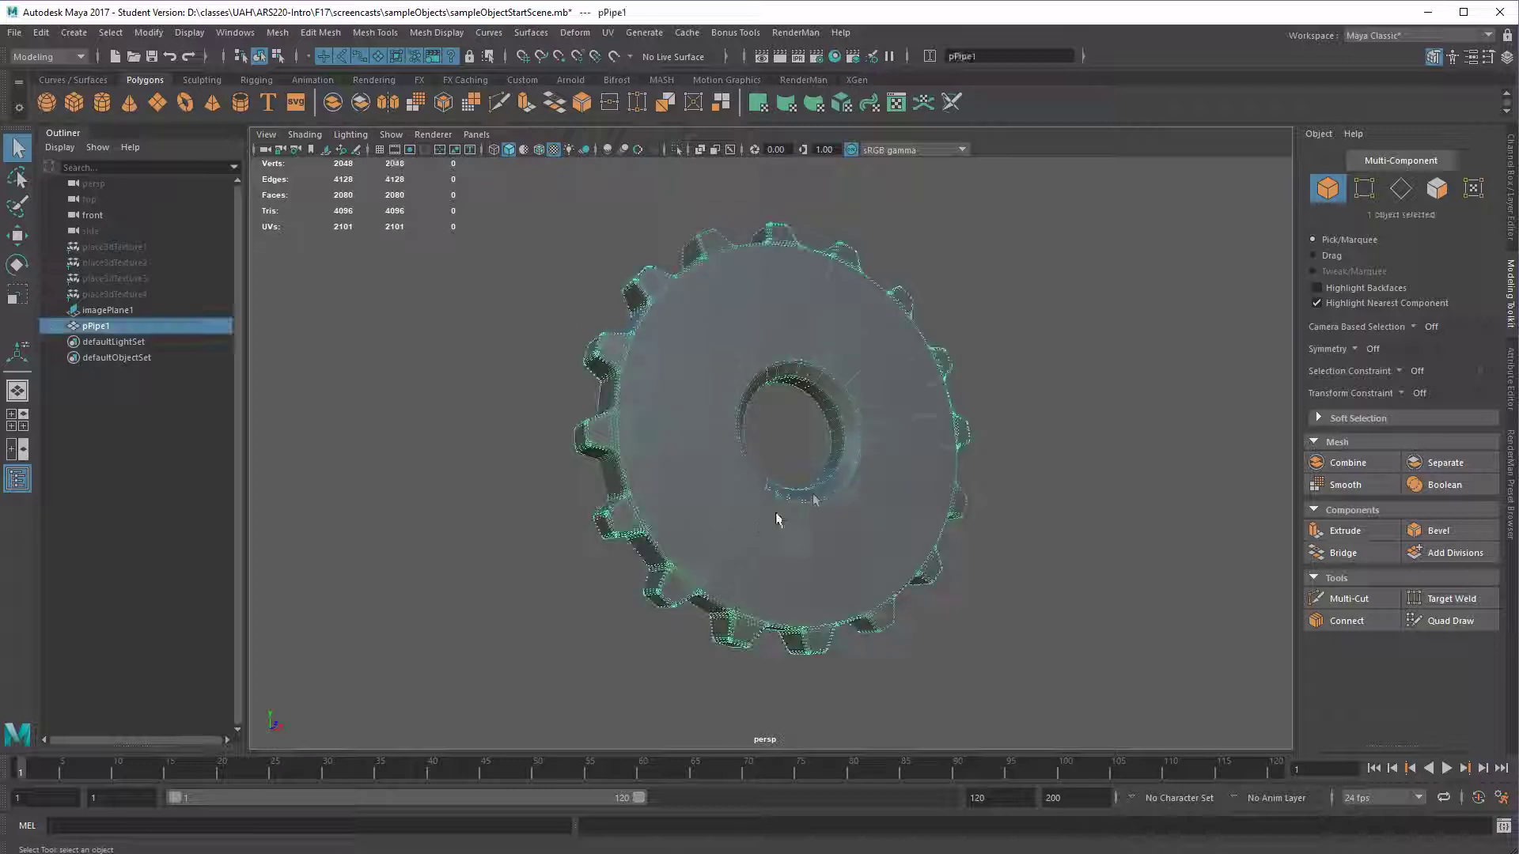
# - Orbit to face the pPipe1 gear front-on and switch to the Move tool
pyautogui.moveTo(775, 520); pyautogui.dragTo(824, 530)
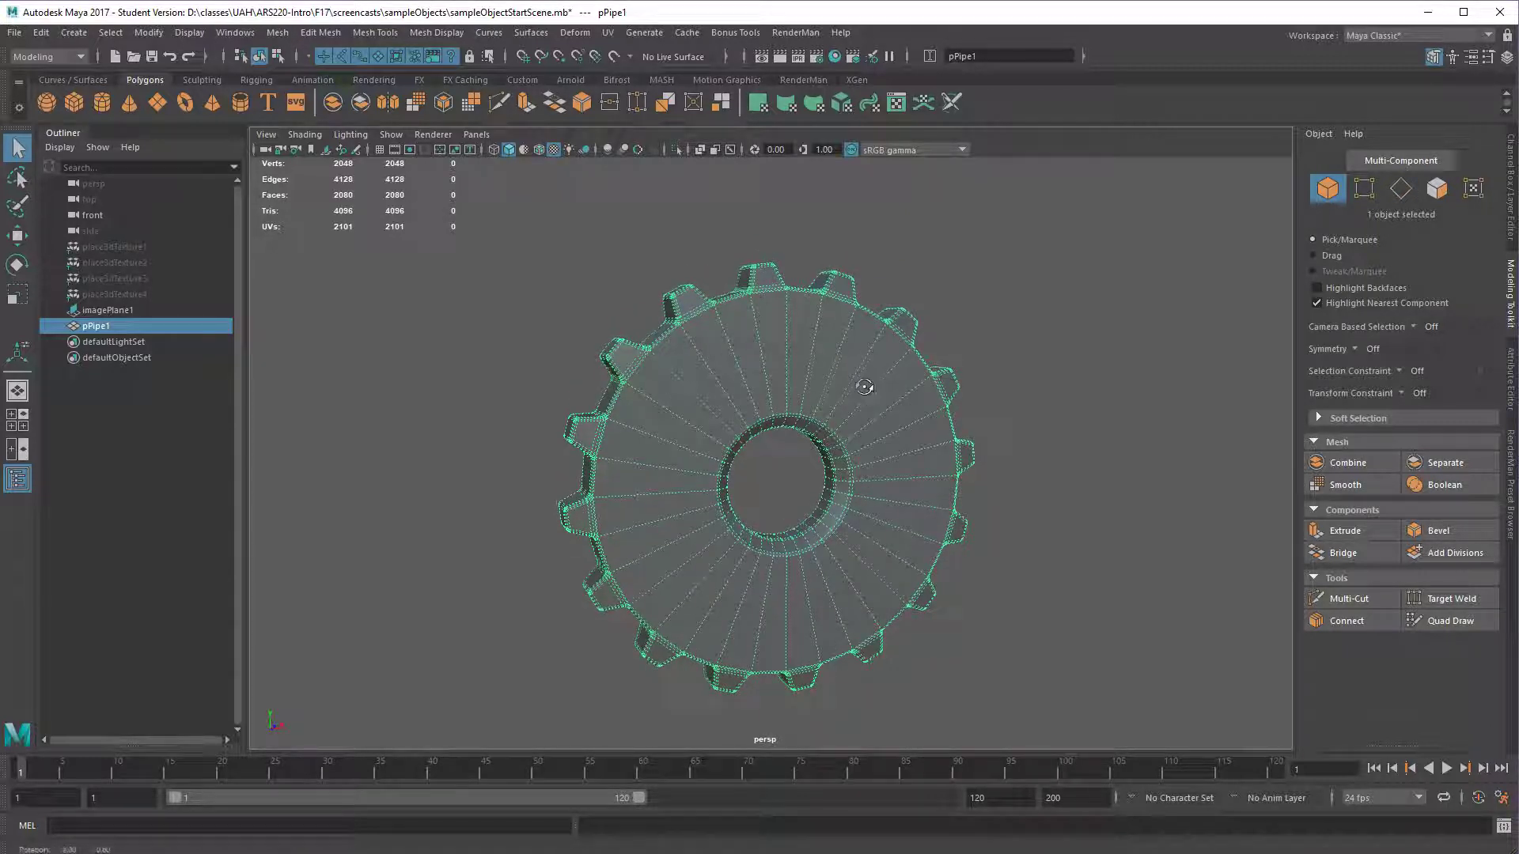
pyautogui.moveTo(862, 388); pyautogui.dragTo(755, 307)
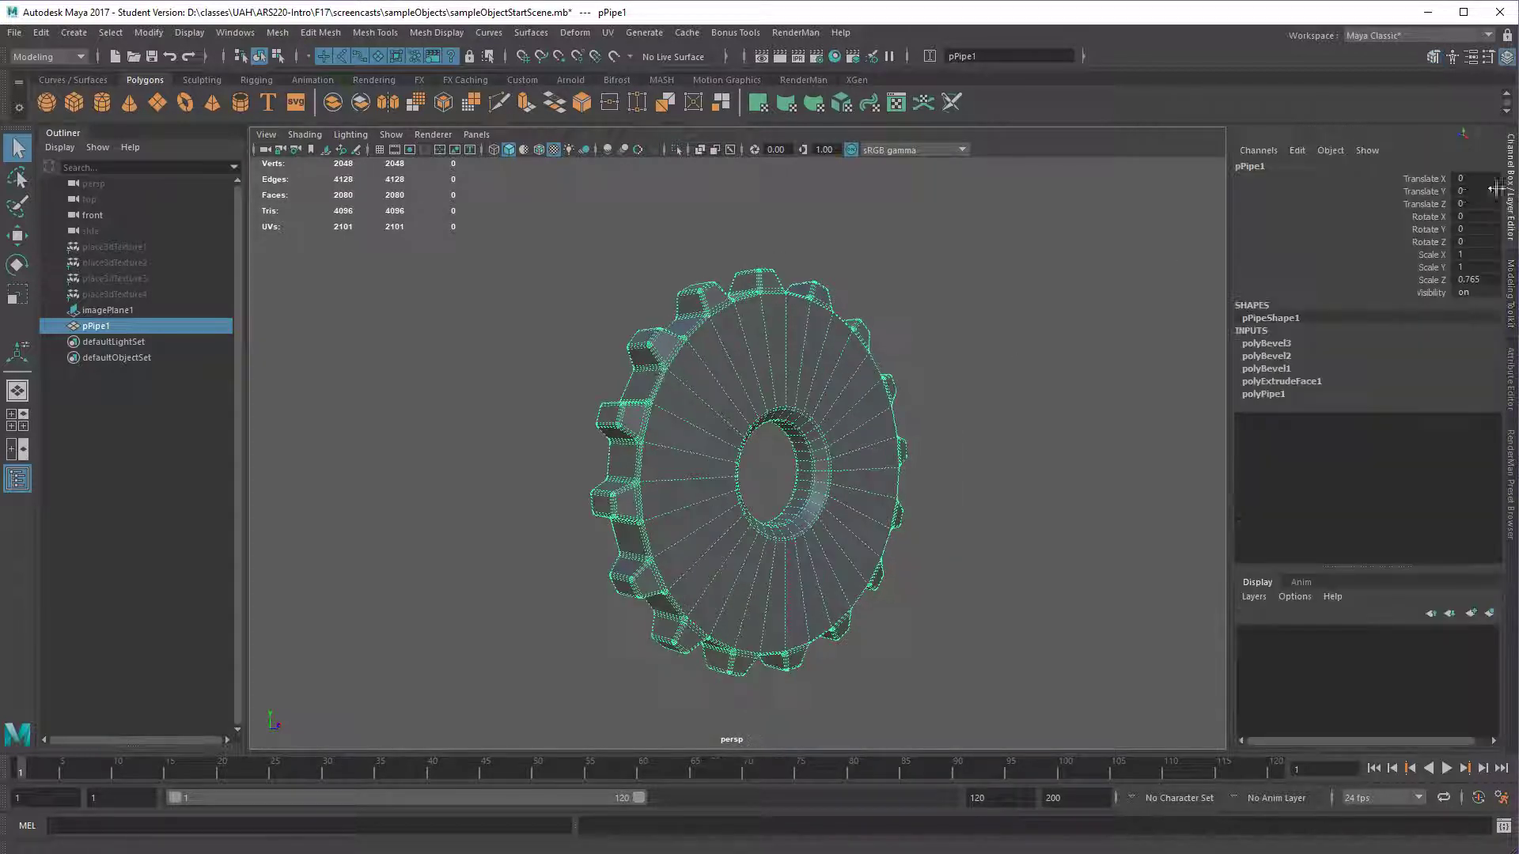
pyautogui.press('w')
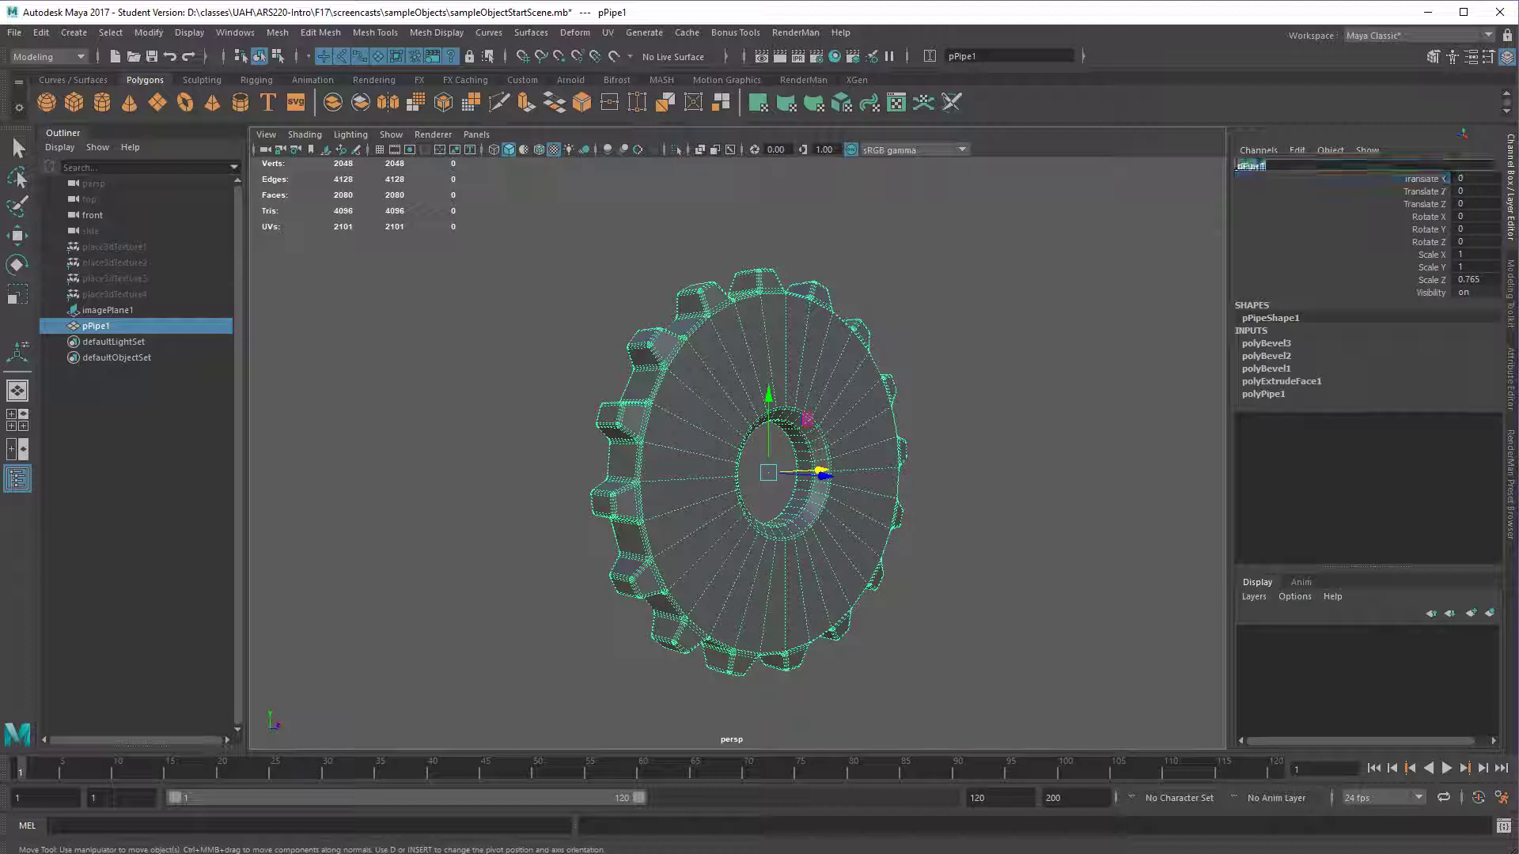